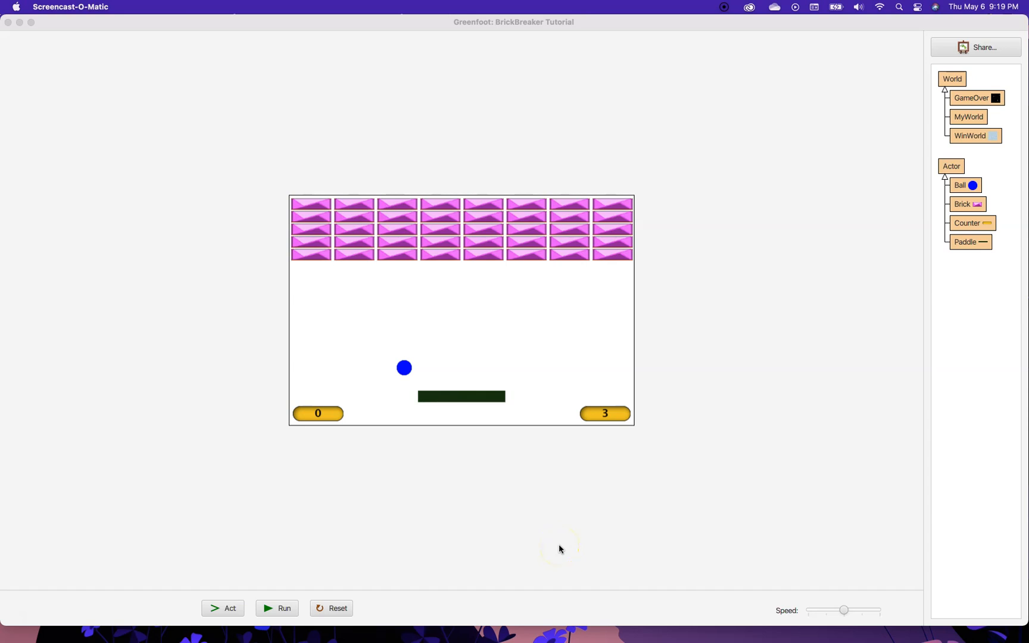
{"action": "mouse_move", "coordinate": [439, 571]}
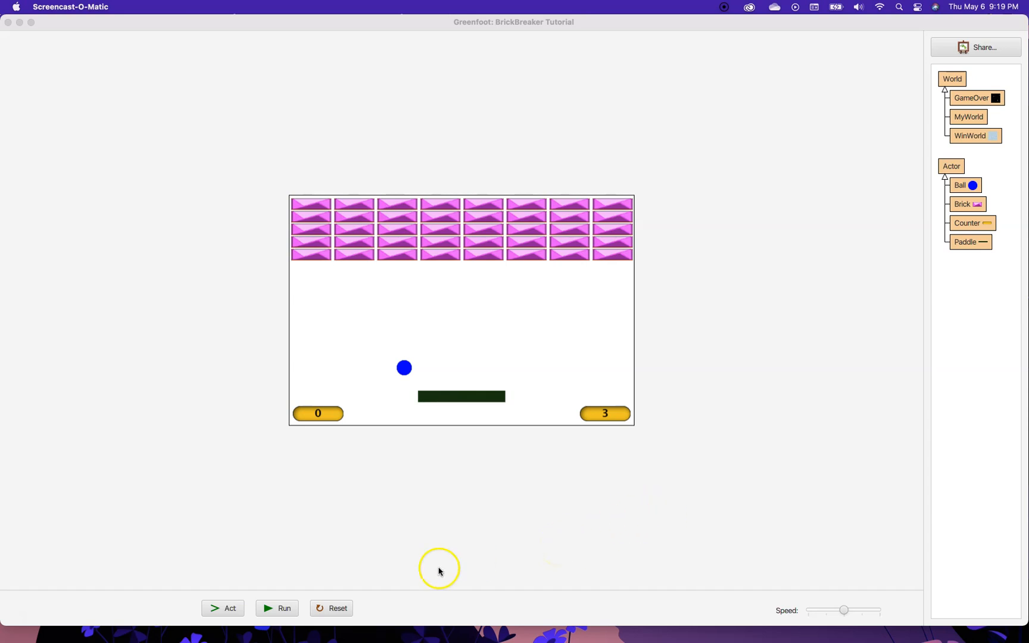
- Run the BrickBreaker game briefly, then reset the world to its starting layout
{"action": "left_click", "coordinate": [278, 607]}
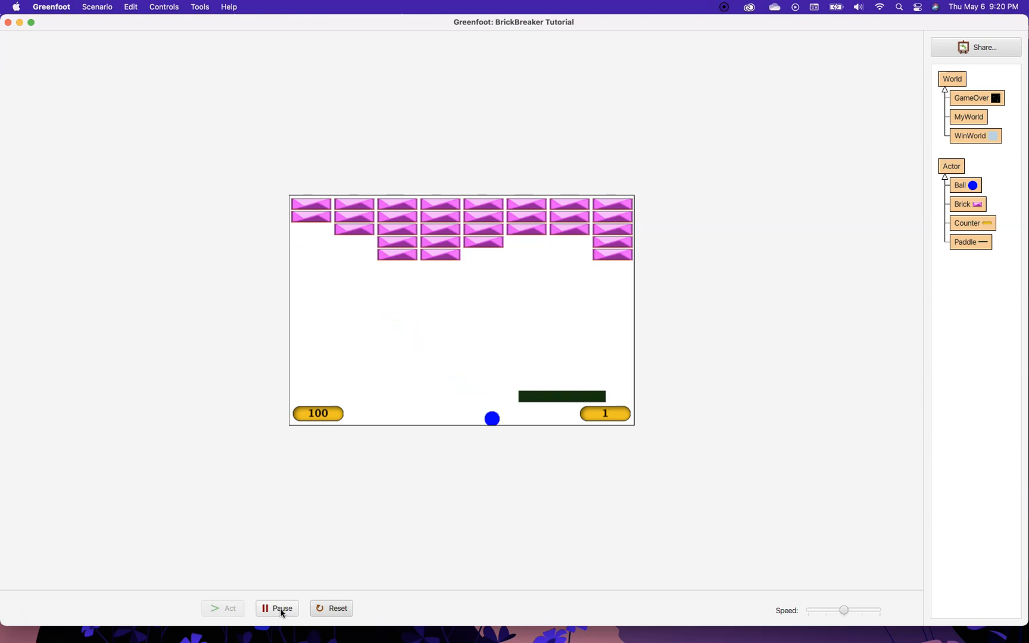
{"action": "left_click", "coordinate": [337, 608]}
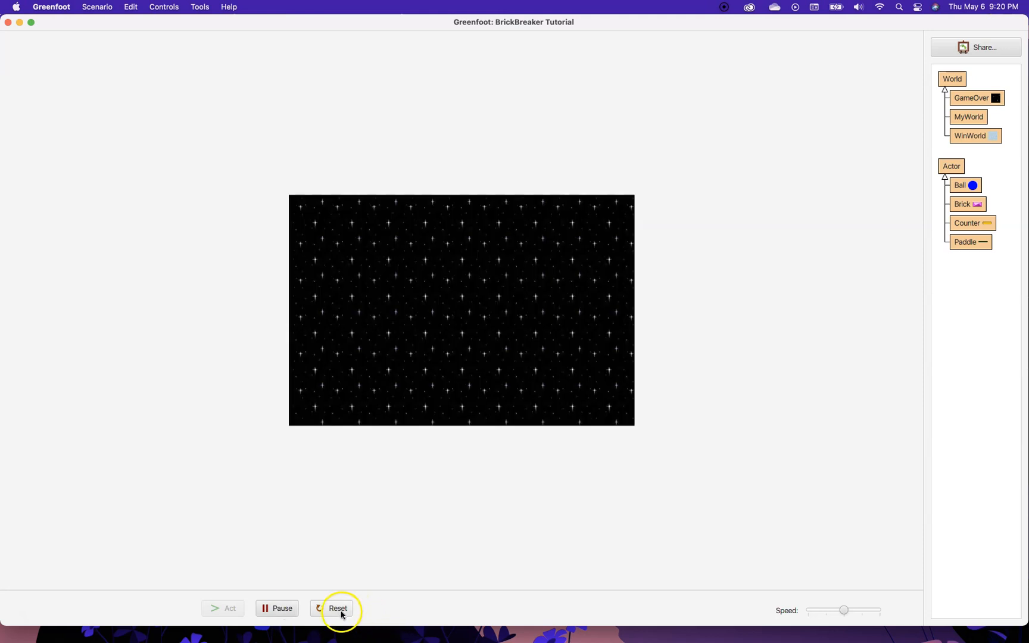
{"action": "left_click", "coordinate": [337, 608]}
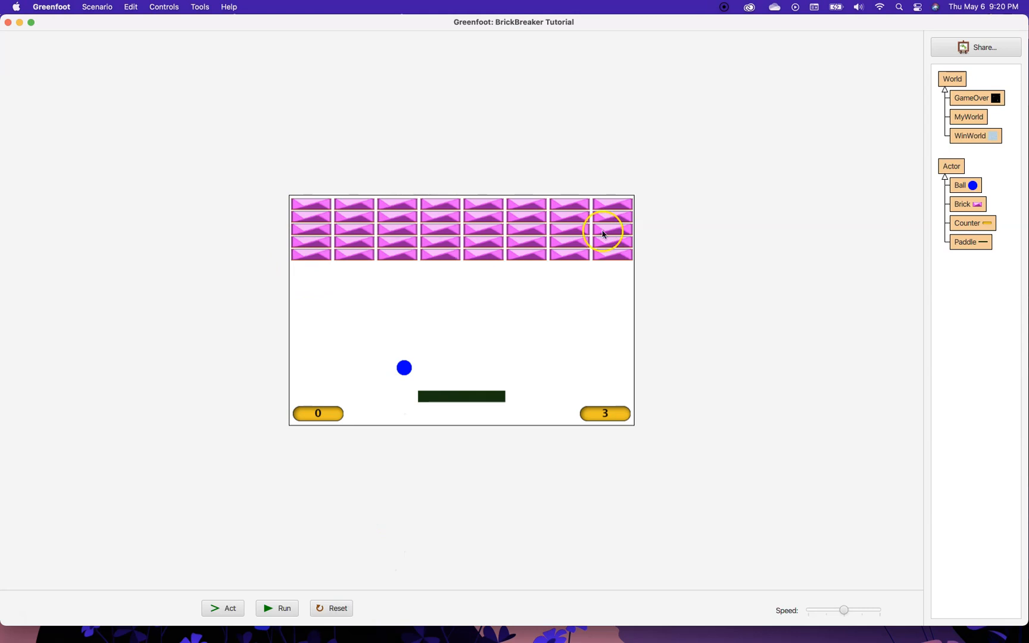
{"action": "mouse_move", "coordinate": [662, 236]}
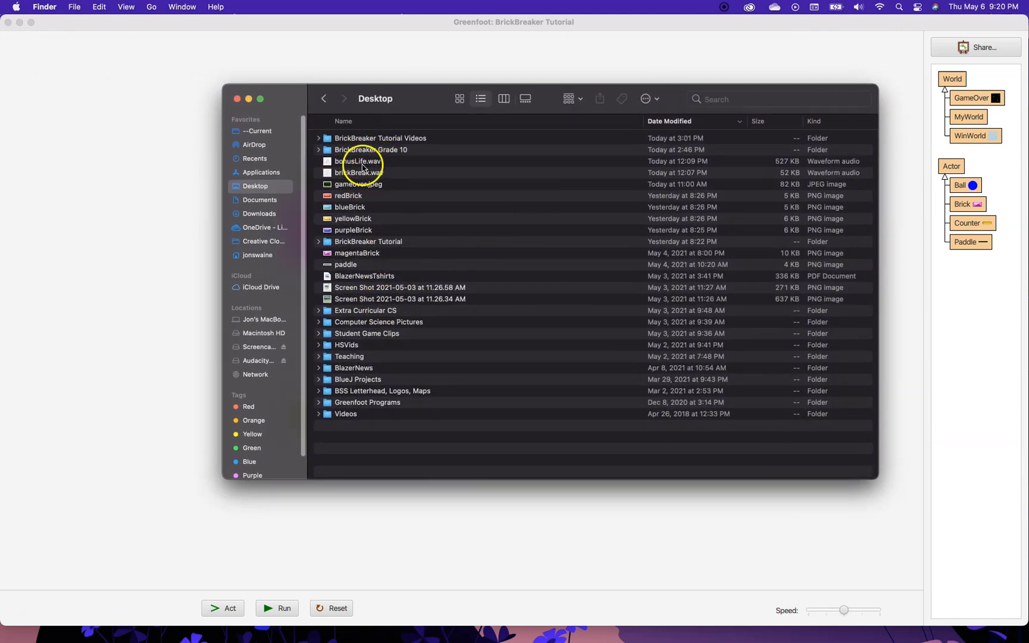
- Preview brickBreak.wav in VLC a few times, then close the player
{"action": "left_click", "coordinate": [358, 173]}
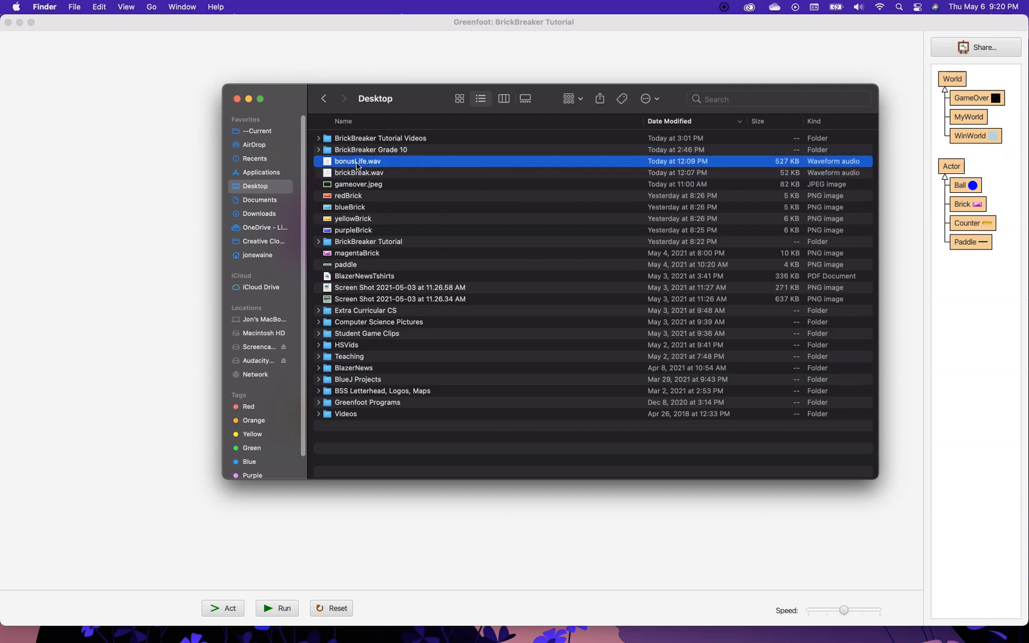
{"action": "right_click", "coordinate": [360, 173]}
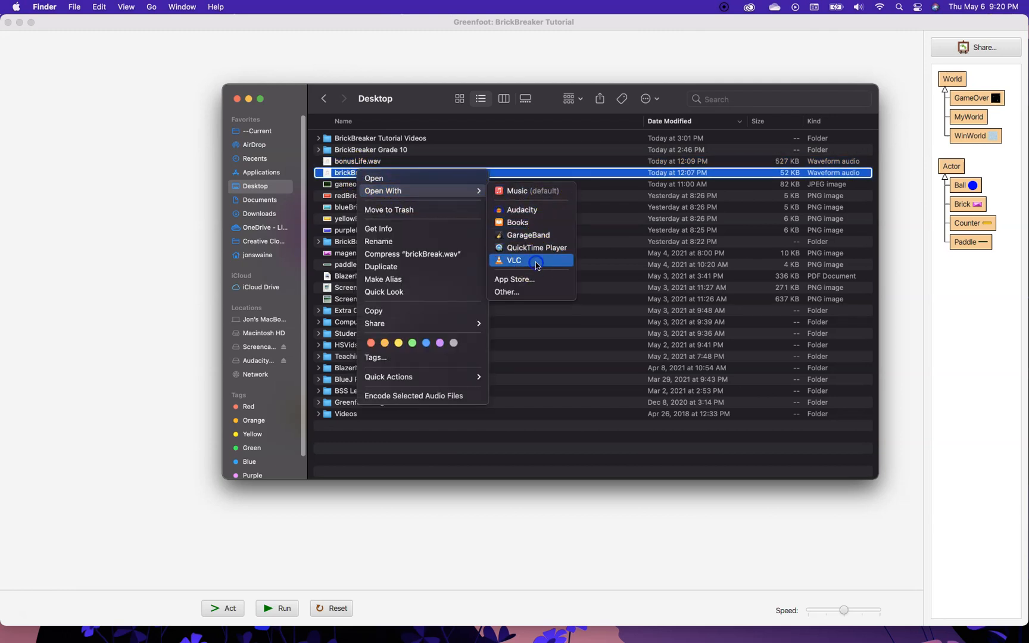
{"action": "left_click", "coordinate": [513, 260]}
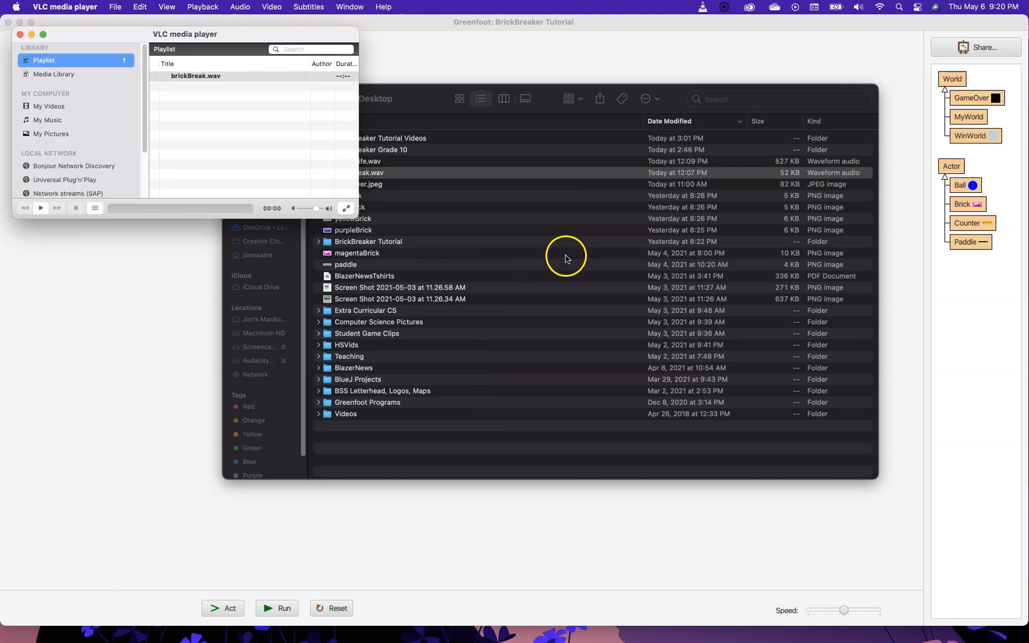
{"action": "left_click", "coordinate": [39, 208]}
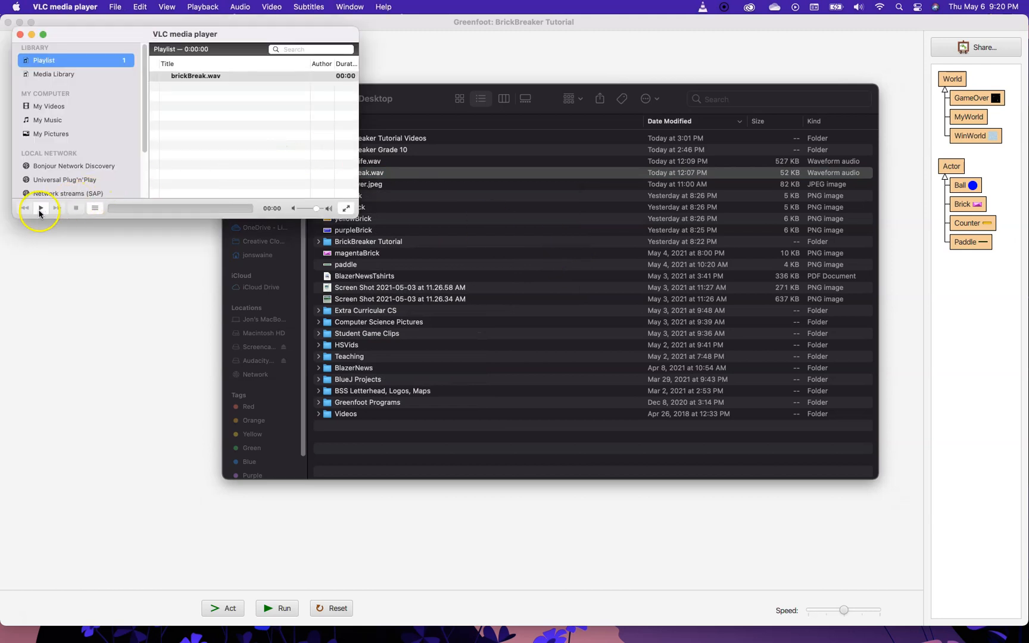
{"action": "left_click", "coordinate": [39, 208]}
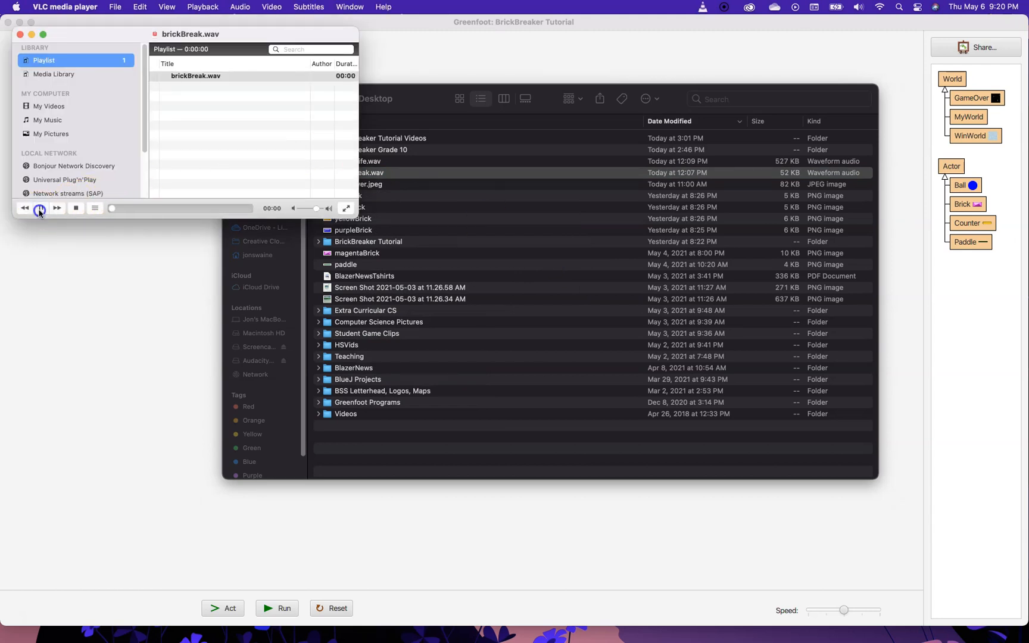
{"action": "left_click", "coordinate": [41, 208]}
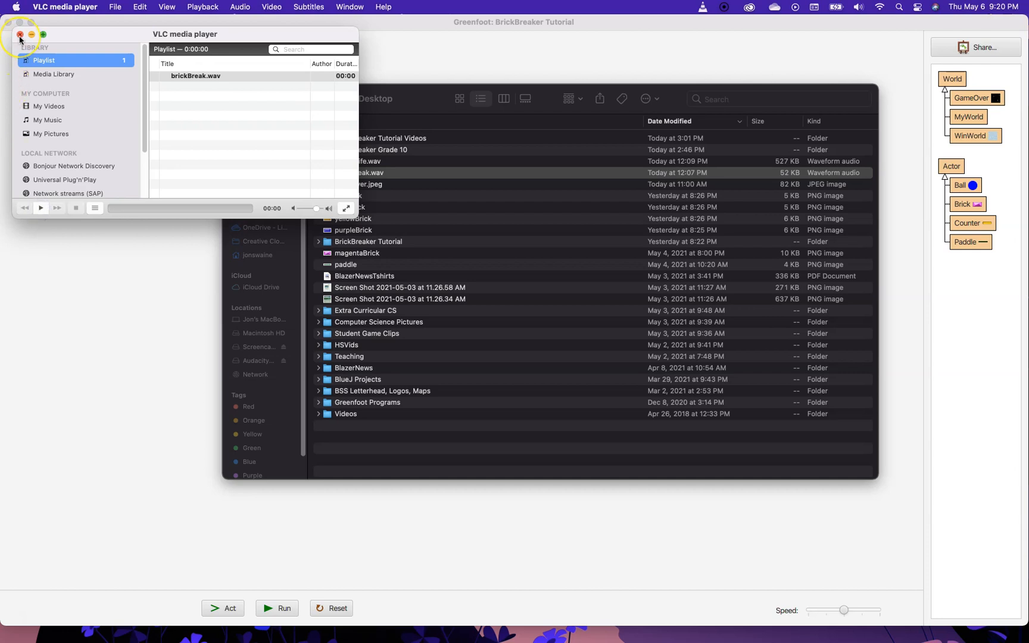
{"action": "left_click", "coordinate": [20, 35]}
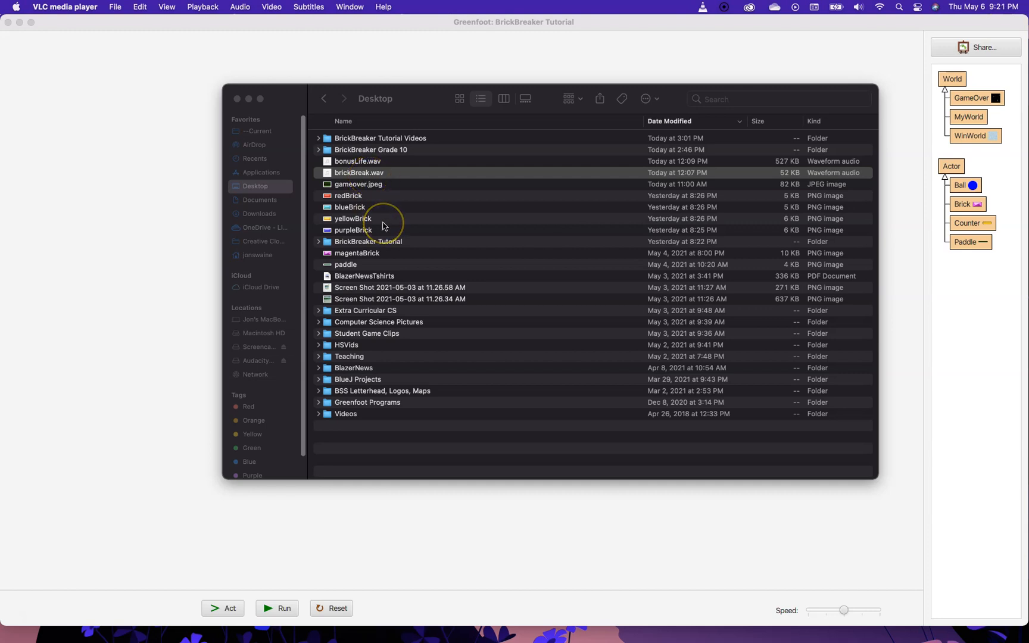
{"action": "mouse_move", "coordinate": [561, 122]}
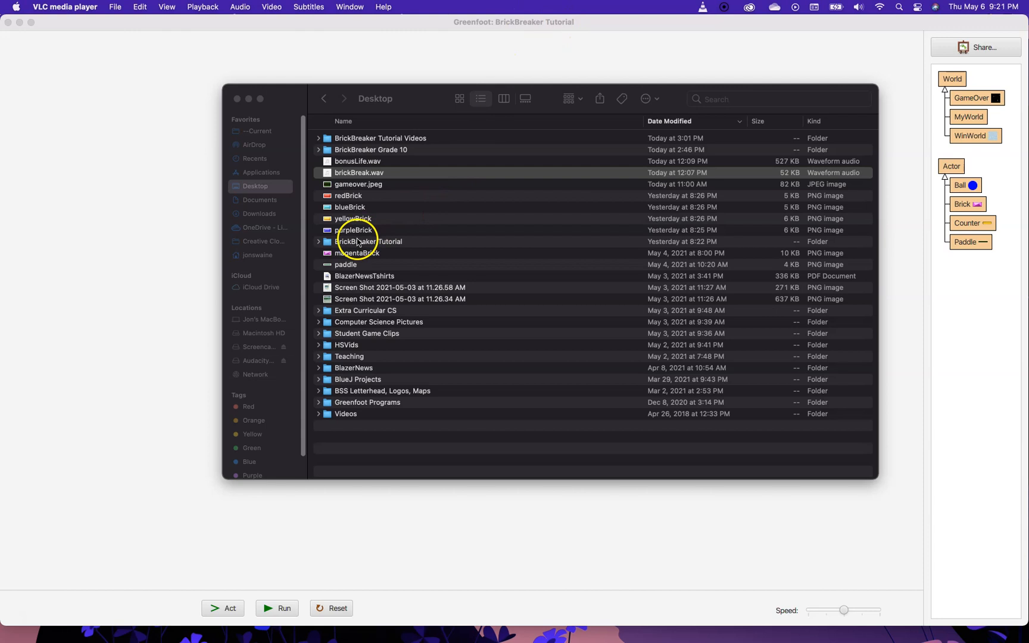
- Navigate Finder into the BrickBreaker Tutorial project's empty sounds folder, then go to Desktop
{"action": "left_click", "coordinate": [368, 242]}
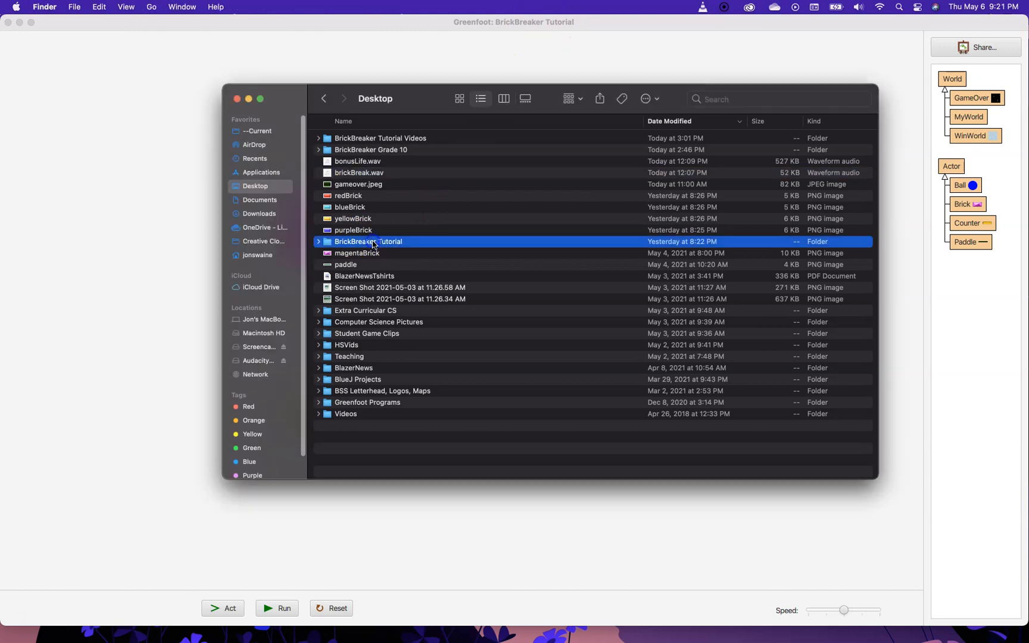
{"action": "double_click", "coordinate": [368, 242]}
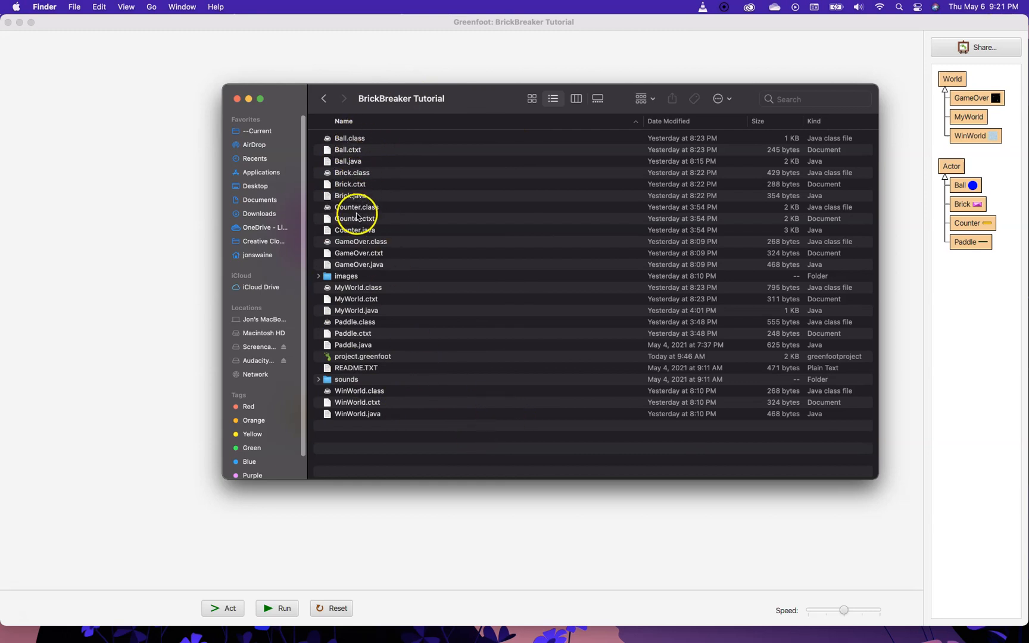
{"action": "mouse_move", "coordinate": [394, 220]}
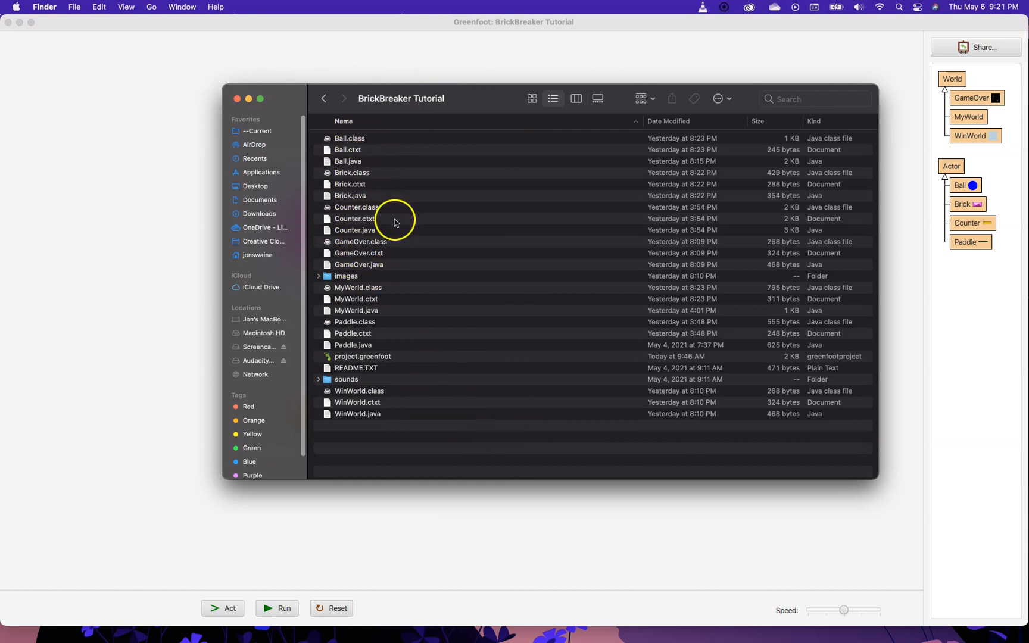
{"action": "mouse_move", "coordinate": [362, 381]}
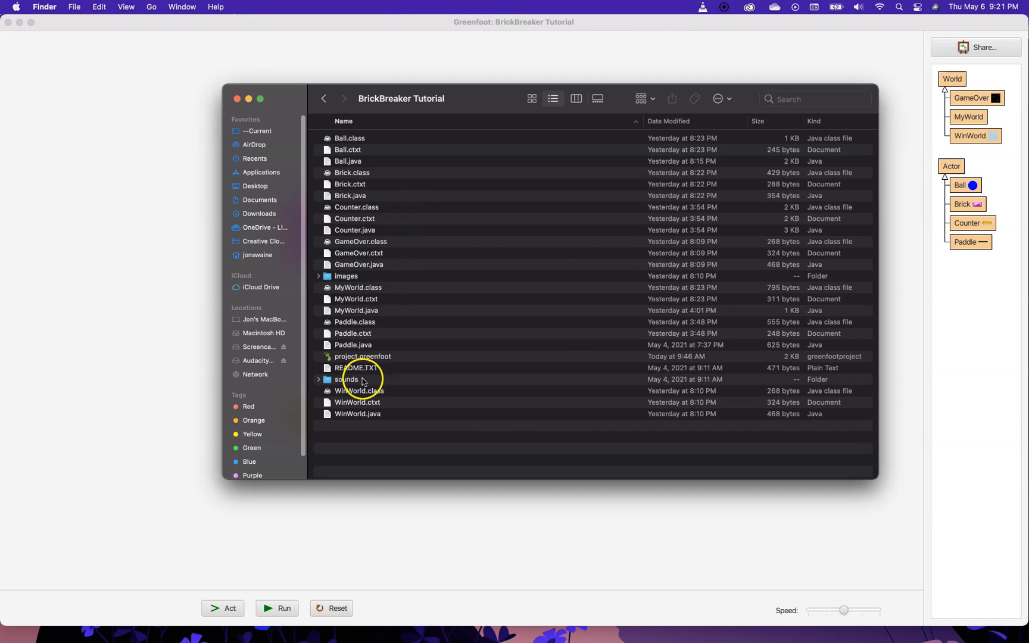
{"action": "double_click", "coordinate": [346, 379]}
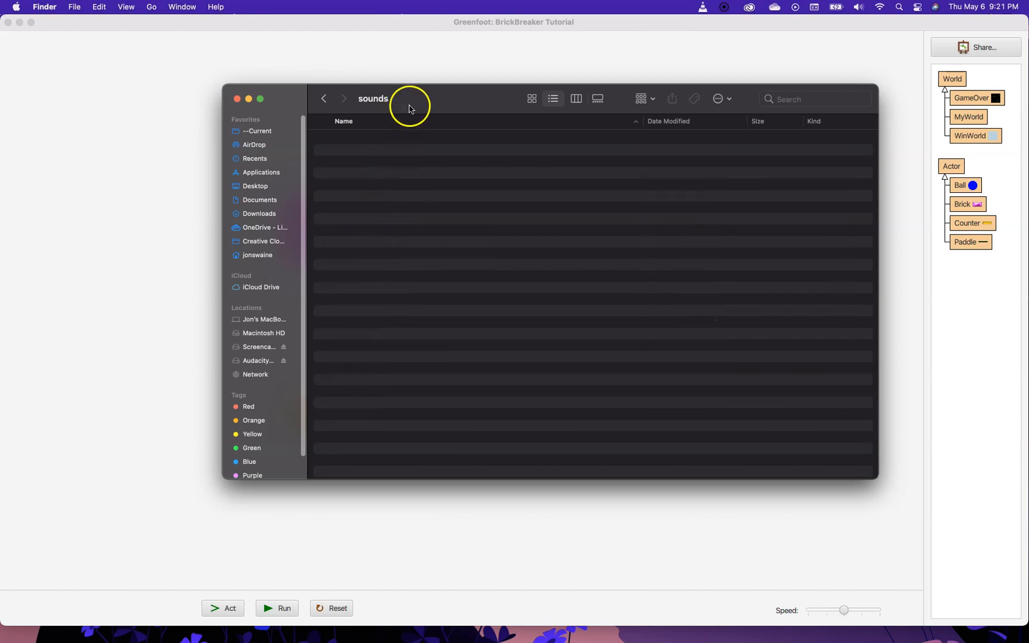
{"action": "left_click_drag", "start_coordinate": [409, 109], "coordinate": [299, 157]}
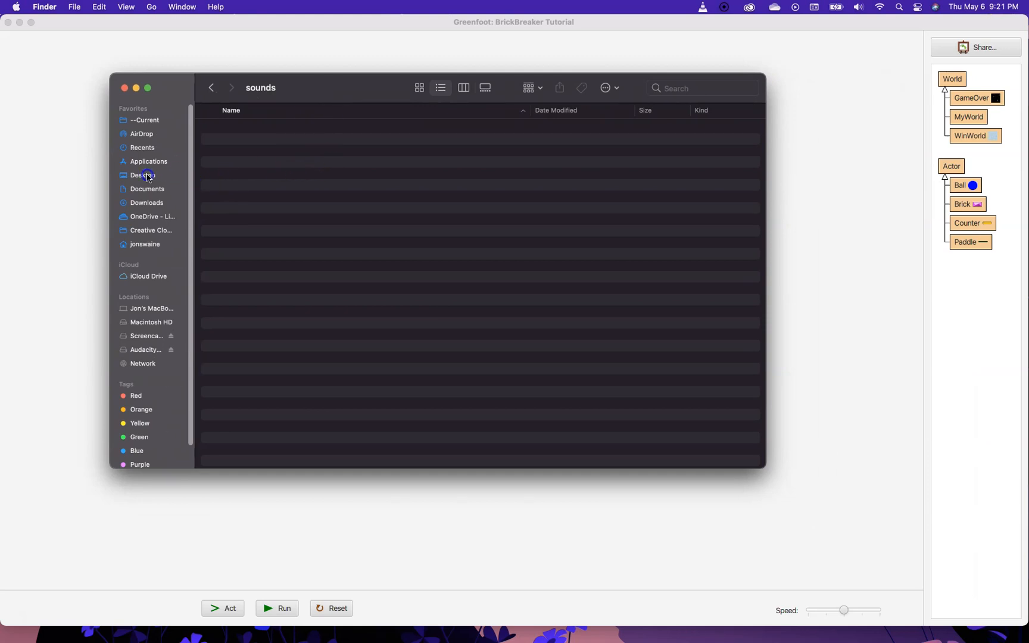
{"action": "left_click", "coordinate": [142, 175]}
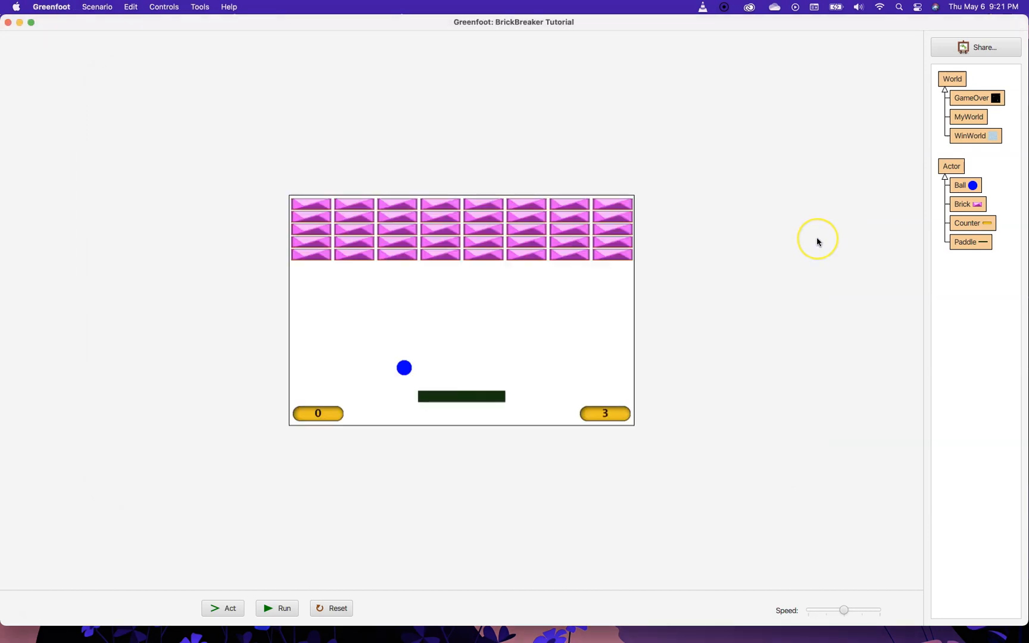
{"action": "mouse_move", "coordinate": [818, 242]}
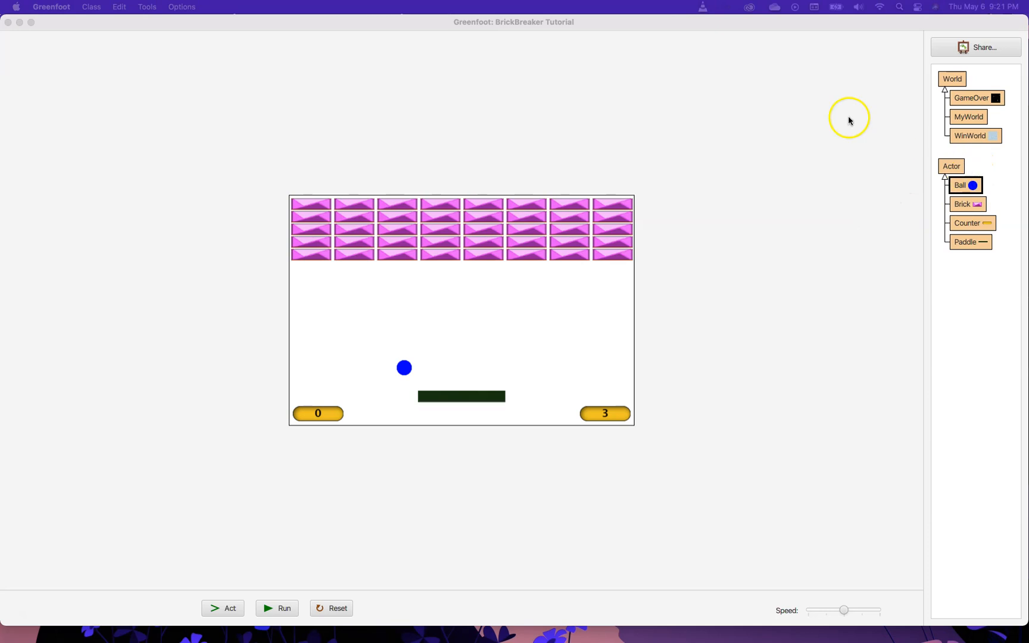
- Open the Ball class source code from the class diagram
{"action": "double_click", "coordinate": [966, 185]}
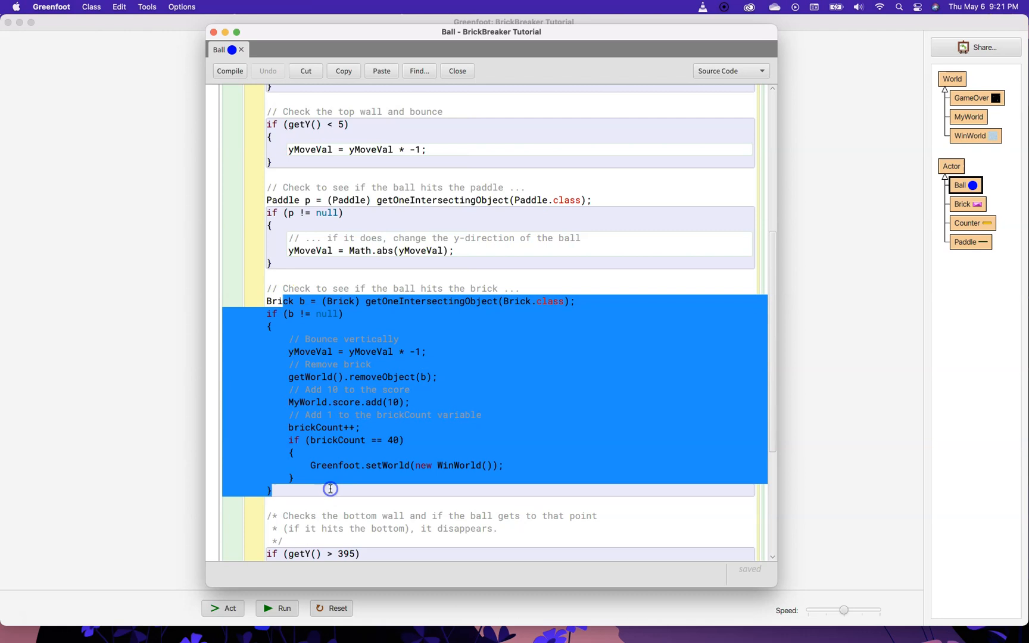
- Begin a Greenfoot.playSound("") call at the top of the Ball's brick-hit block
{"action": "left_click", "coordinate": [290, 338]}
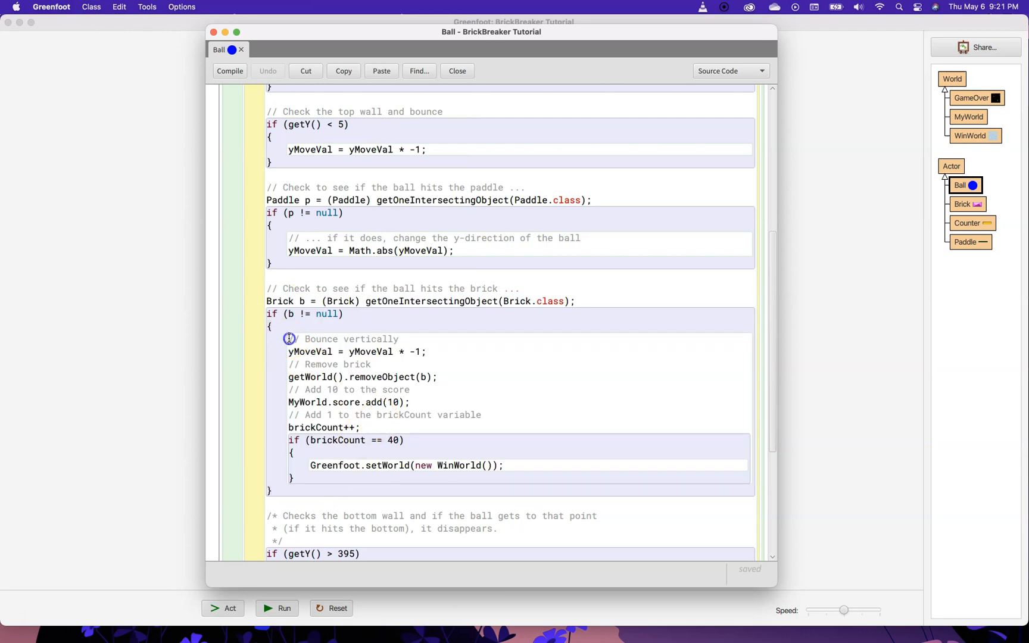
{"action": "left_click", "coordinate": [230, 71]}
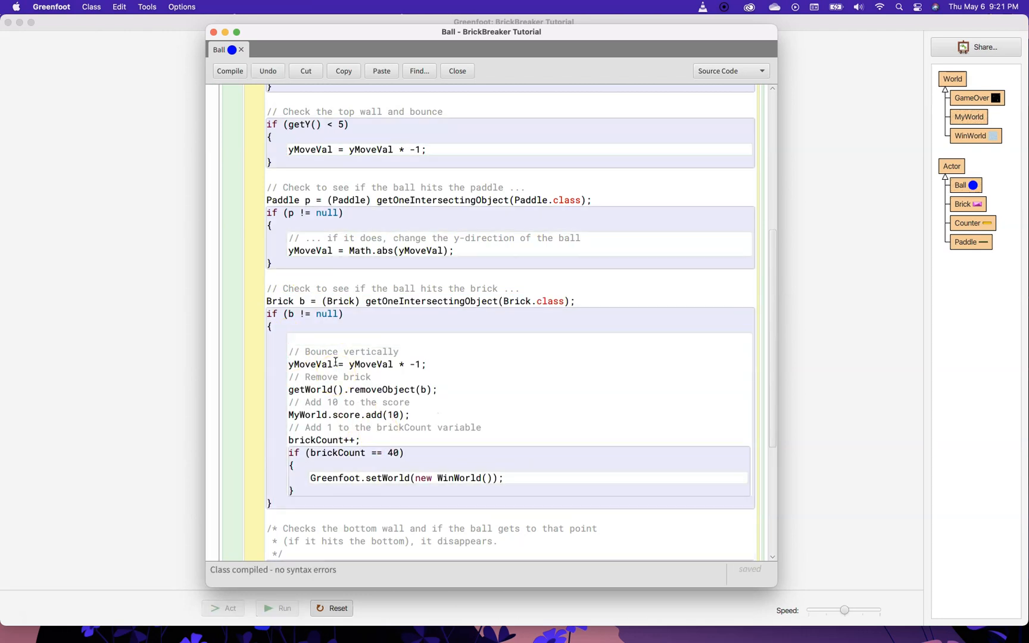
{"action": "type", "text": "Greenfott"}
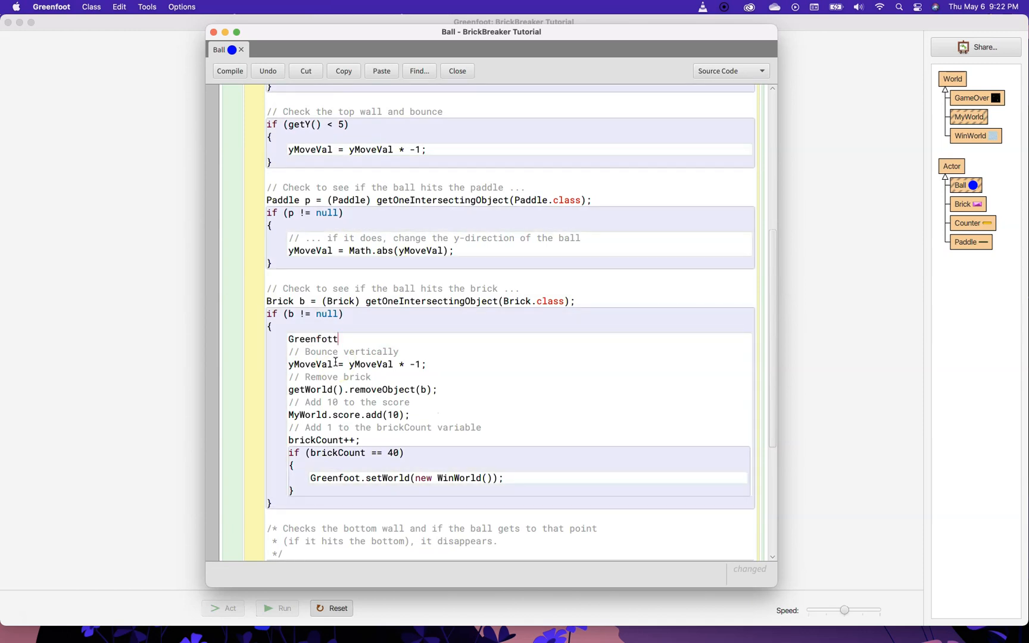
{"action": "type", "text": "."}
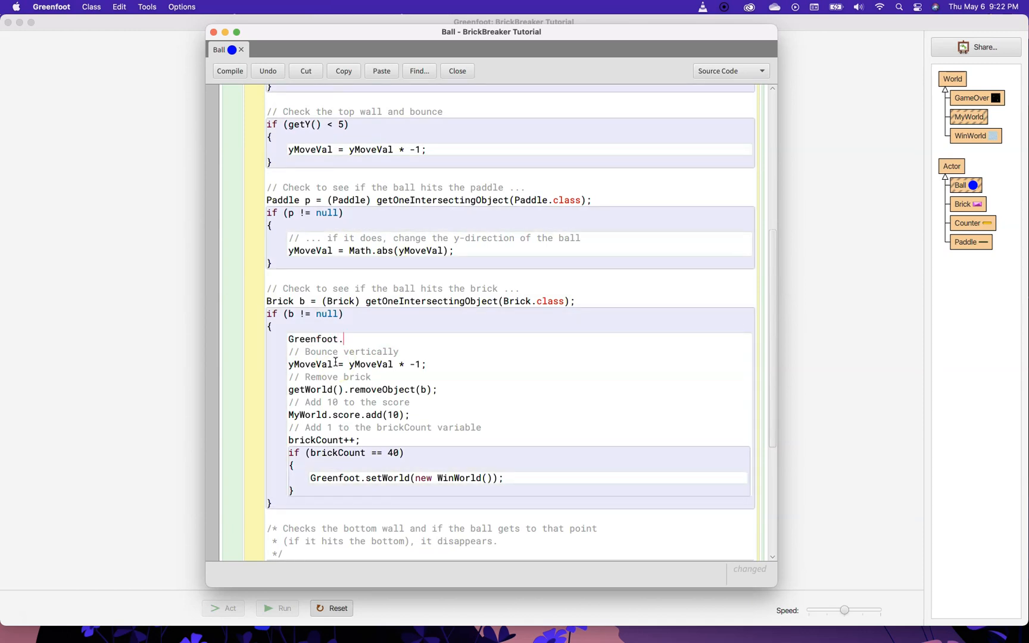
{"action": "type", "text": "."}
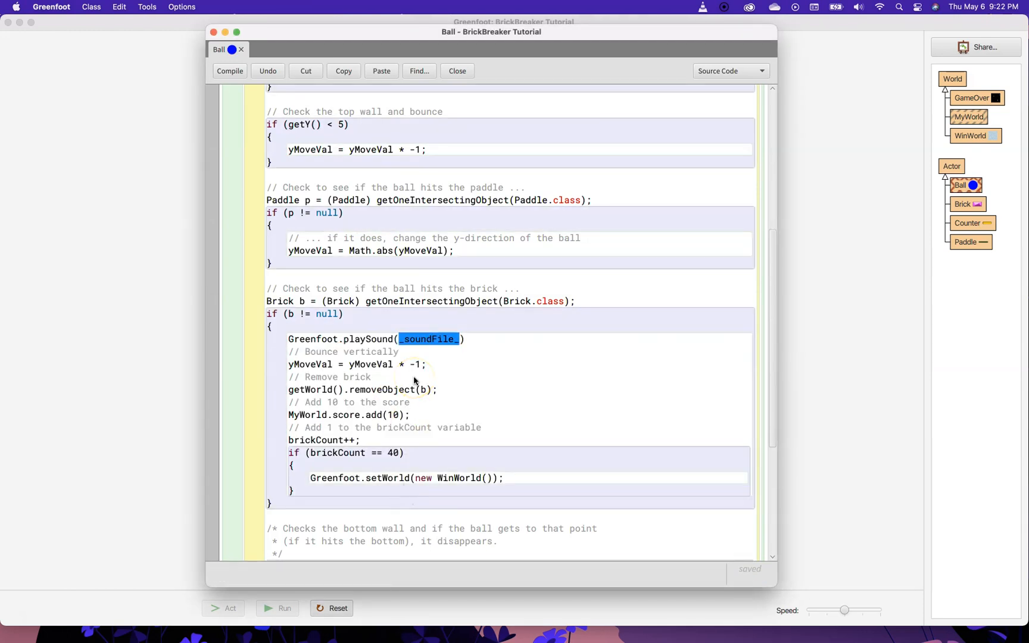
{"action": "type", "text": "\""}
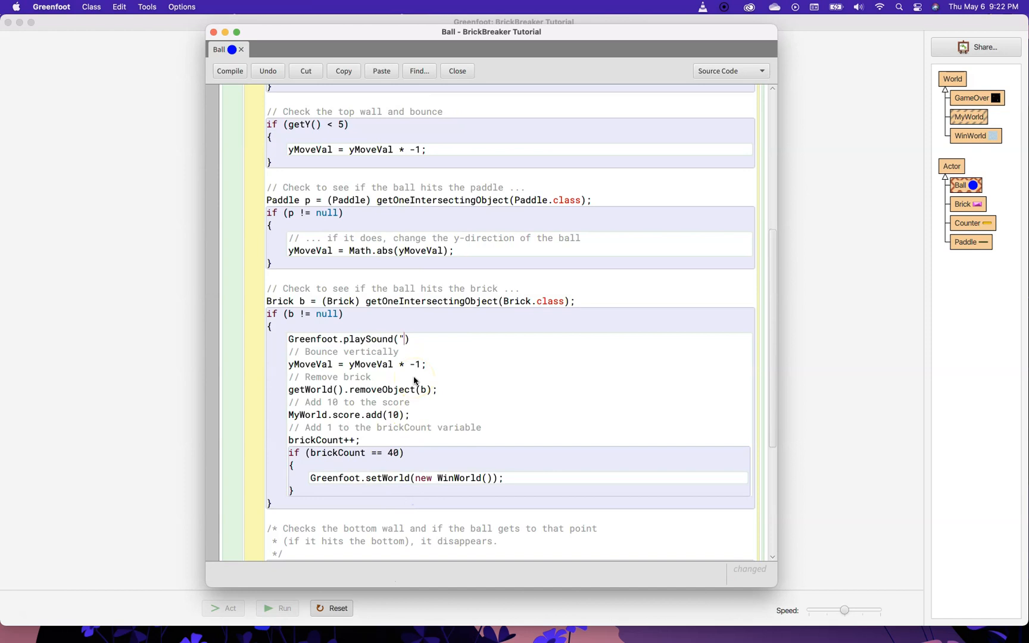
{"action": "type", "text": "\""}
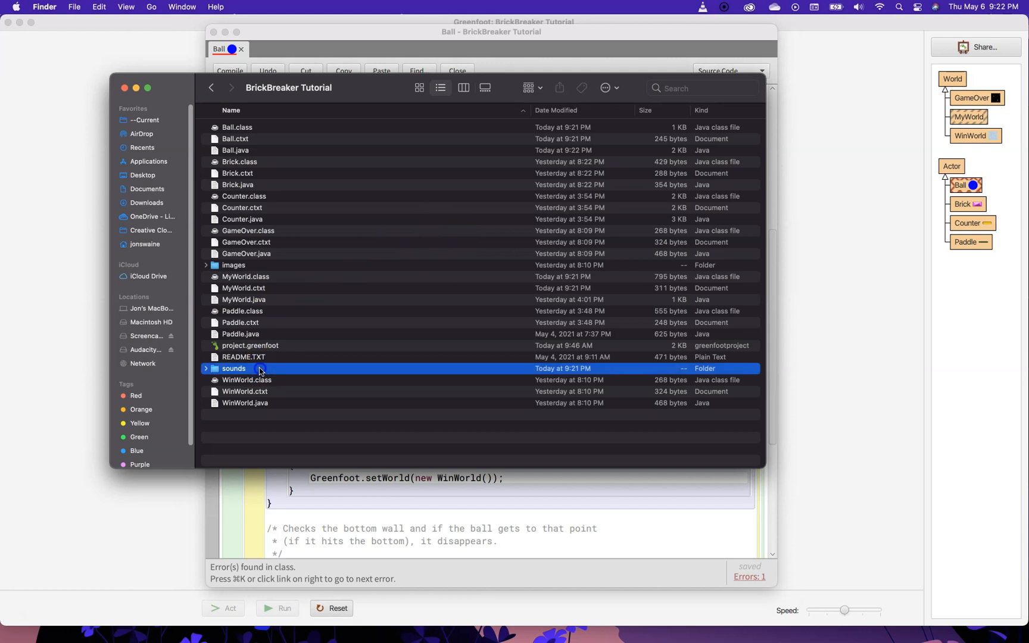
- Check the sounds folder for brickBreak.wav, then bring Greenfoot back to the front
{"action": "double_click", "coordinate": [234, 368]}
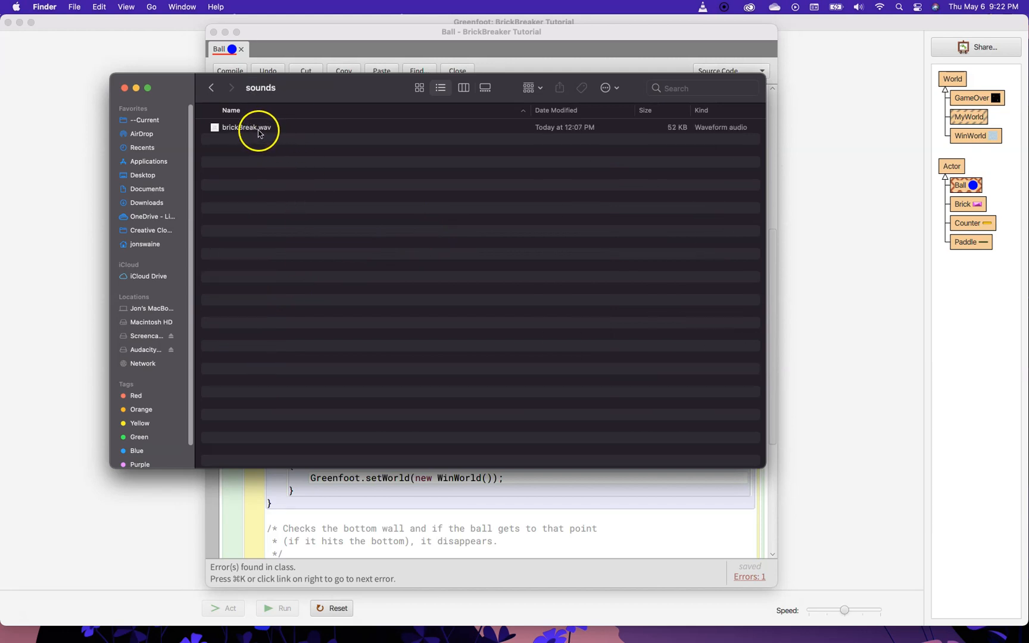
{"action": "left_click", "coordinate": [247, 128]}
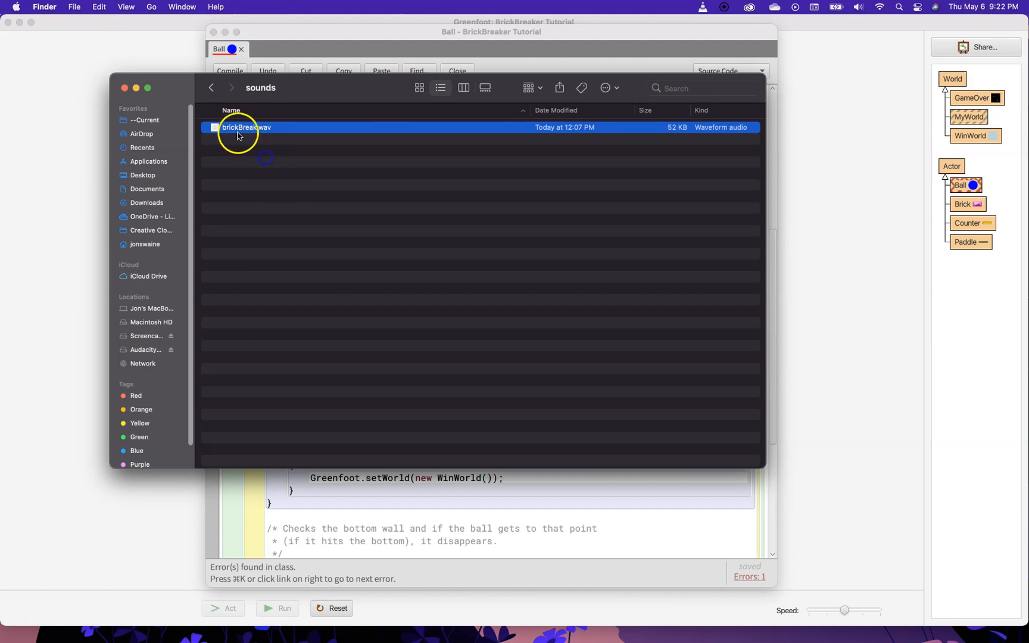
{"action": "left_click", "coordinate": [247, 127]}
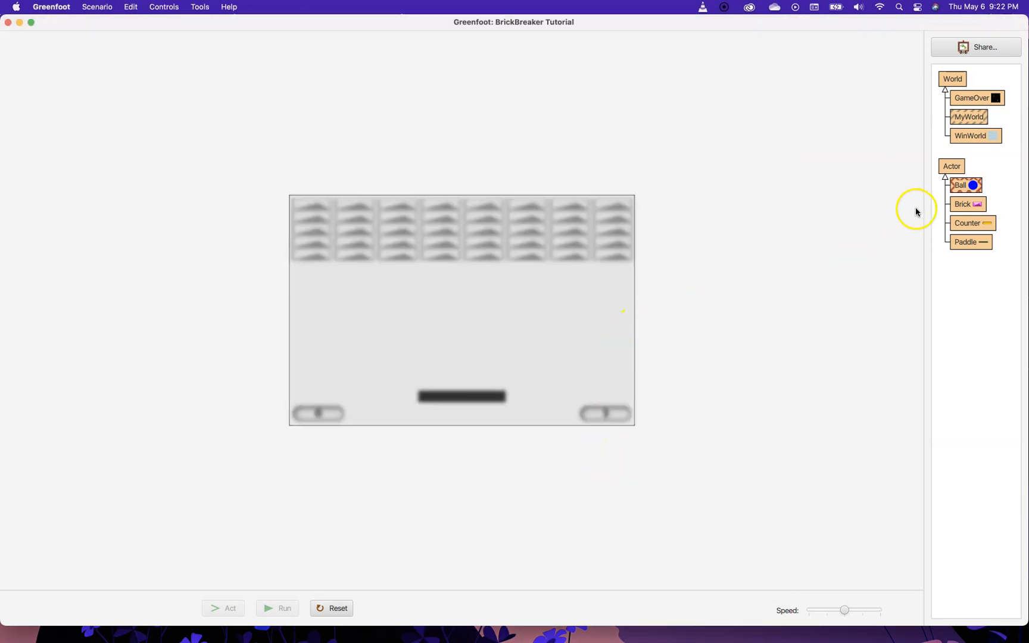
- Fill in brickBreak.wav as the file name in the Ball's playSound call
{"action": "double_click", "coordinate": [960, 185]}
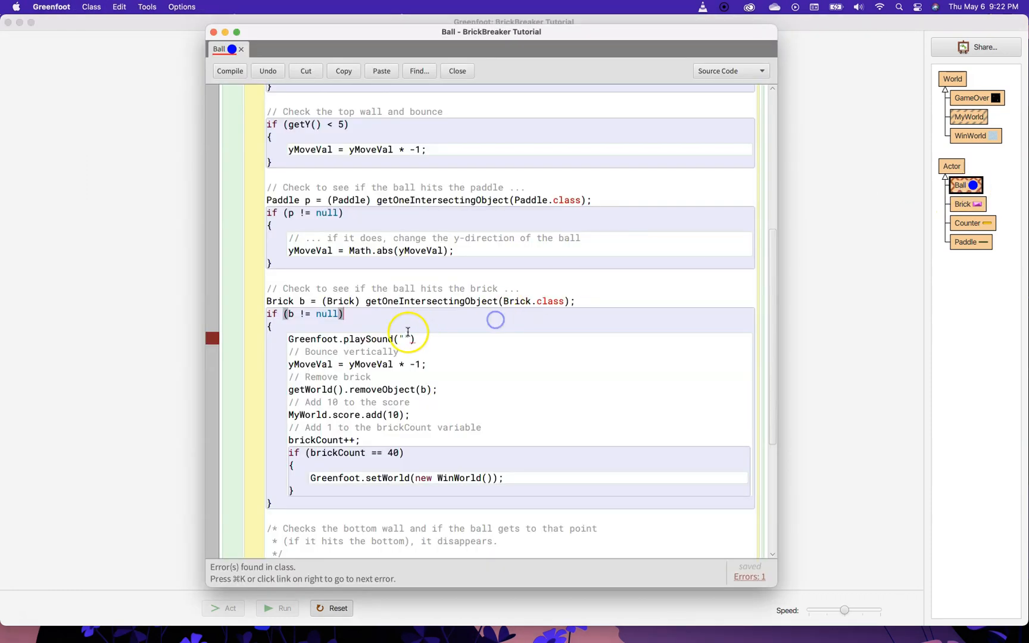
{"action": "type", "text": "brickBreak.wav"}
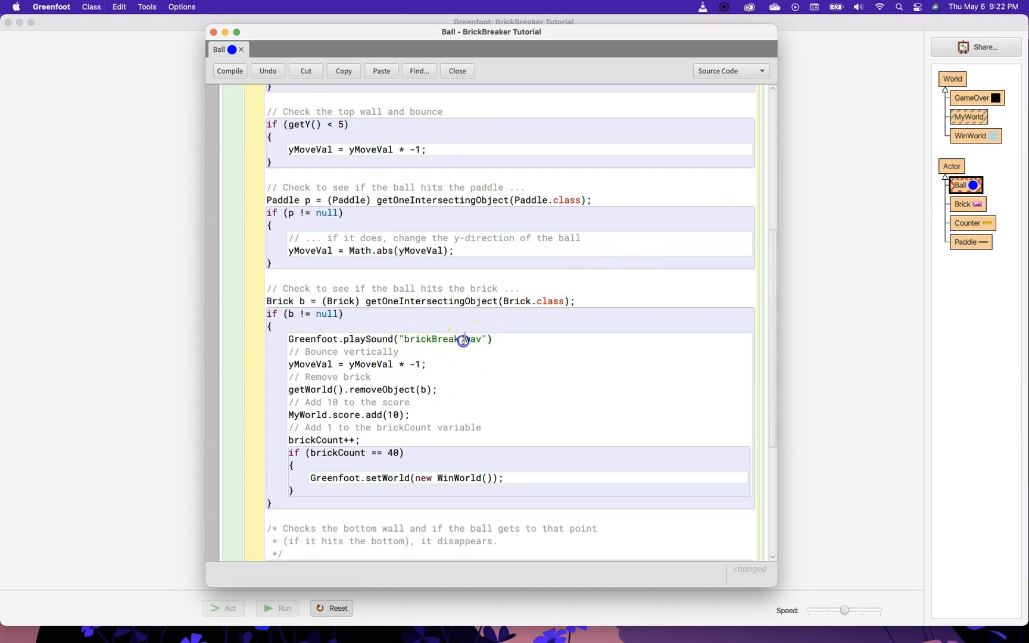
{"action": "double_click", "coordinate": [471, 339]}
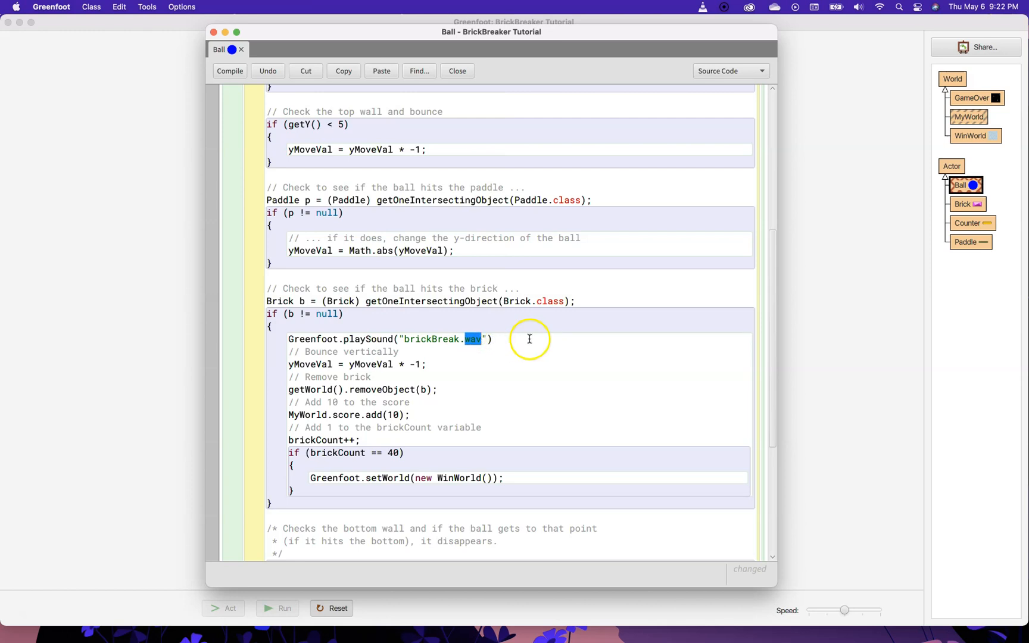
{"action": "double_click", "coordinate": [447, 339]}
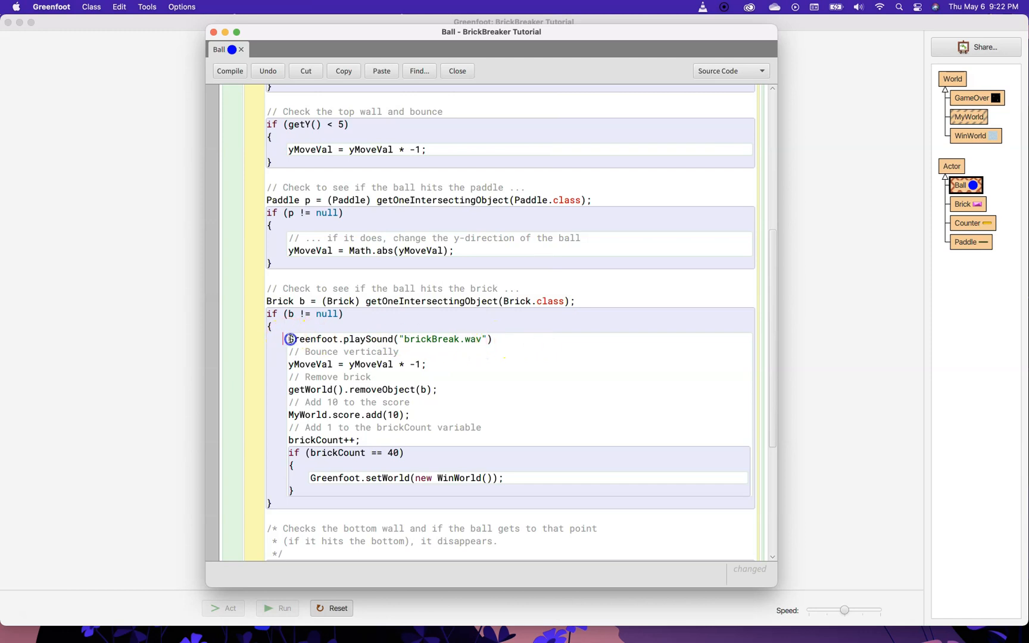
- Add a '// Plays a little blip sound' comment above the call and return to the world
{"action": "left_click", "coordinate": [229, 71]}
{"action": "type", "text": ";"}
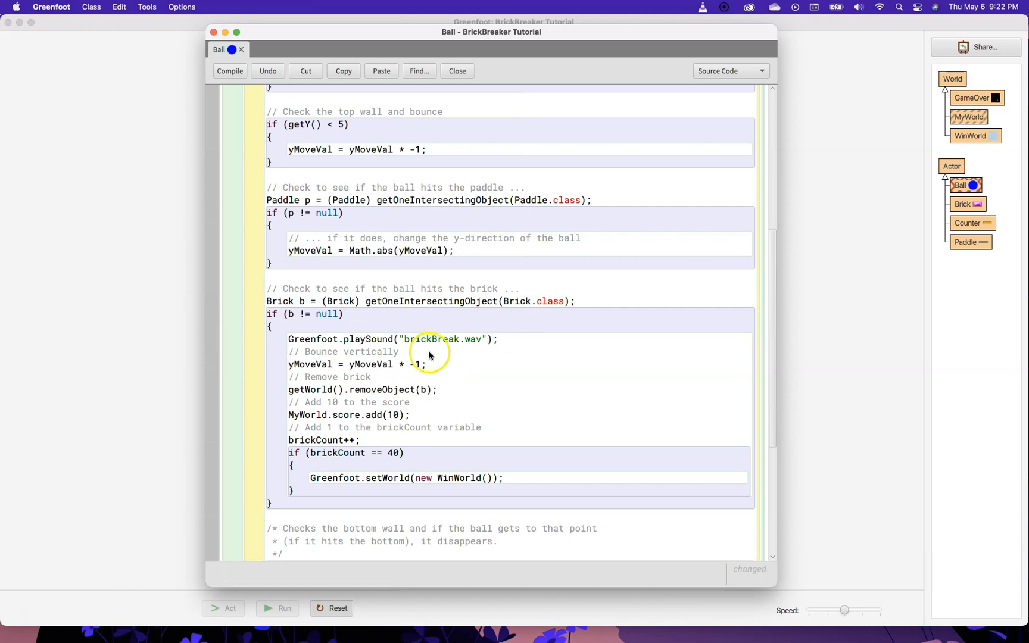
{"action": "mouse_move", "coordinate": [376, 350]}
{"action": "type", "text": "// "}
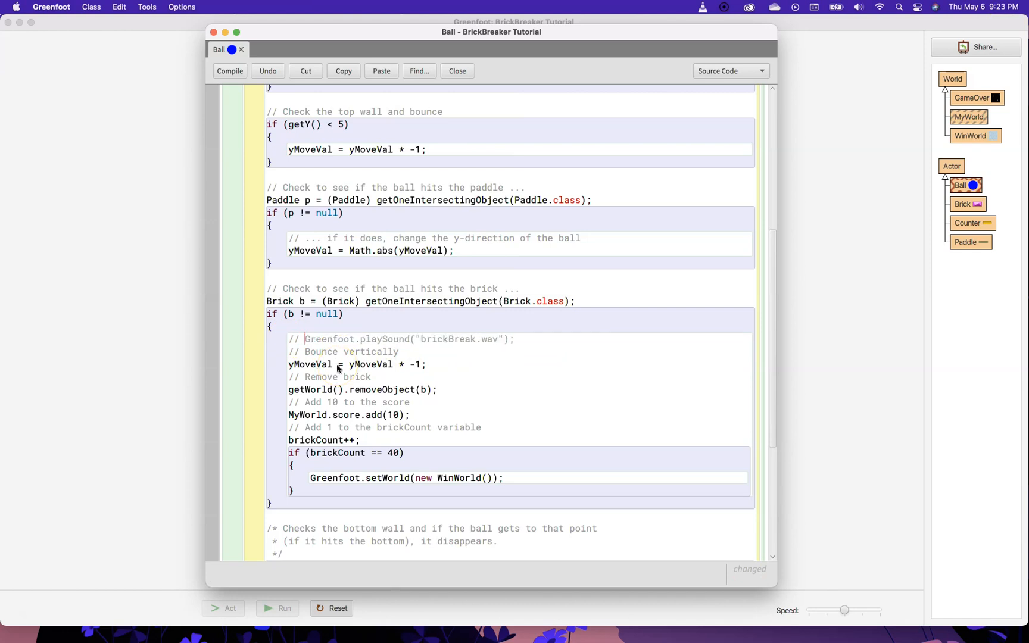
{"action": "type", "text": "Plays a little blip sound"}
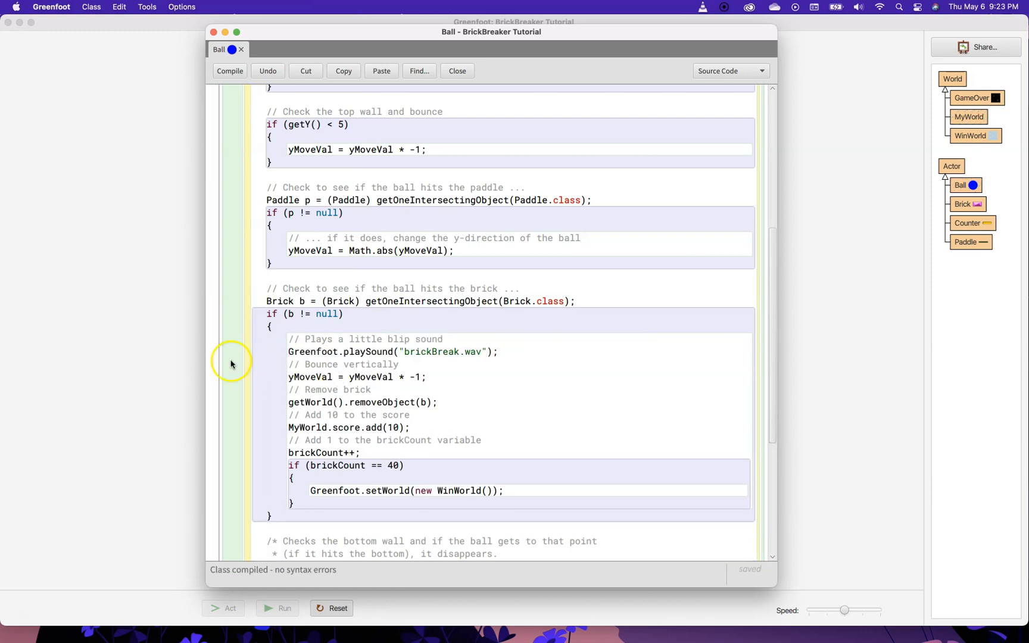
{"action": "left_click", "coordinate": [277, 607]}
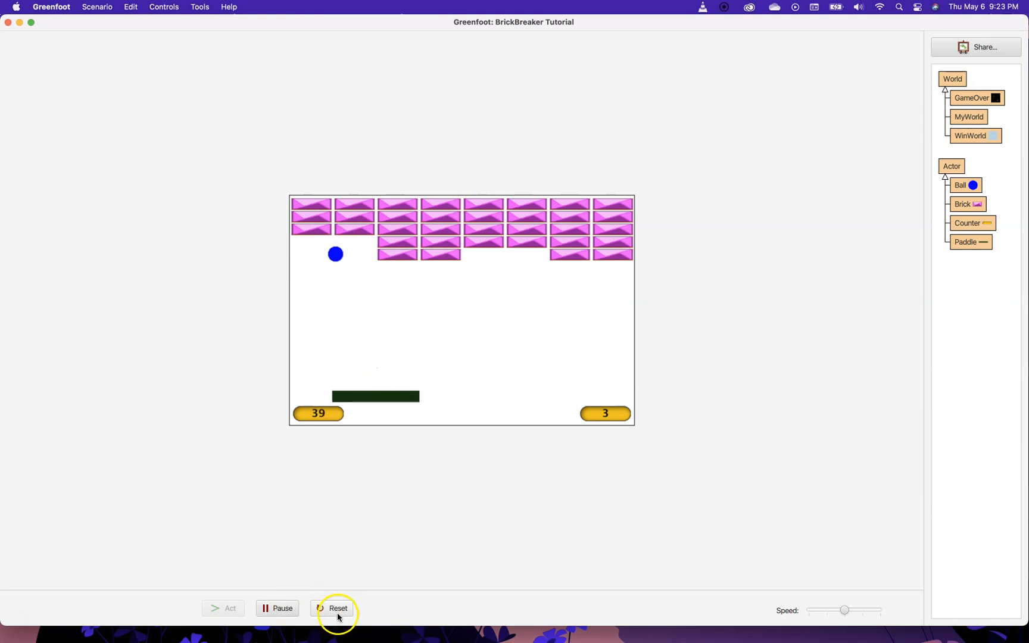
- Reset the BrickBreaker world to its full starting rows of bricks
{"action": "left_click", "coordinate": [337, 608]}
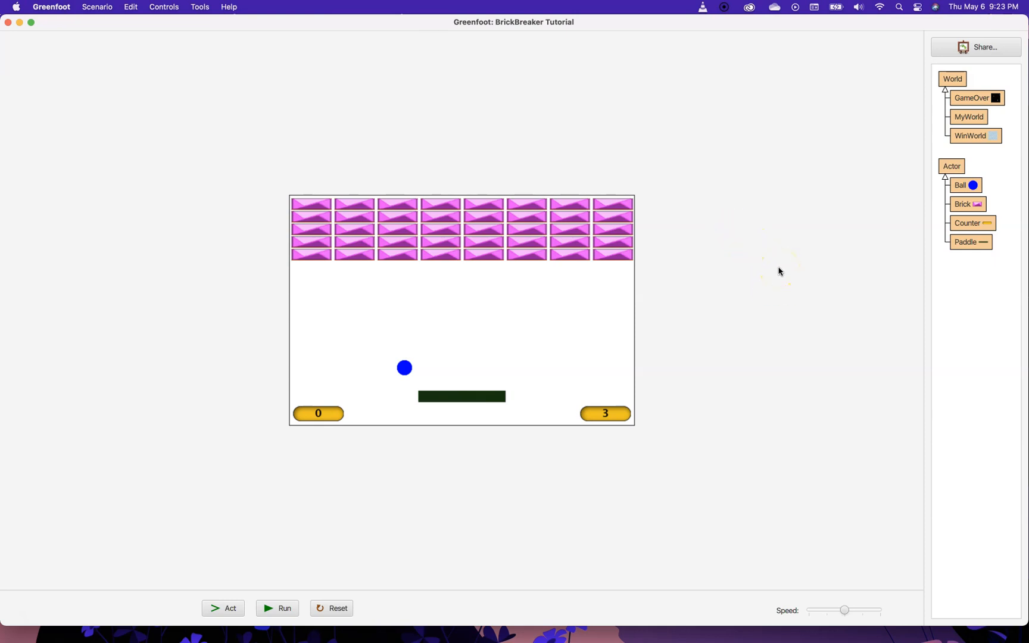
{"action": "mouse_move", "coordinate": [850, 224]}
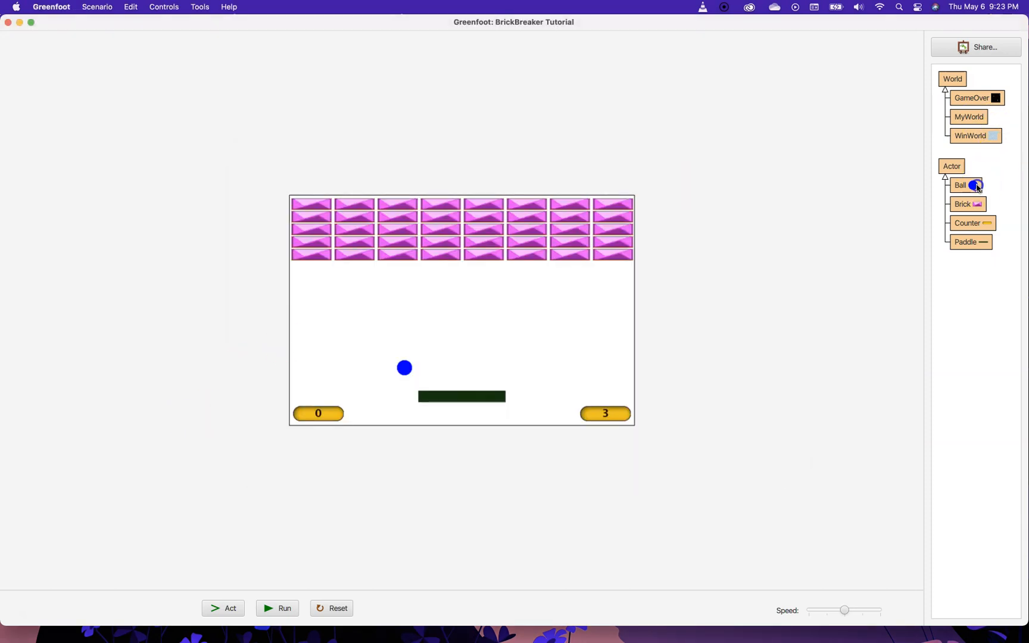
- Add an if (brickCount == 15) block that plays bonusLife.wav, and compile
{"action": "double_click", "coordinate": [960, 185]}
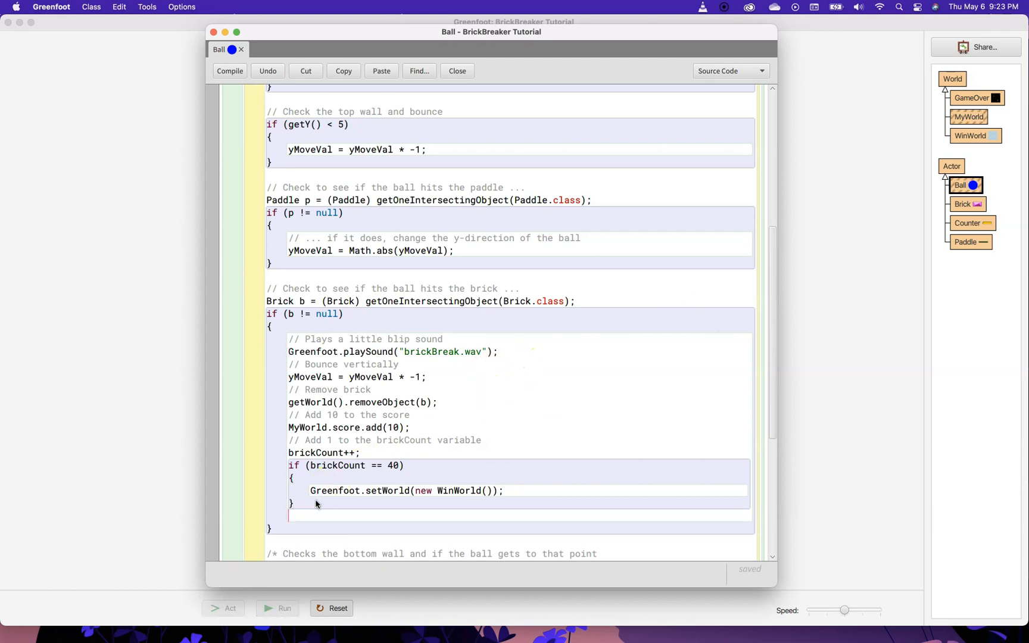
{"action": "type", "text": "if"}
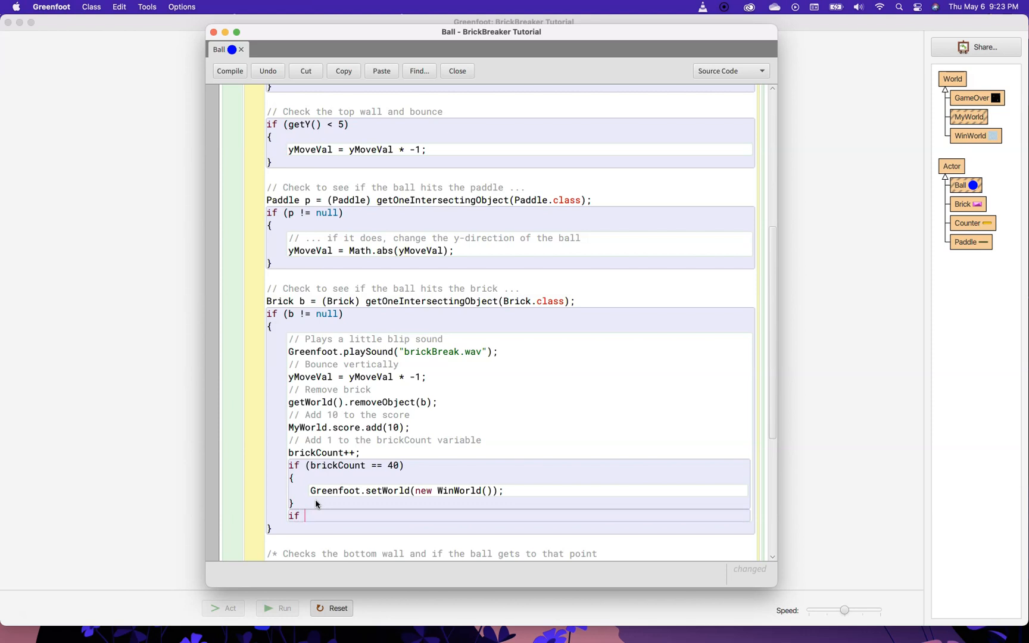
{"action": "type", "text": "(brickCount"}
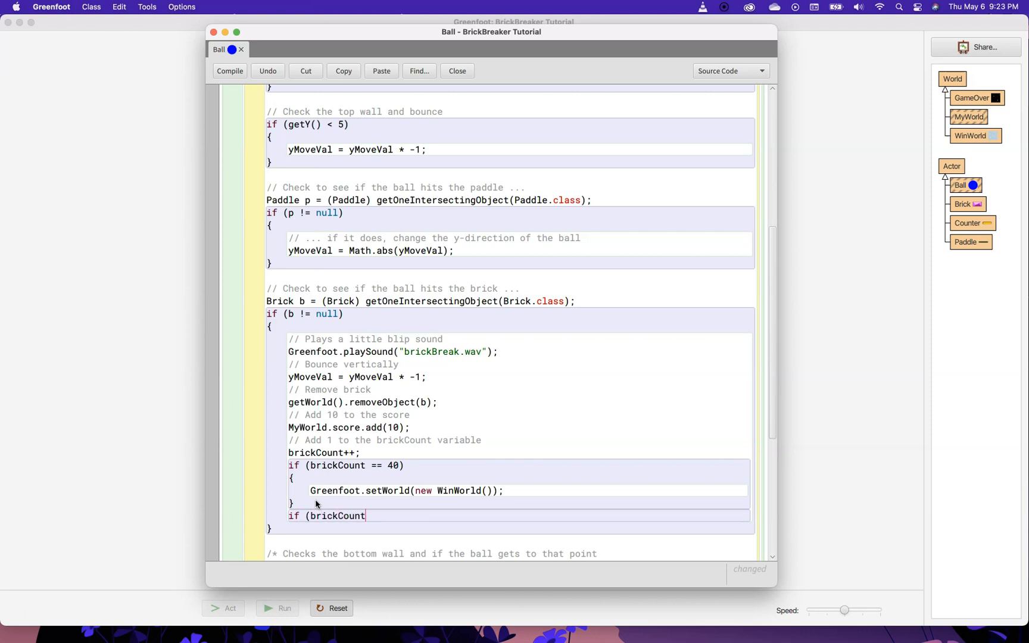
{"action": "type", "text": "== 15"}
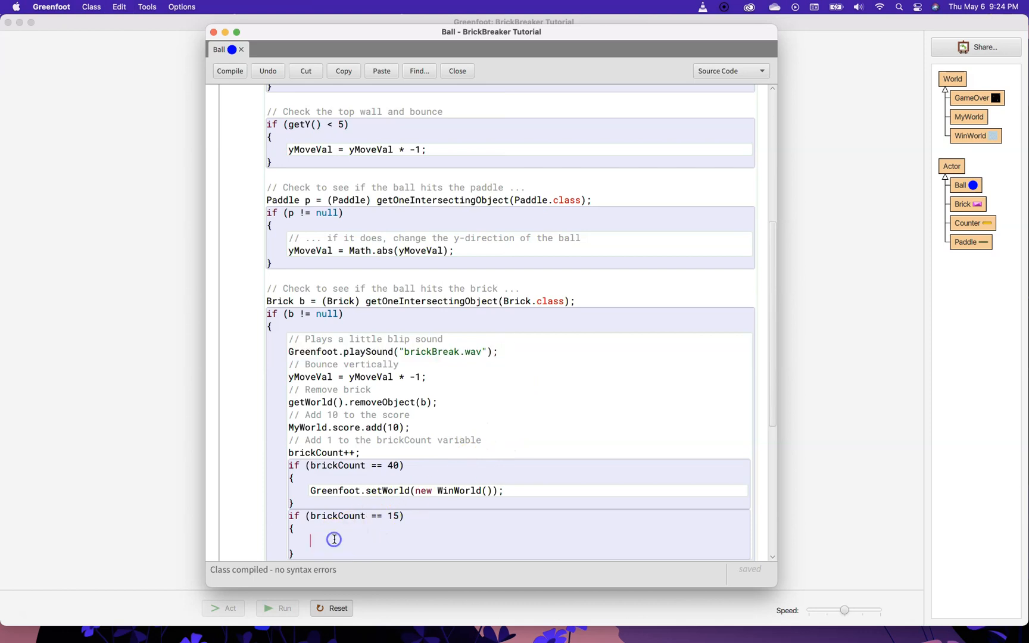
{"action": "type", "text": "Greenfoot.playSound(\"brickBreak.wav\");"}
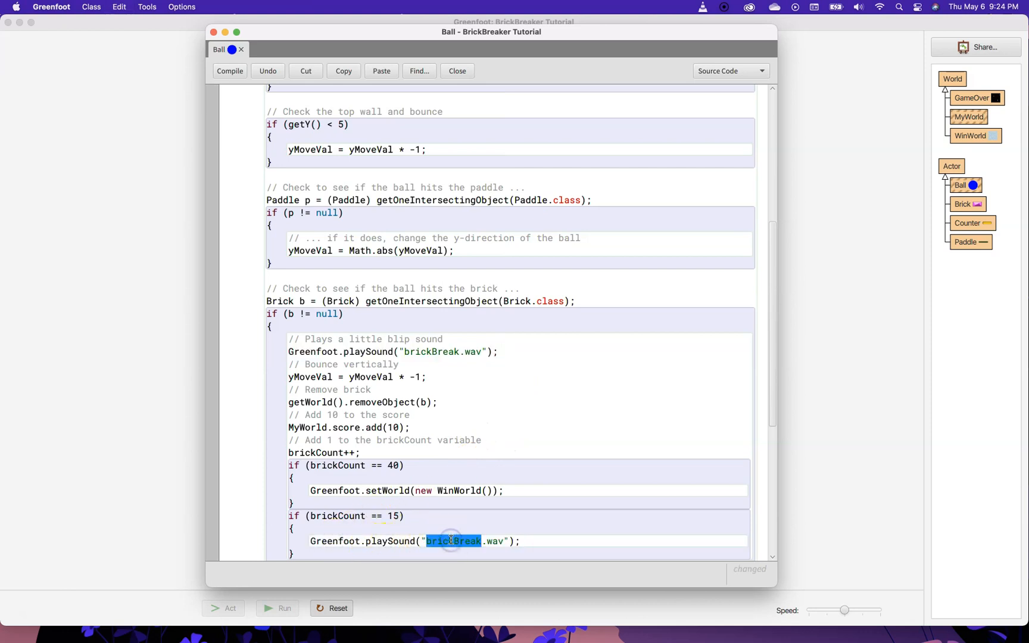
{"action": "type", "text": "bonusLI"}
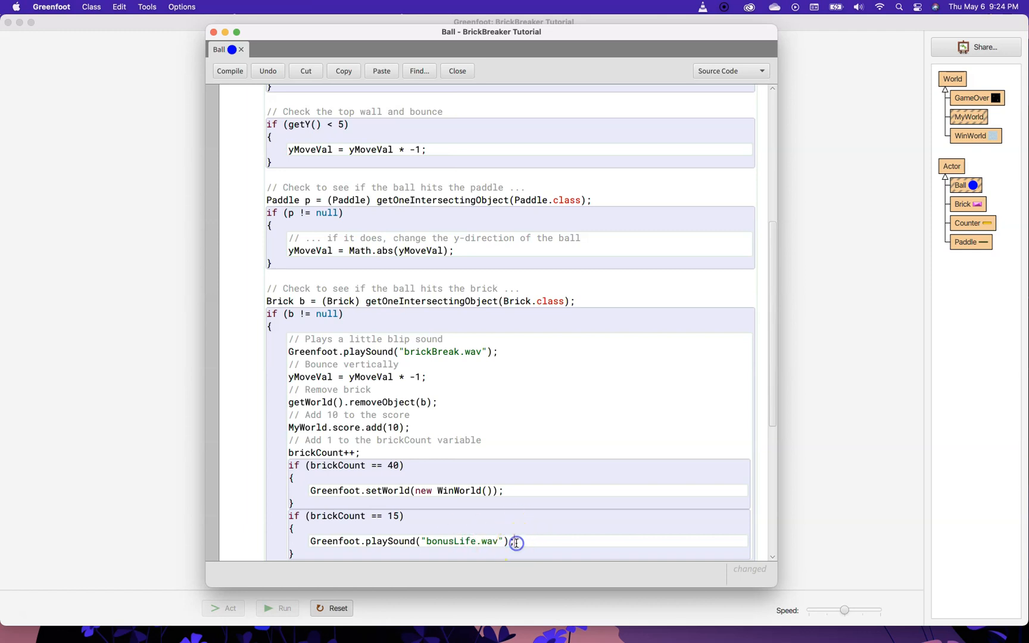
{"action": "left_click", "coordinate": [229, 72]}
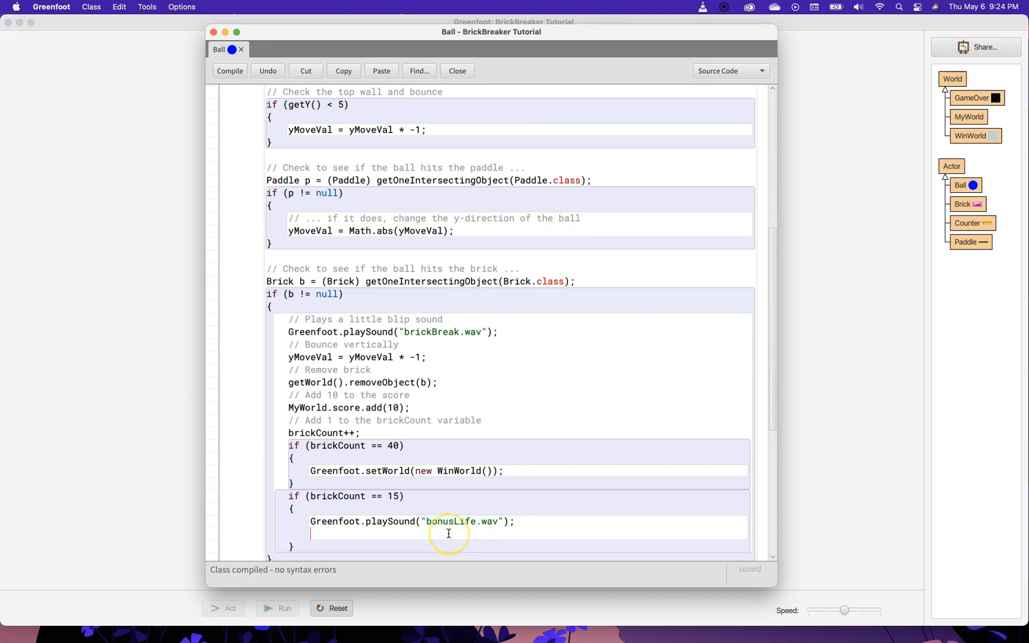
{"action": "mouse_move", "coordinate": [396, 495]}
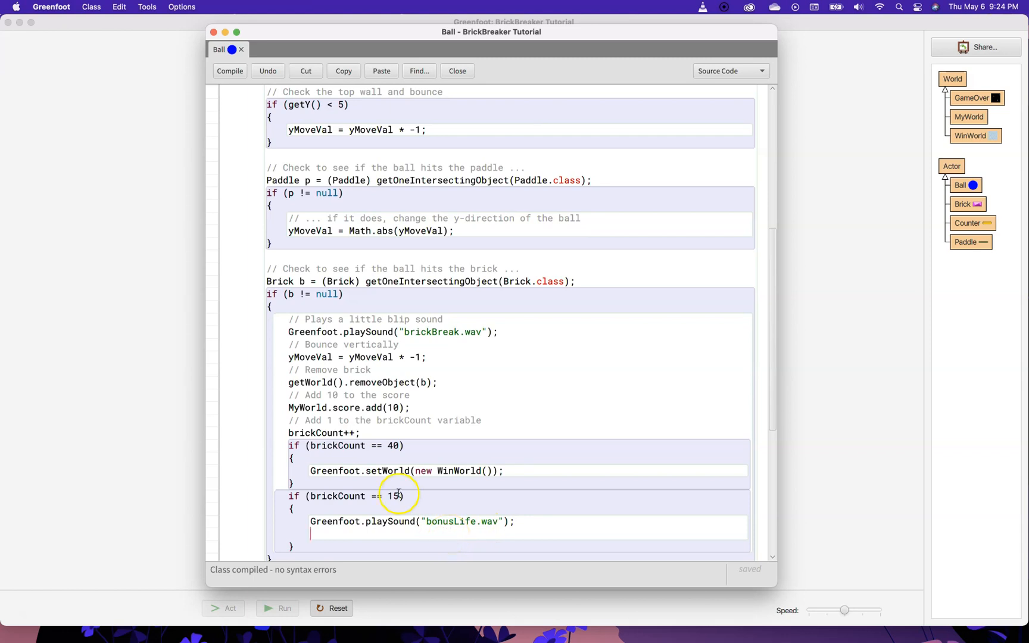
- Increment MyWorld's lives inside that block for the bonus life, and compile again
{"action": "double_click", "coordinate": [301, 407]}
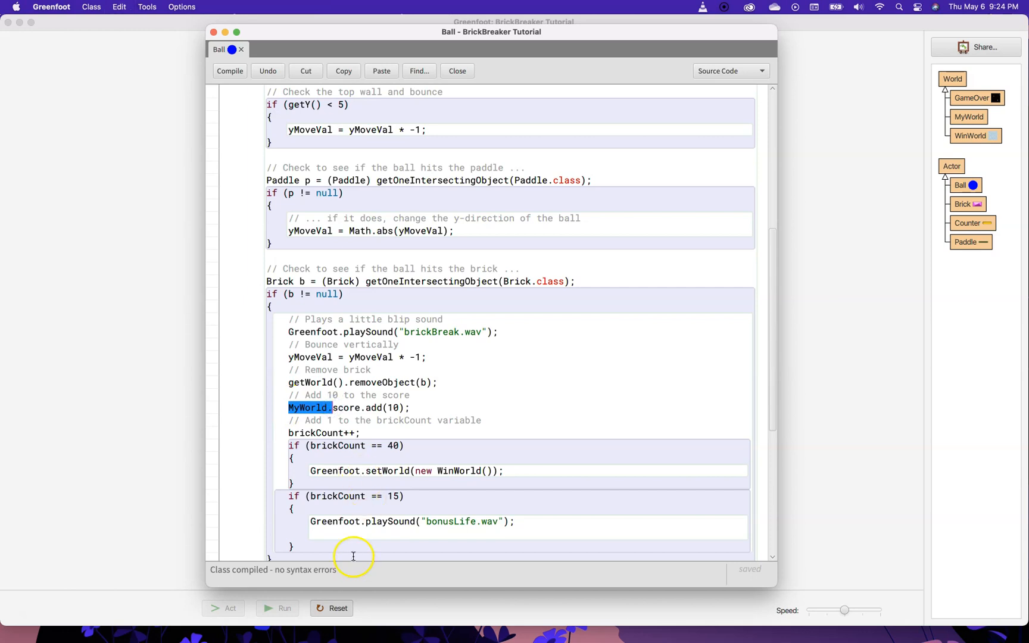
{"action": "type", "text": "MyWorld."}
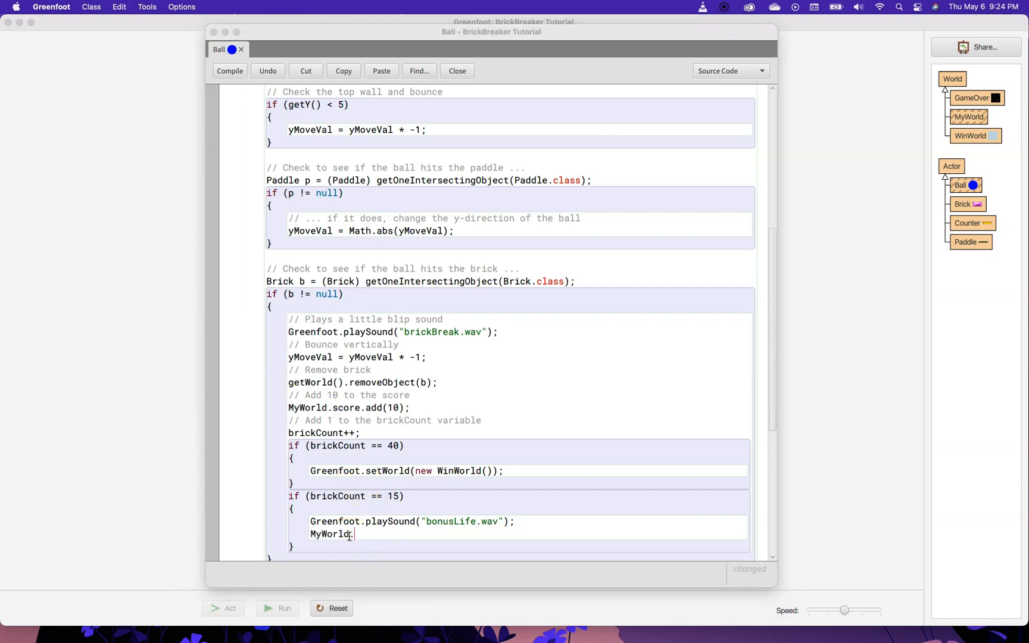
{"action": "type", "text": "lives"}
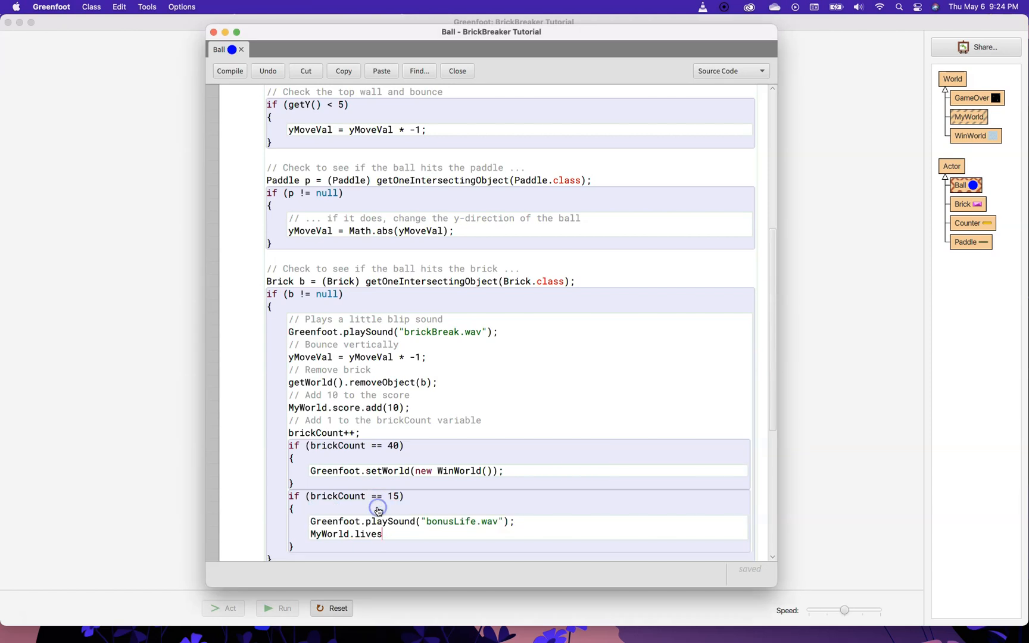
{"action": "type", "text": ".add(1);"}
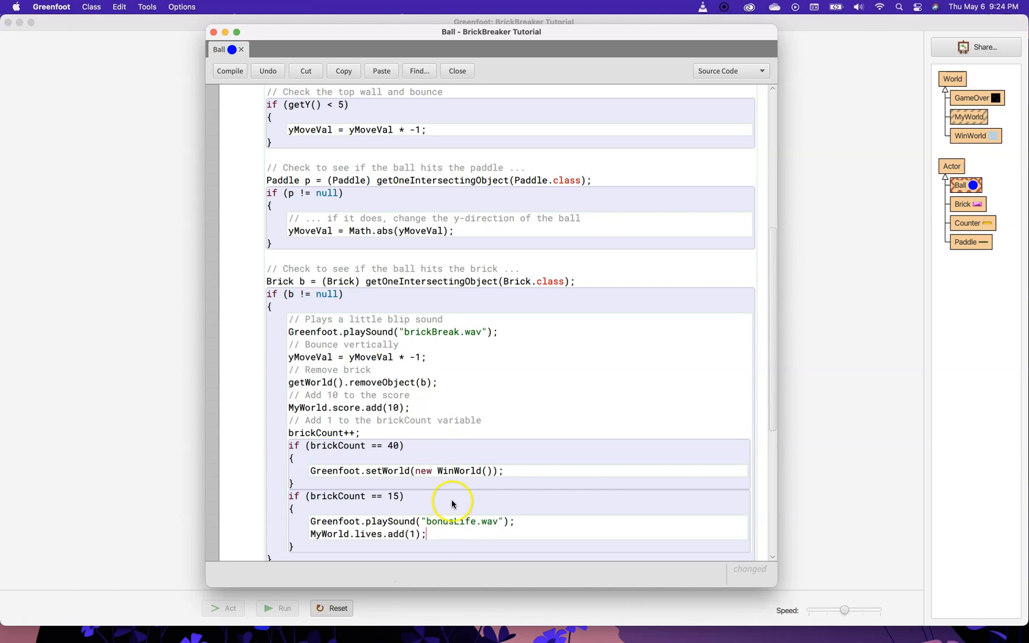
{"action": "left_click", "coordinate": [229, 72]}
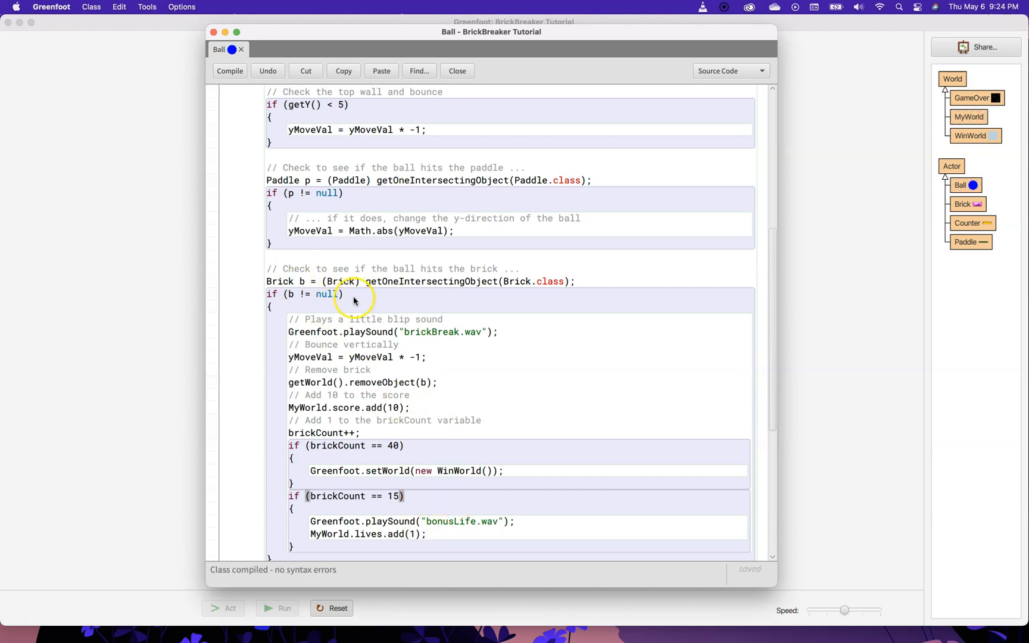
{"action": "mouse_move", "coordinate": [385, 501]}
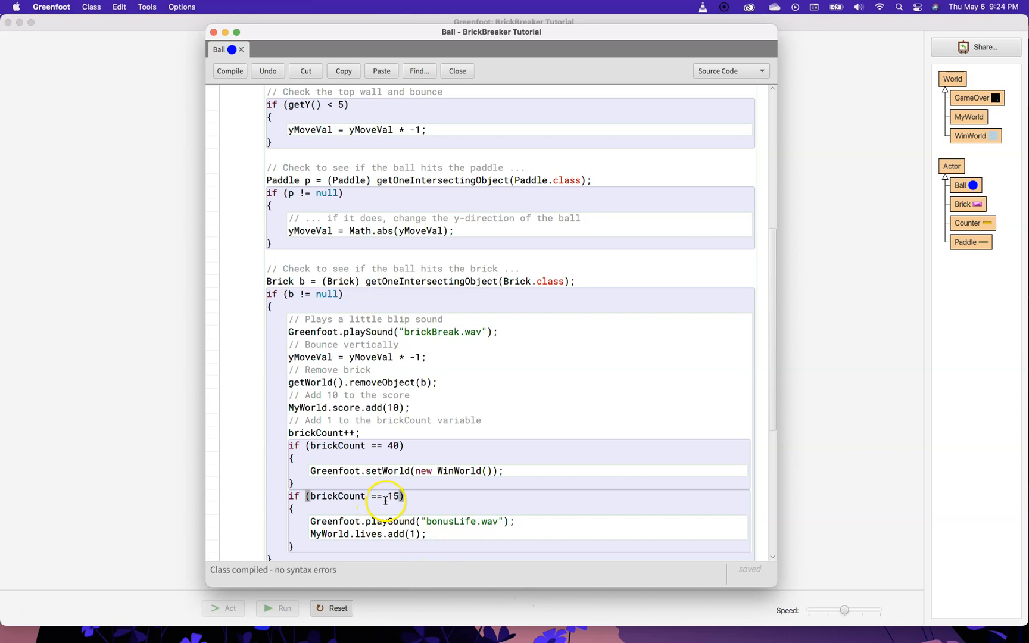
- Close the Ball editor and test-play until score 180 and 4 lives, then pause
{"action": "left_click", "coordinate": [457, 71]}
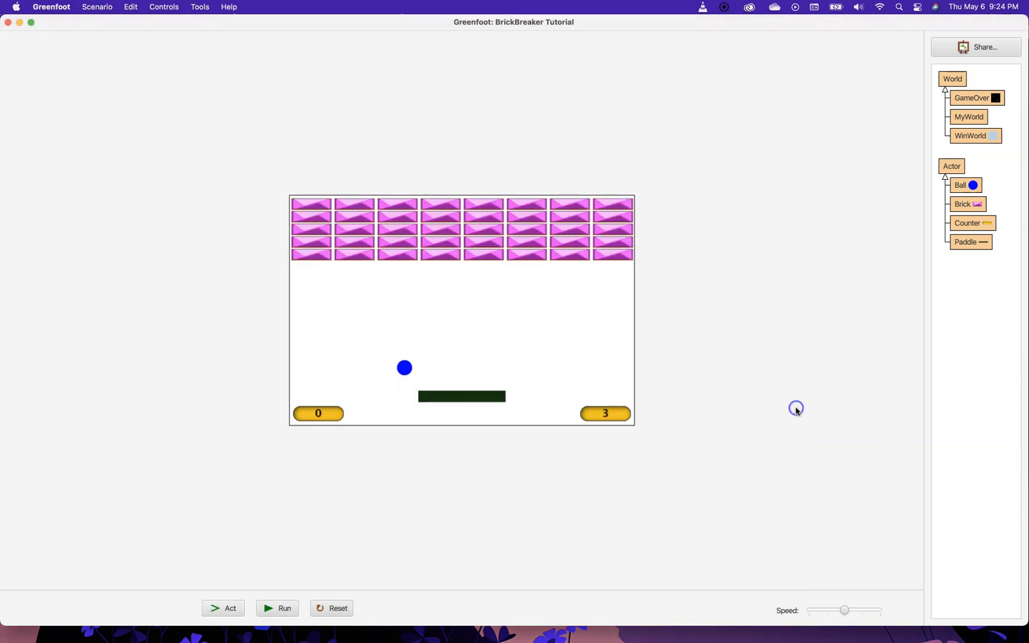
{"action": "left_click", "coordinate": [283, 608]}
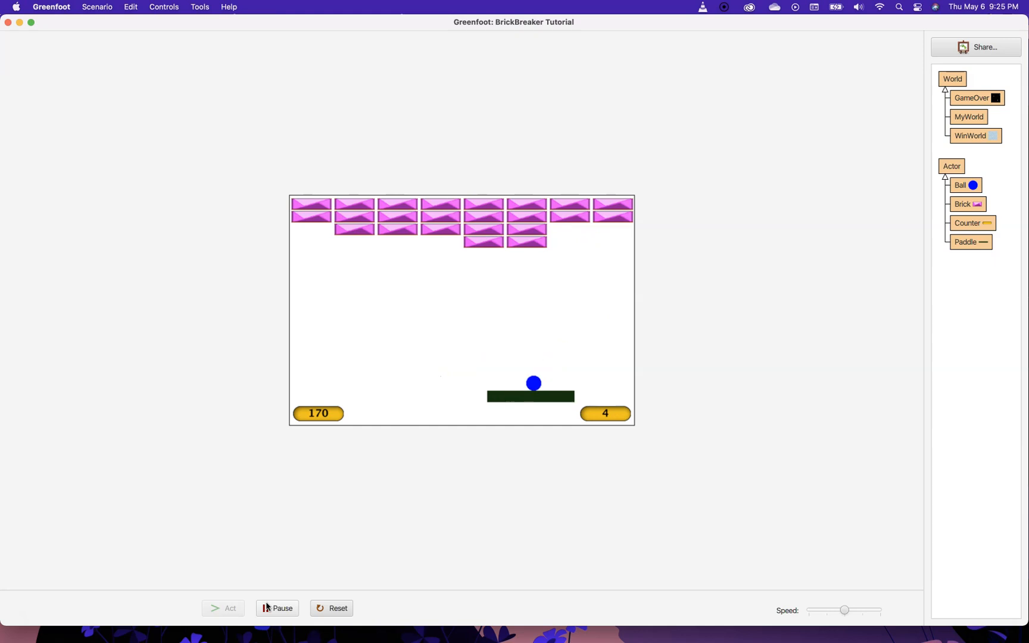
{"action": "left_click", "coordinate": [277, 608]}
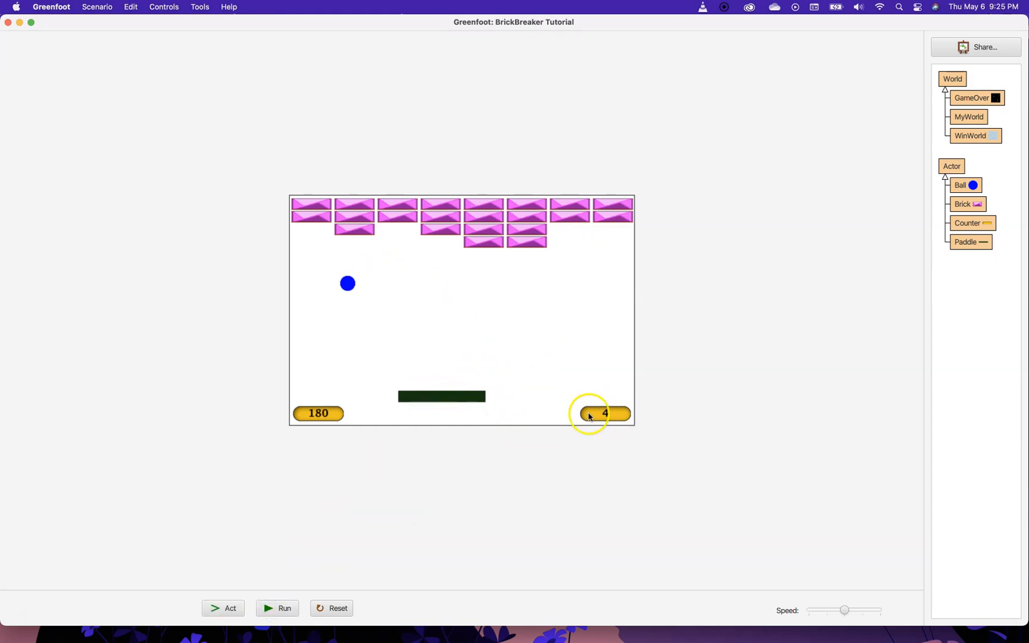
{"action": "mouse_move", "coordinate": [610, 427]}
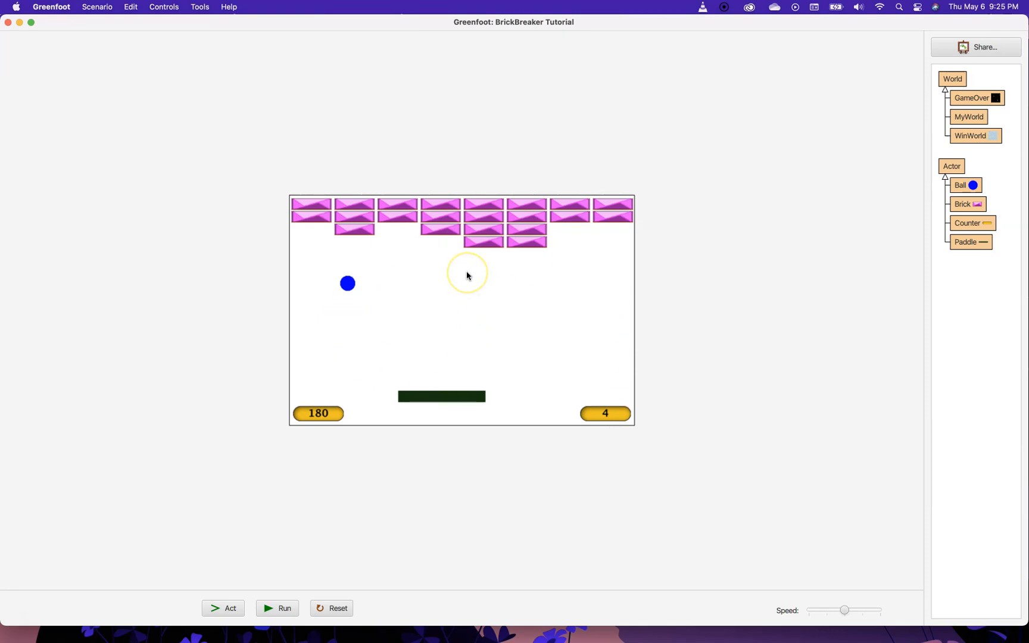
{"action": "mouse_move", "coordinate": [677, 371]}
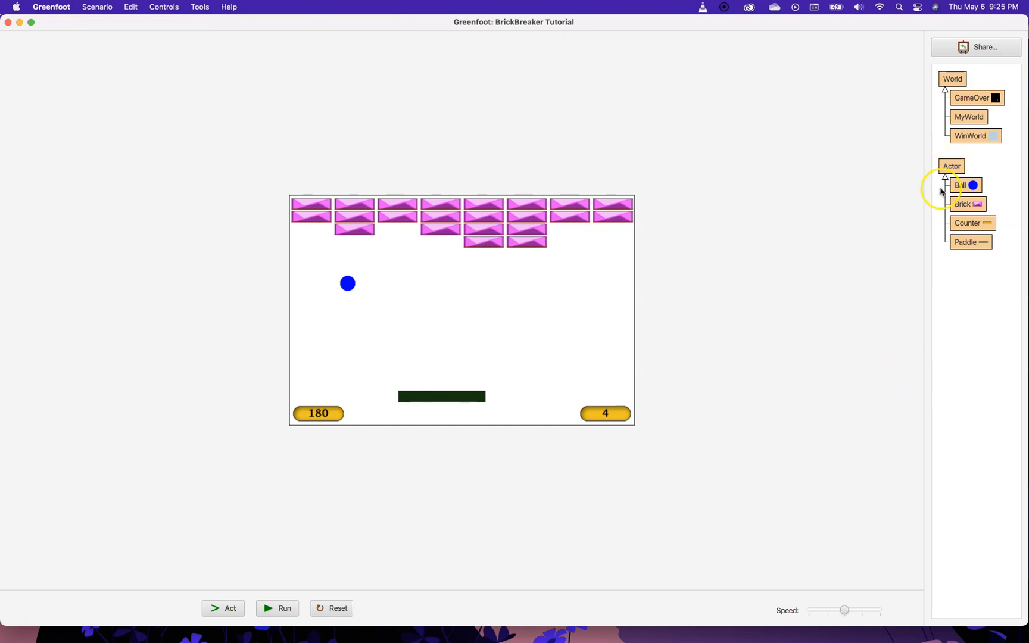
{"action": "mouse_move", "coordinate": [1011, 249]}
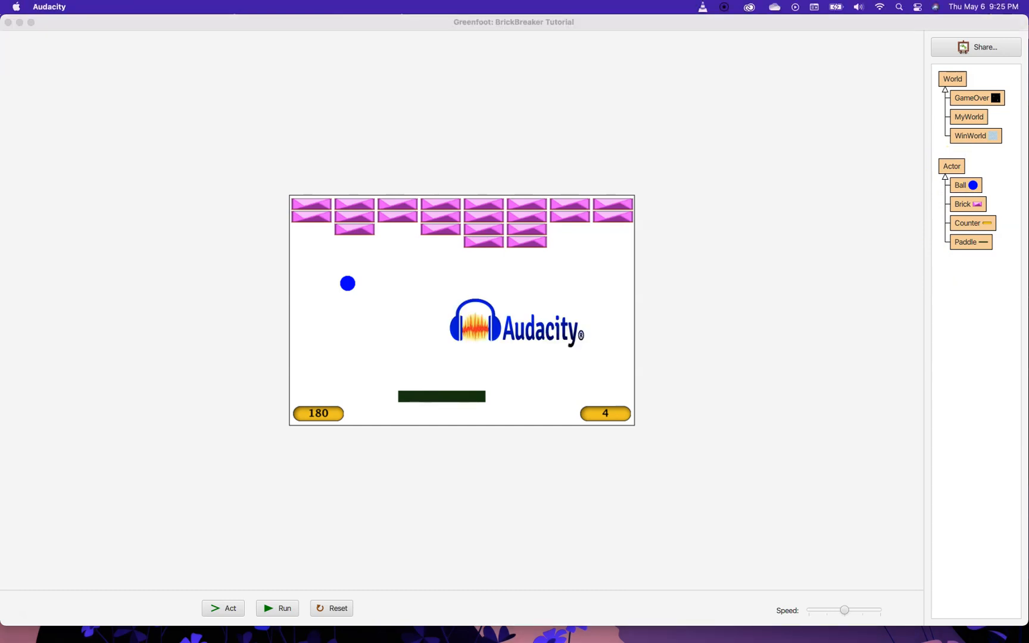
{"action": "mouse_move", "coordinate": [826, 387]}
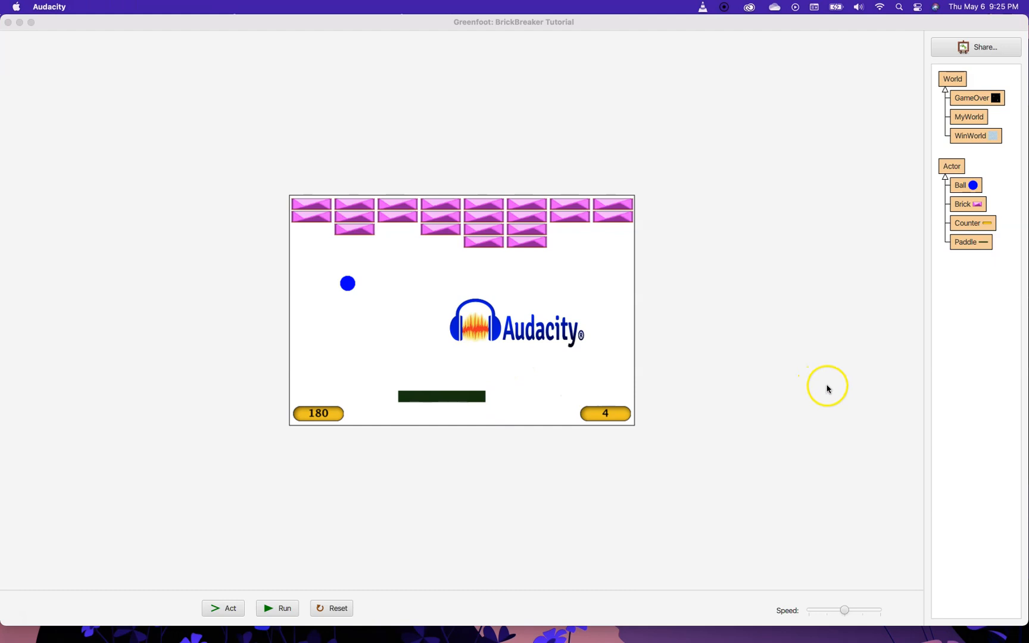
{"action": "mouse_move", "coordinate": [541, 340]}
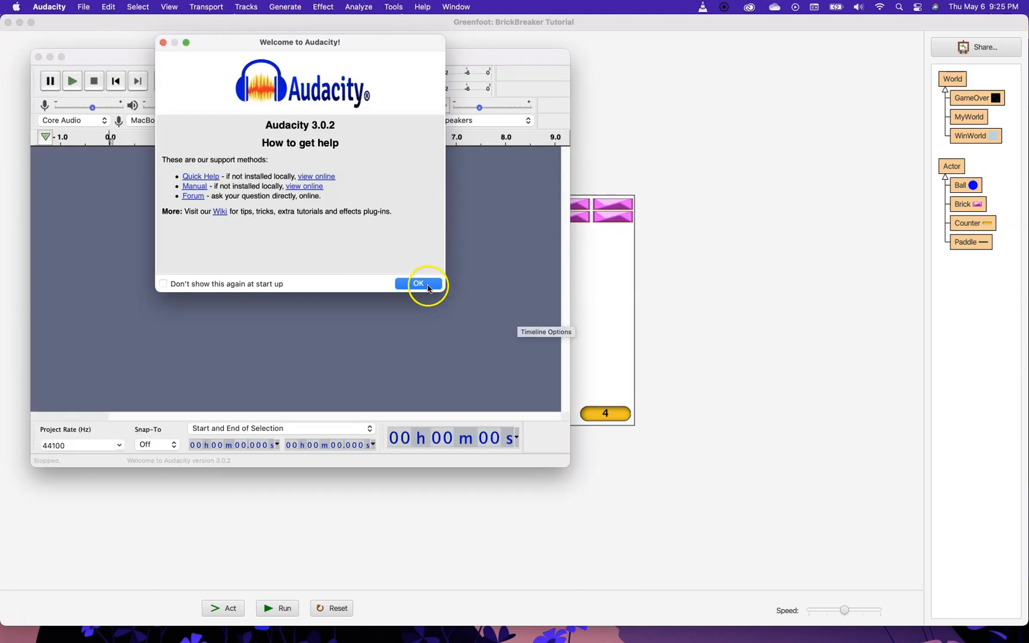
{"action": "left_click", "coordinate": [419, 284]}
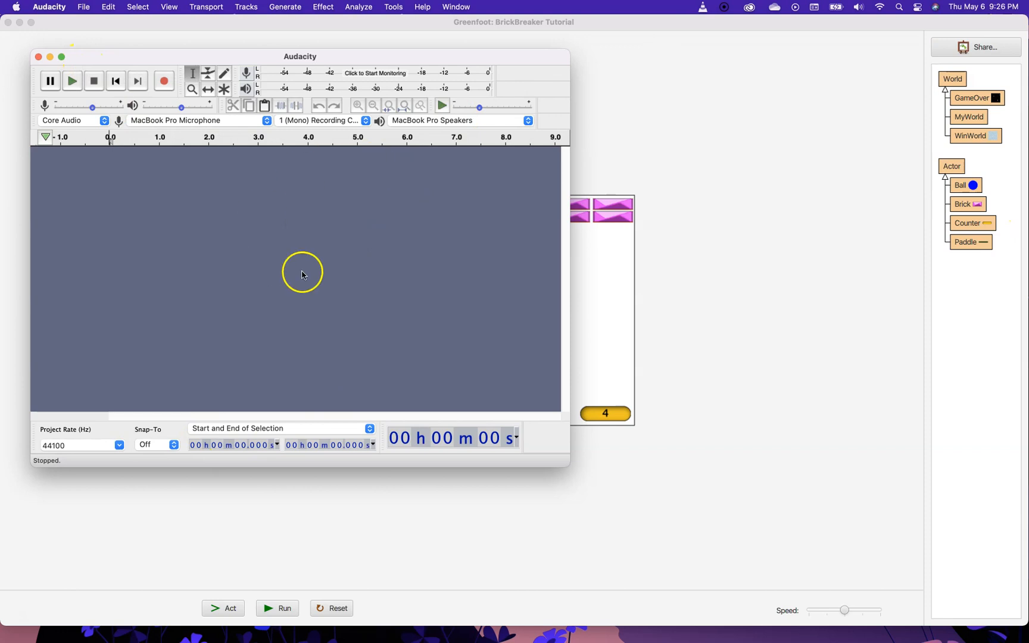
{"action": "mouse_move", "coordinate": [241, 226]}
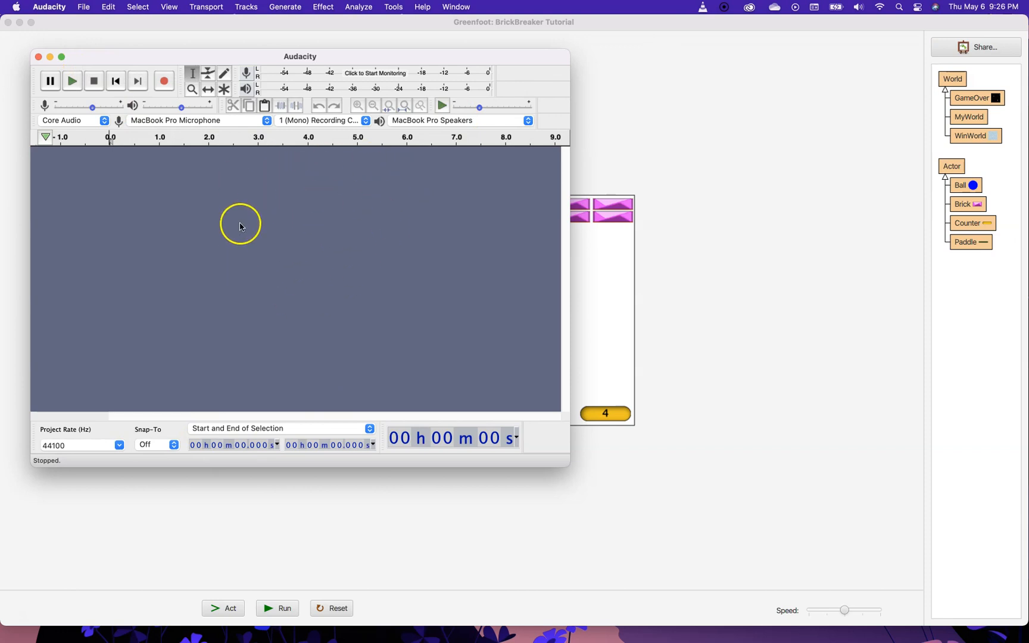
{"action": "mouse_move", "coordinate": [35, 60]}
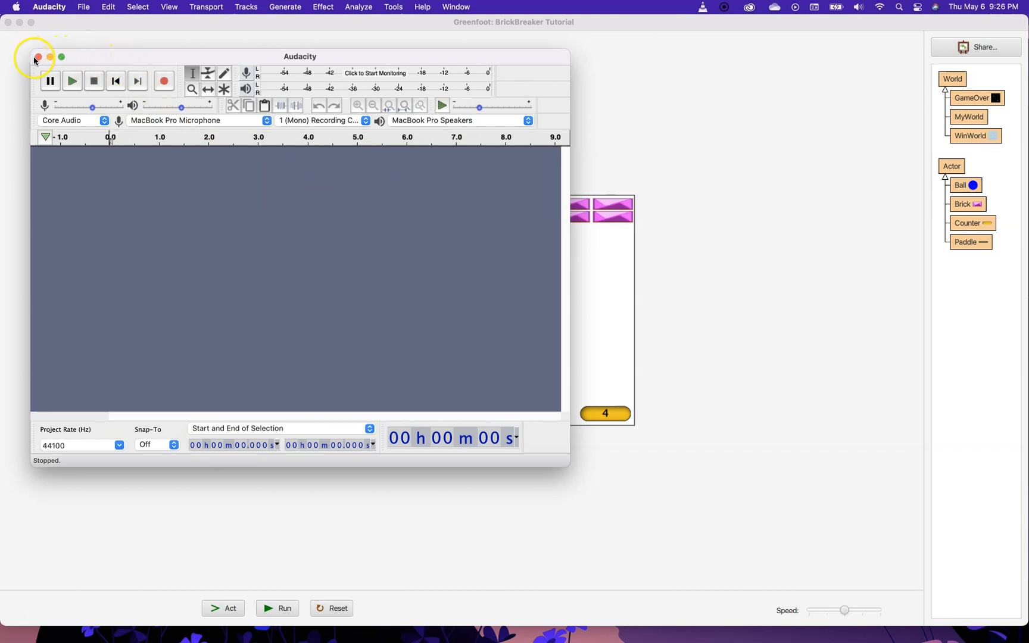
{"action": "left_click", "coordinate": [37, 57]}
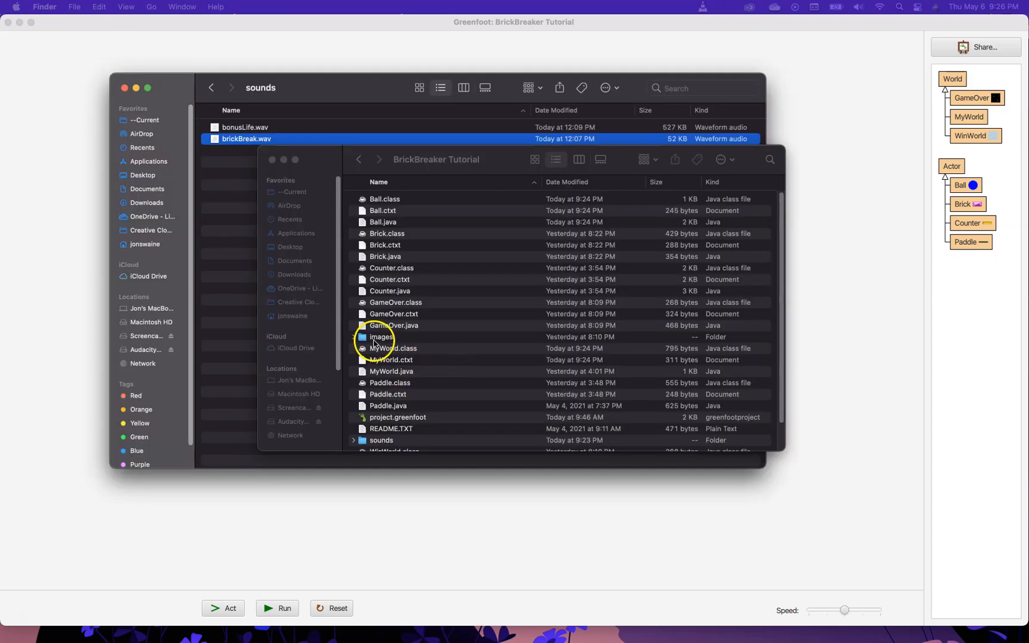
- Browse the project's images and sounds folders in Finder, ending on the images folder
{"action": "double_click", "coordinate": [381, 337]}
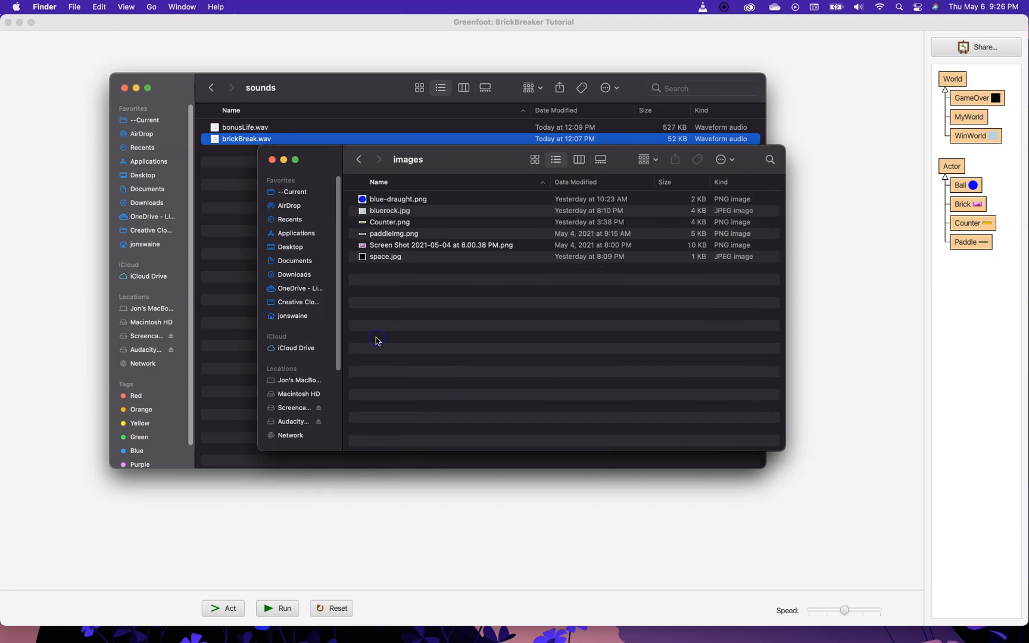
{"action": "mouse_move", "coordinate": [389, 344]}
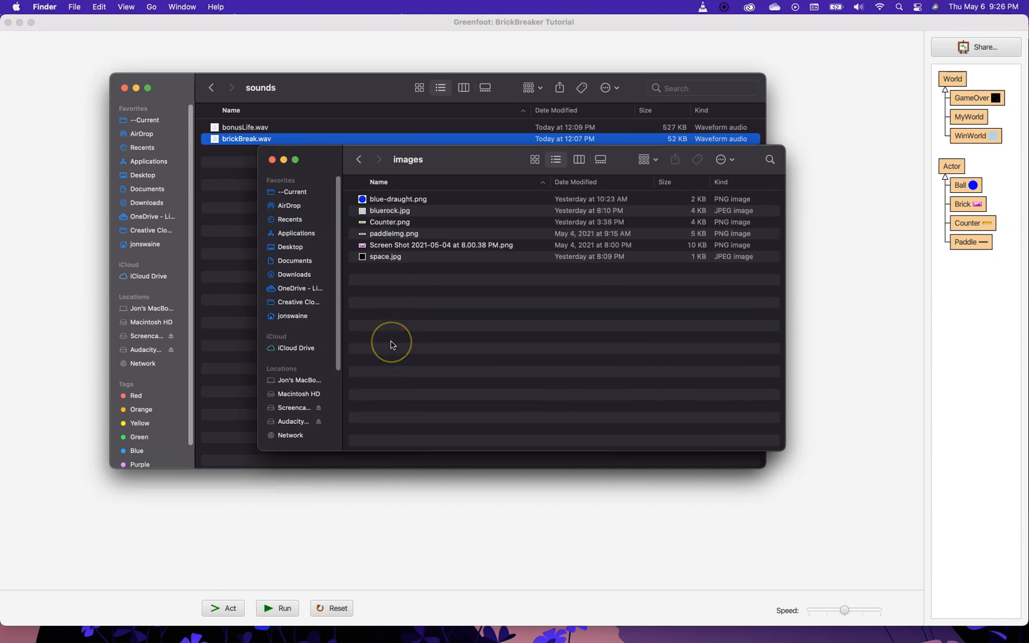
{"action": "mouse_move", "coordinate": [386, 349]}
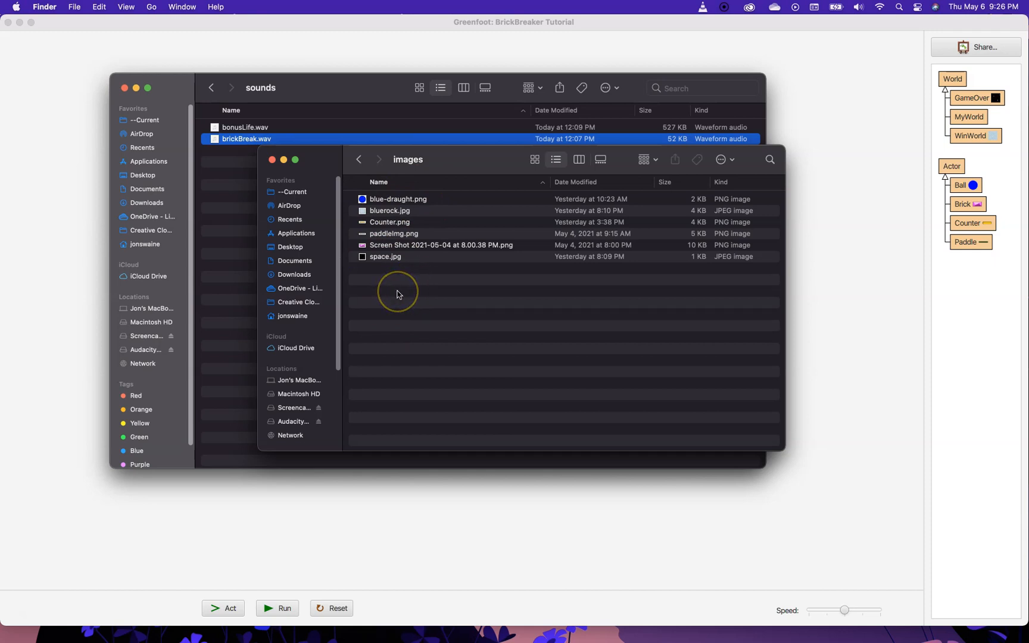
{"action": "mouse_move", "coordinate": [477, 222]}
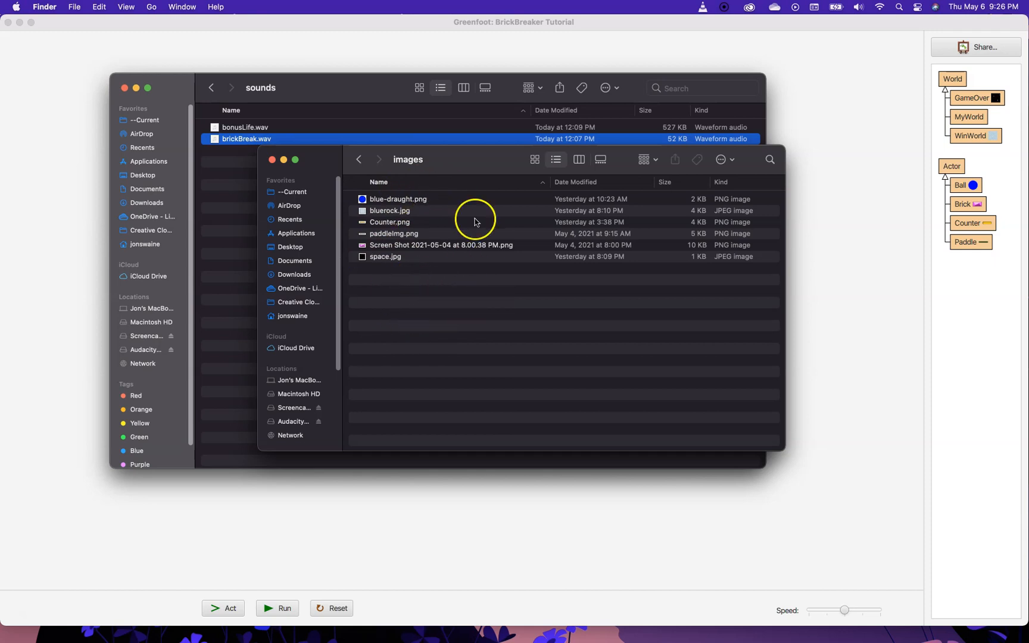
{"action": "mouse_move", "coordinate": [420, 339]}
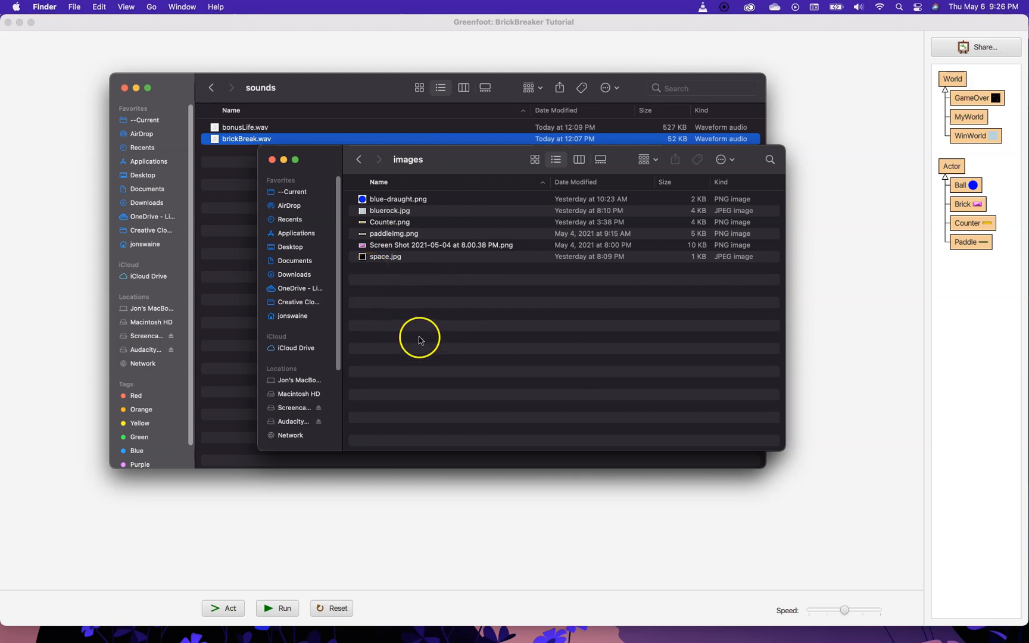
{"action": "mouse_move", "coordinate": [474, 267]}
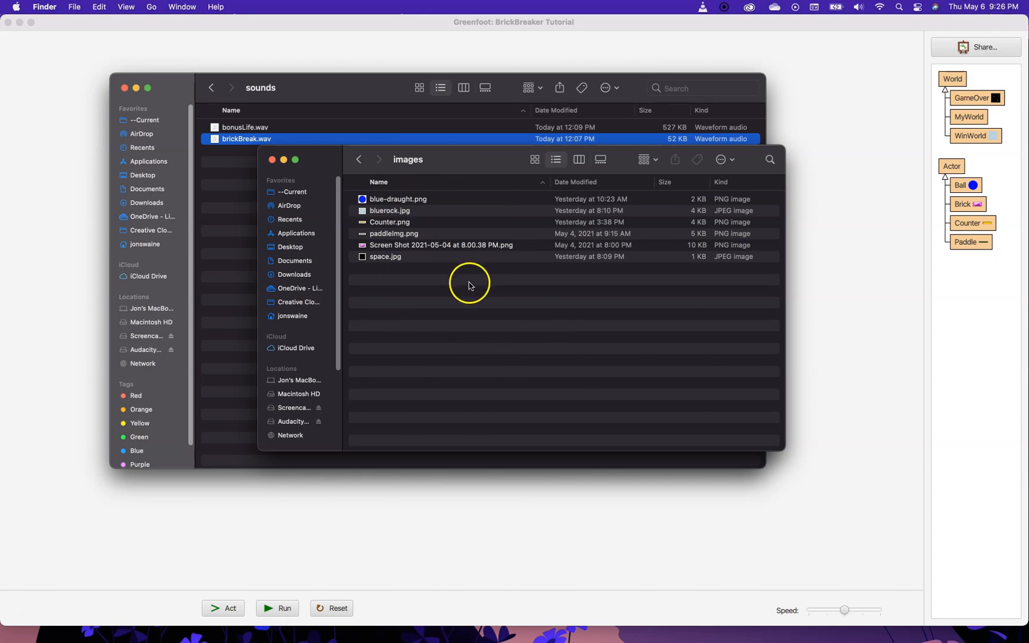
{"action": "mouse_move", "coordinate": [400, 341]}
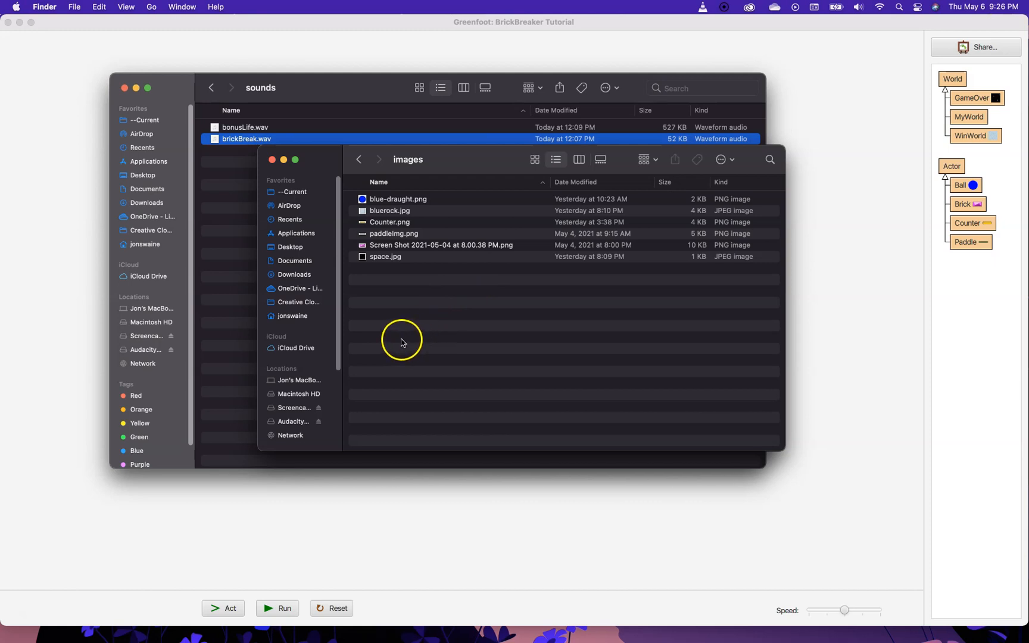
{"action": "mouse_move", "coordinate": [507, 318]}
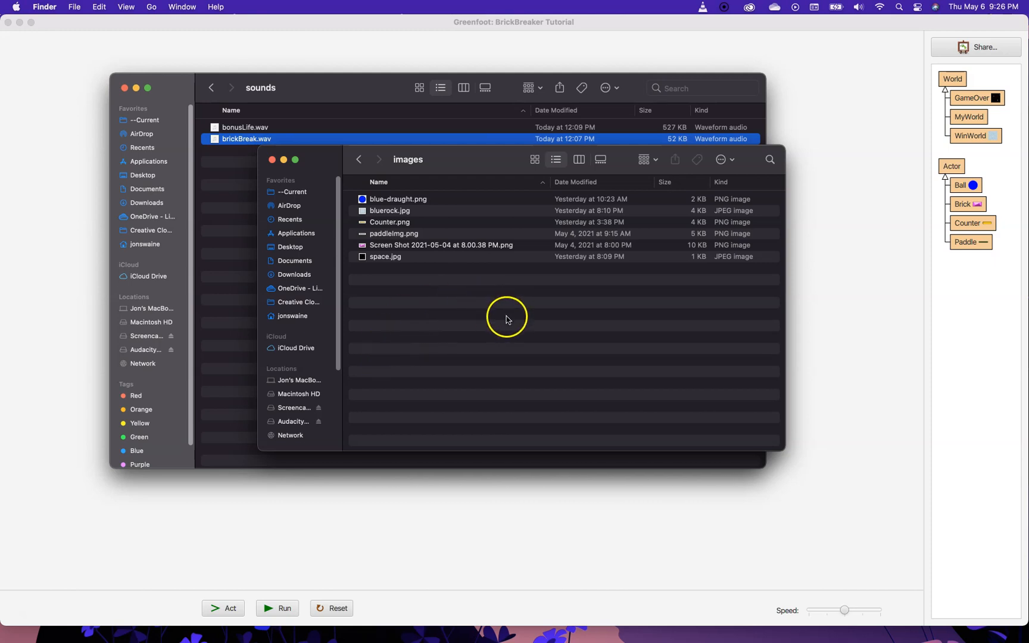
{"action": "mouse_move", "coordinate": [368, 272]}
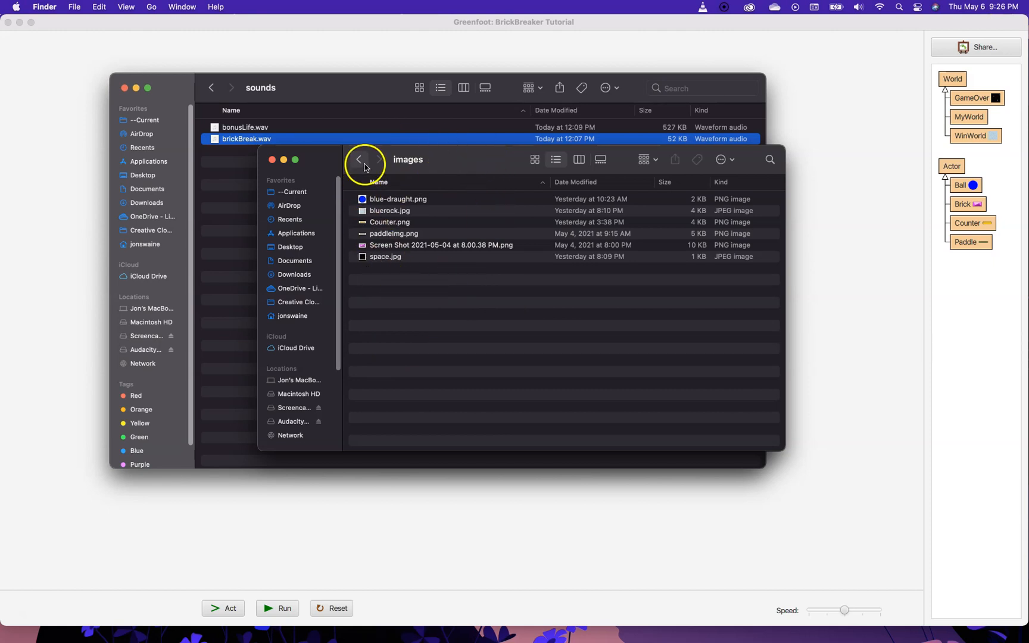
{"action": "left_click", "coordinate": [358, 160]}
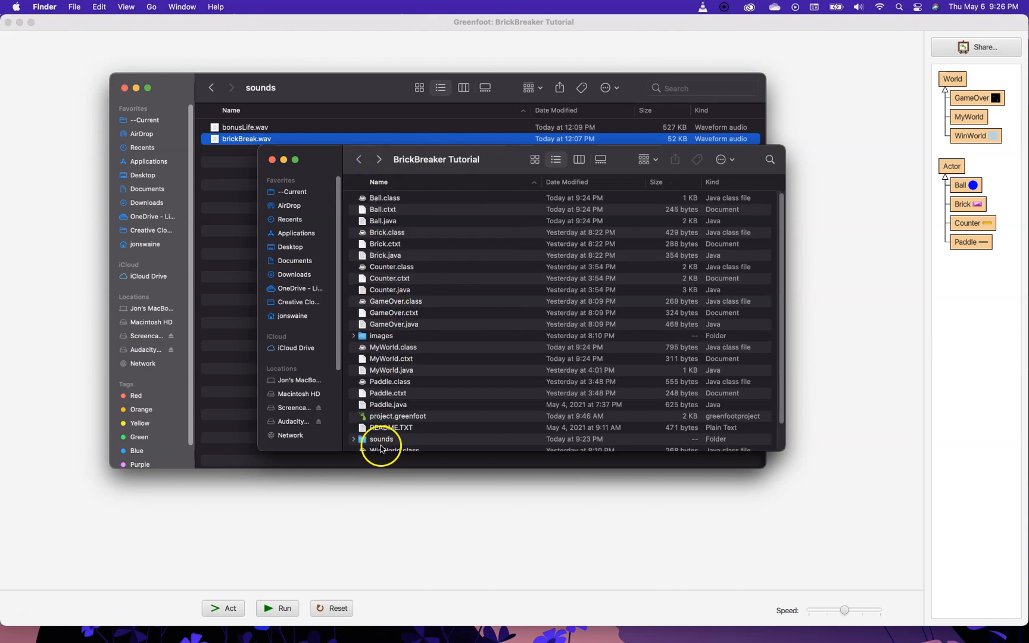
{"action": "double_click", "coordinate": [381, 439]}
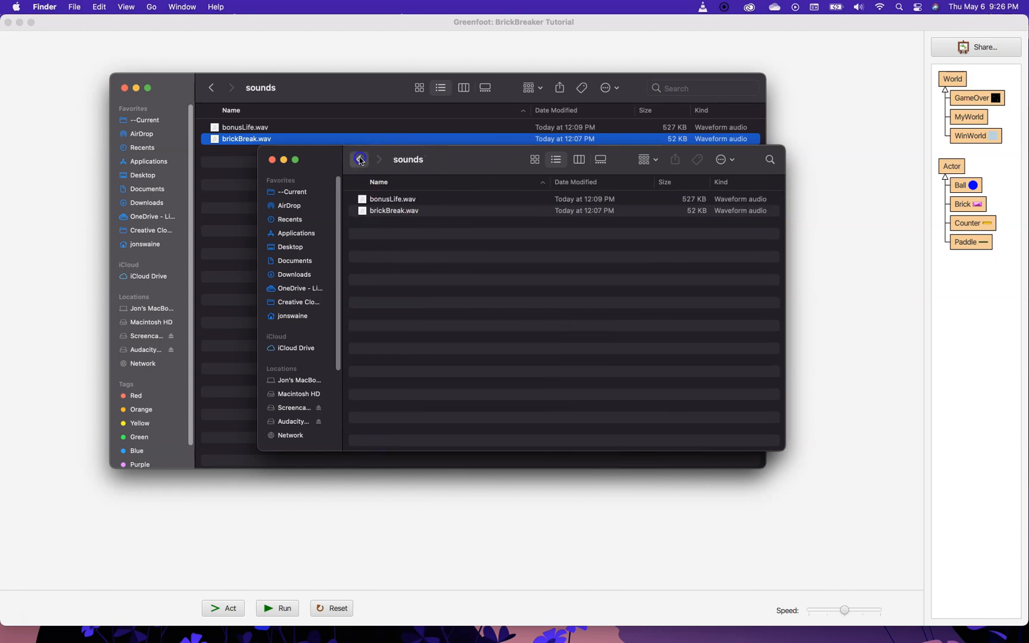
{"action": "left_click", "coordinate": [359, 158]}
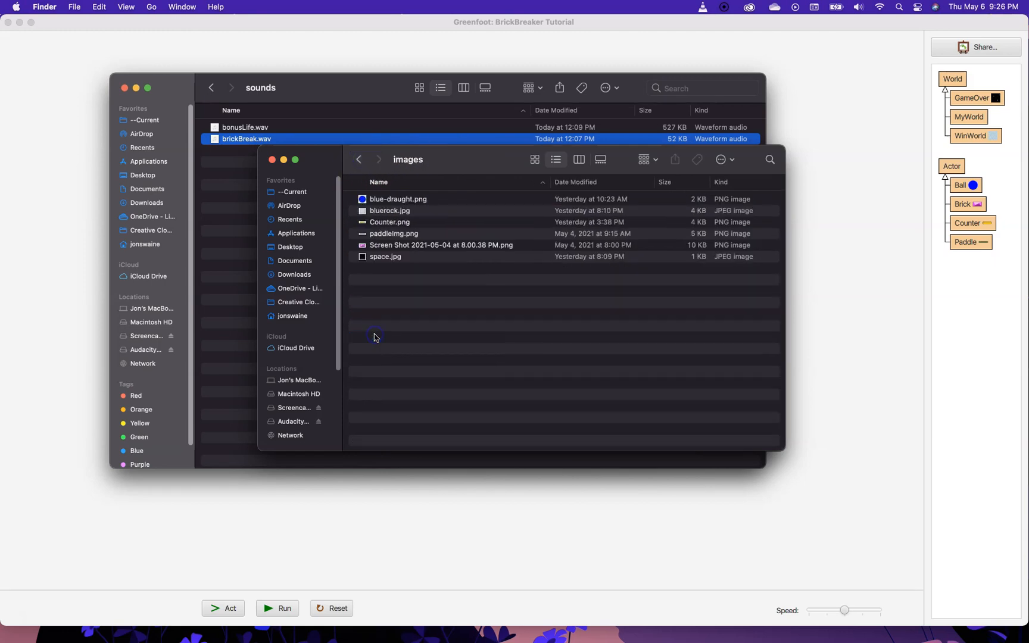
{"action": "mouse_move", "coordinate": [712, 194]}
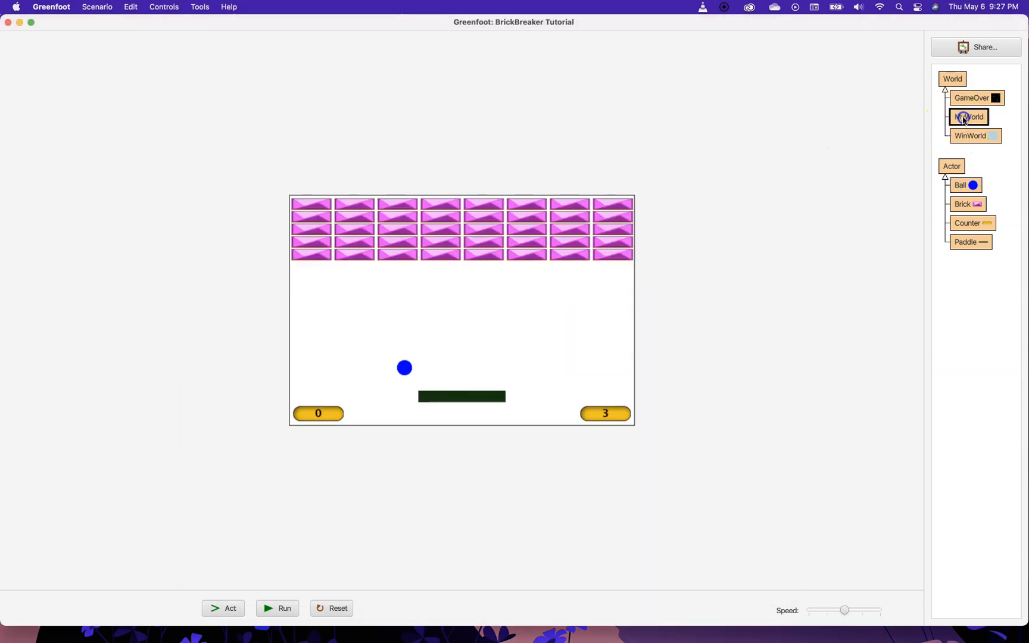
- Change the MyWorld brick loop bound from y < 5 to y < 4
{"action": "double_click", "coordinate": [968, 117]}
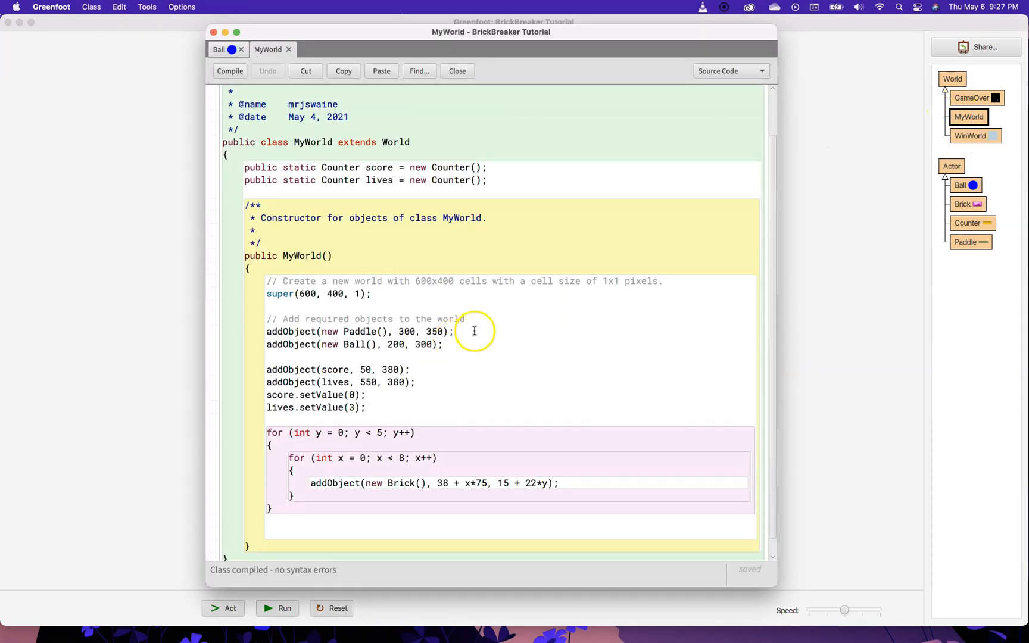
{"action": "double_click", "coordinate": [382, 432]}
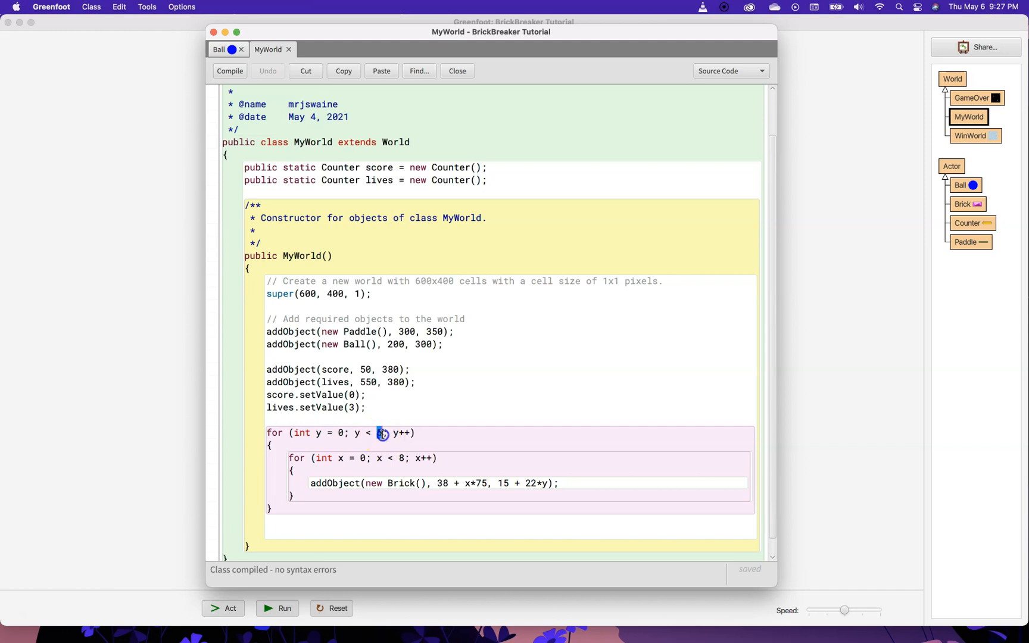
{"action": "type", "text": "4"}
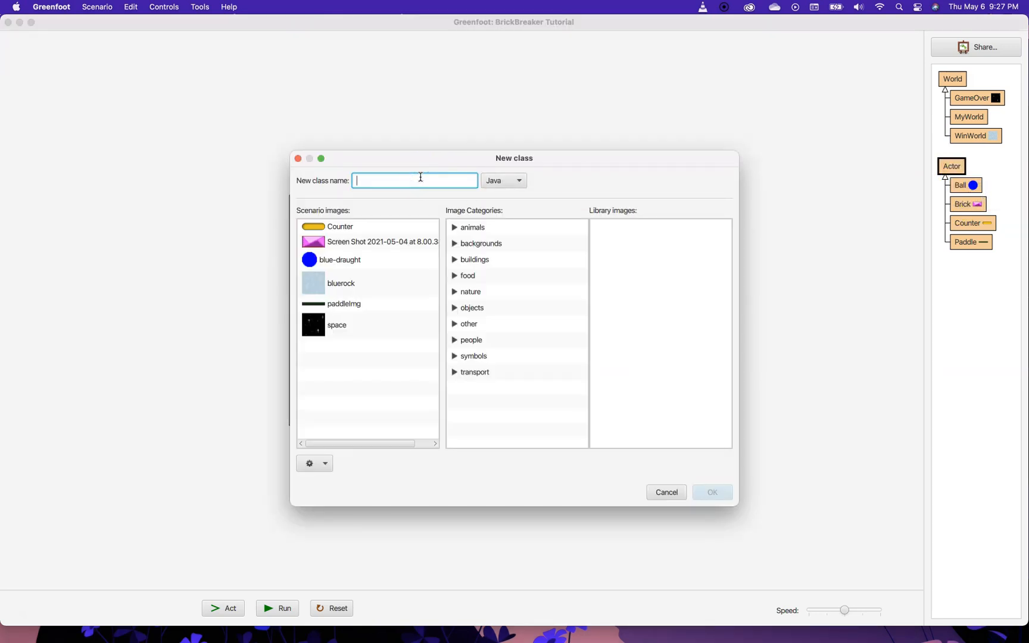
- Name the new class BlueBrick, import the blueBrick image from file and create it
{"action": "type", "text": "B"}
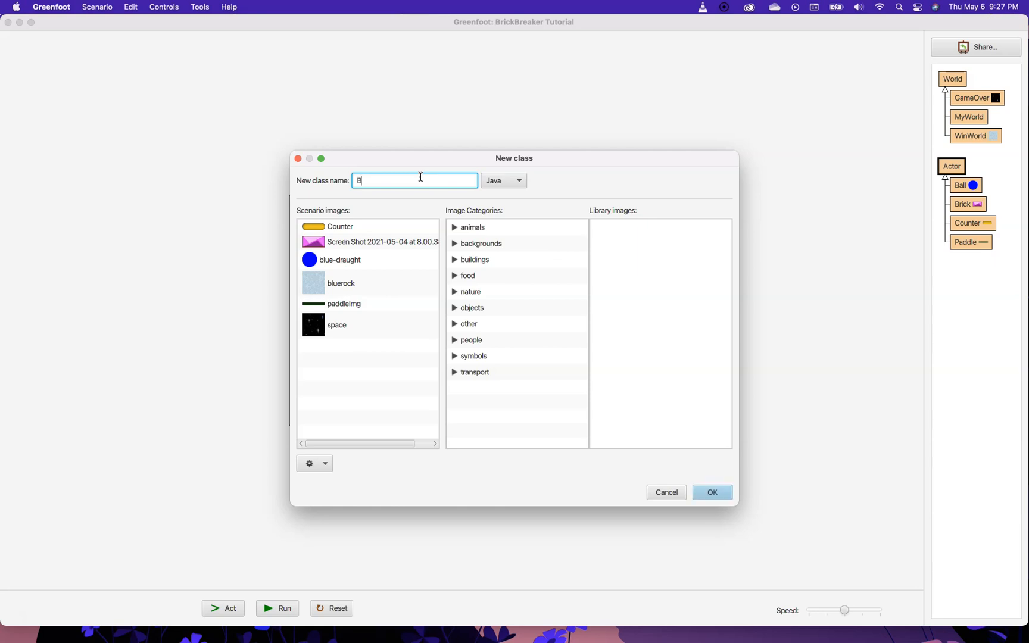
{"action": "type", "text": "lueBrick"}
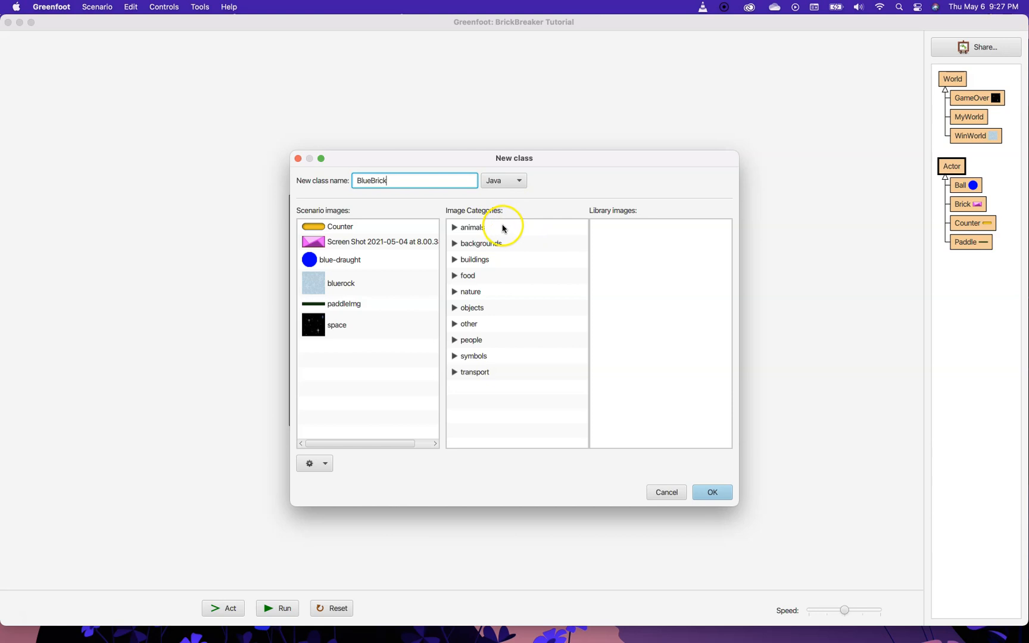
{"action": "left_click", "coordinate": [324, 463]}
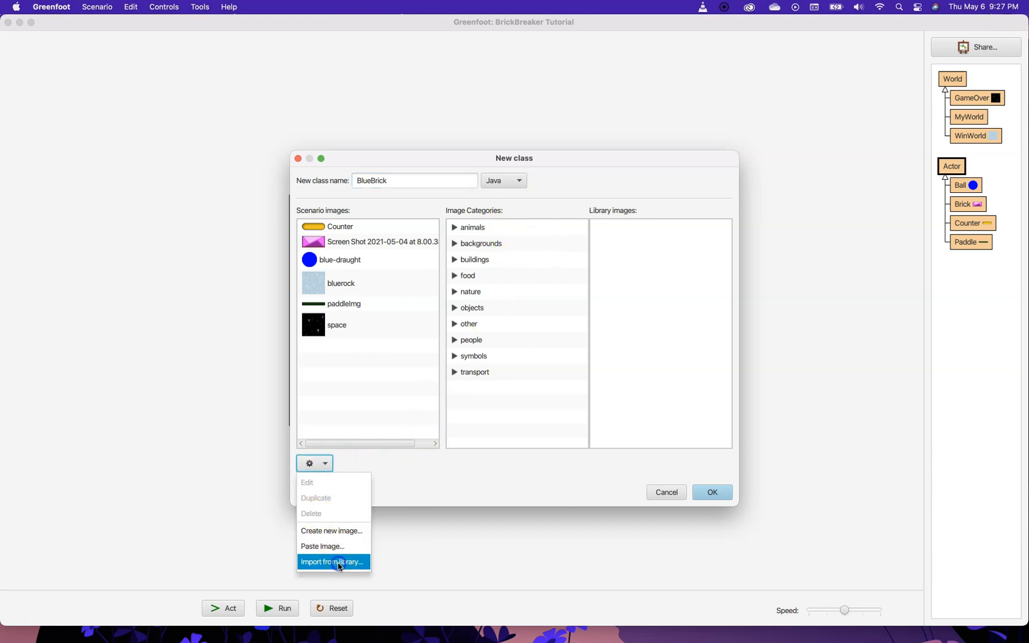
{"action": "left_click", "coordinate": [332, 562]}
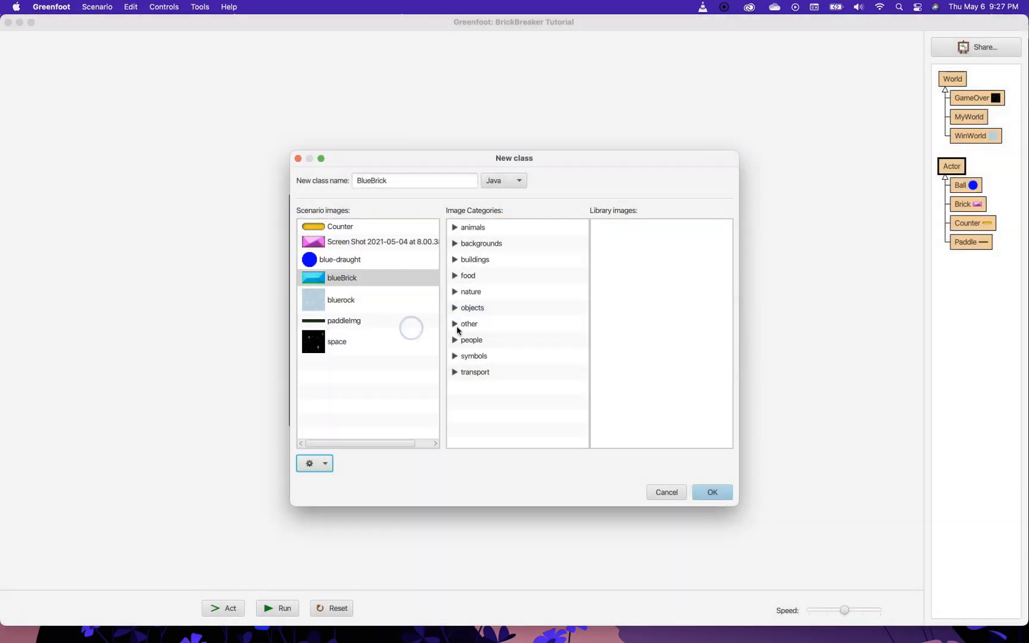
{"action": "left_click", "coordinate": [712, 492]}
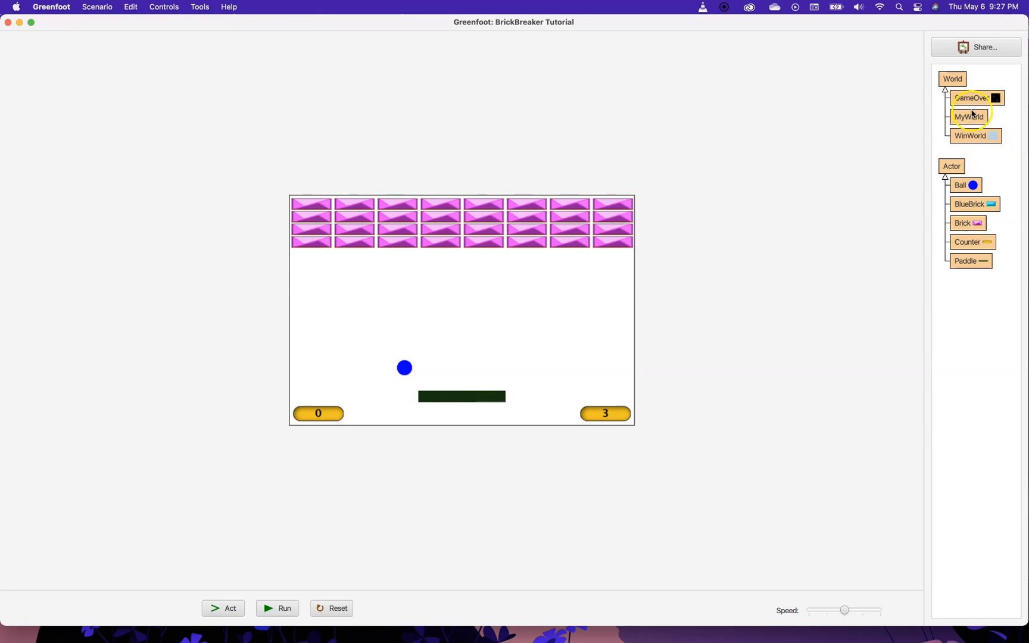
- Add a for loop in MyWorld placing a row of BlueBricks at y 22 below the pink rows and compile
{"action": "double_click", "coordinate": [968, 116]}
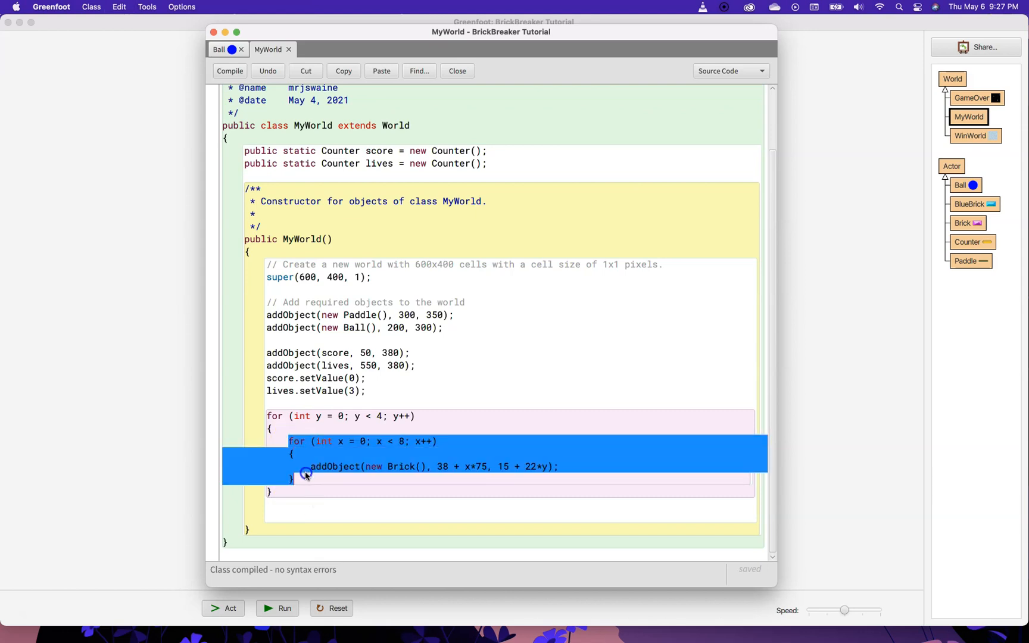
{"action": "left_click", "coordinate": [286, 501]}
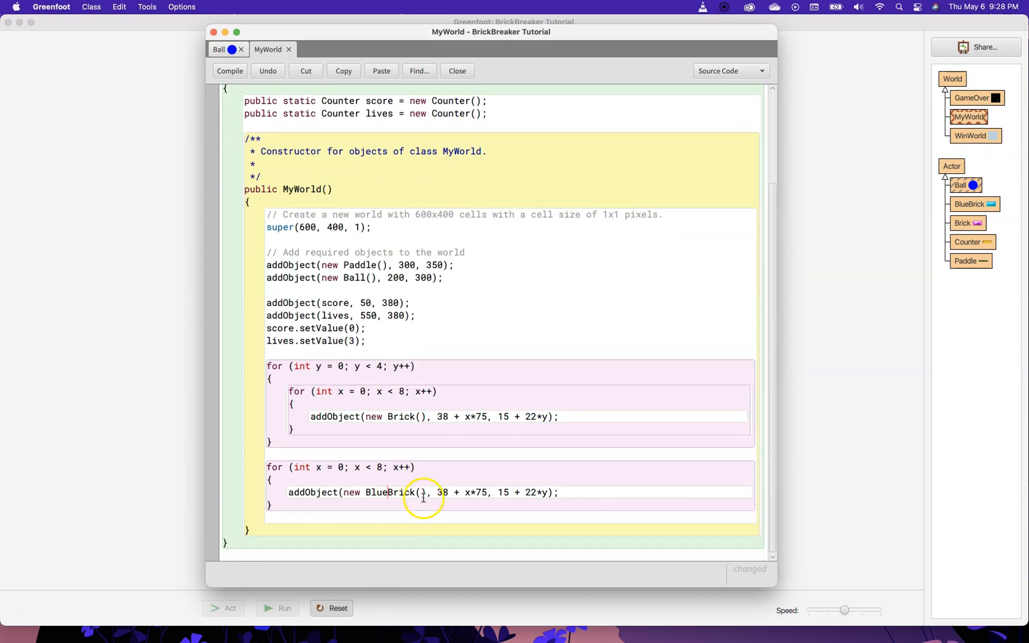
{"action": "left_click", "coordinate": [230, 72]}
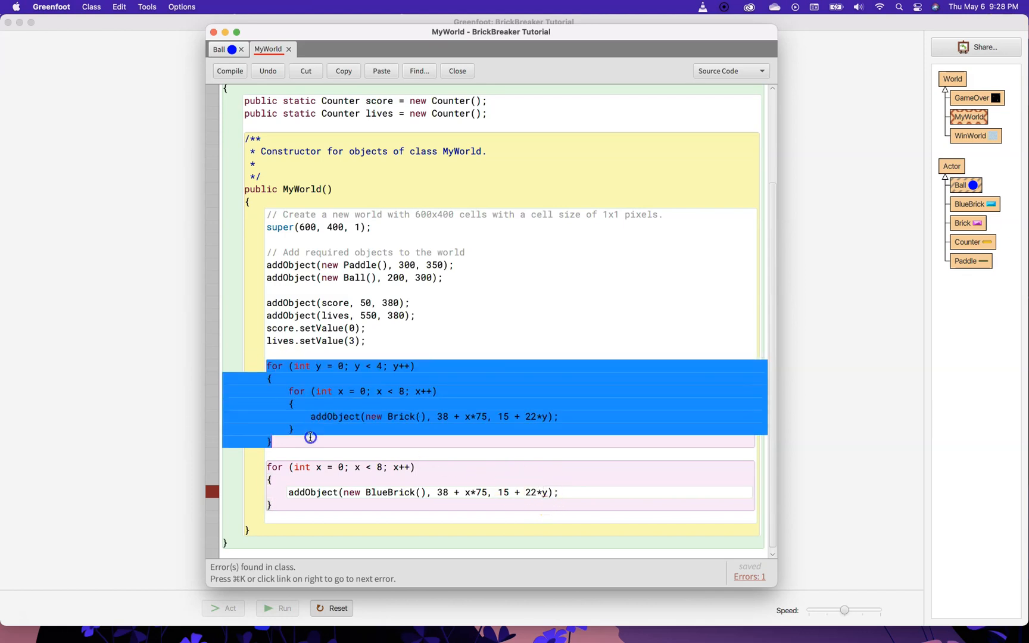
{"action": "double_click", "coordinate": [531, 492]}
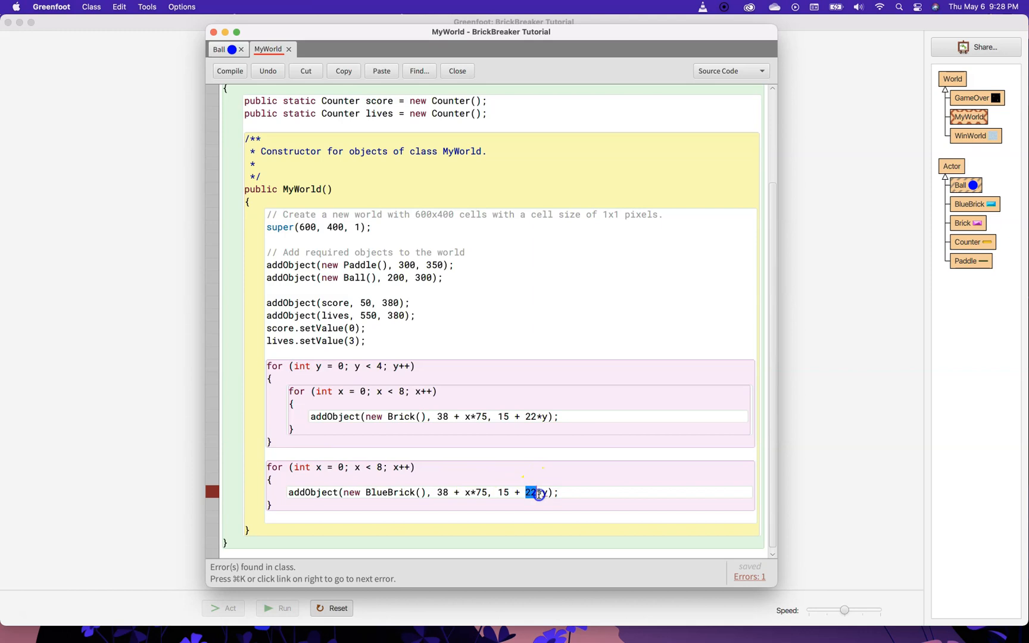
{"action": "mouse_move", "coordinate": [542, 493]}
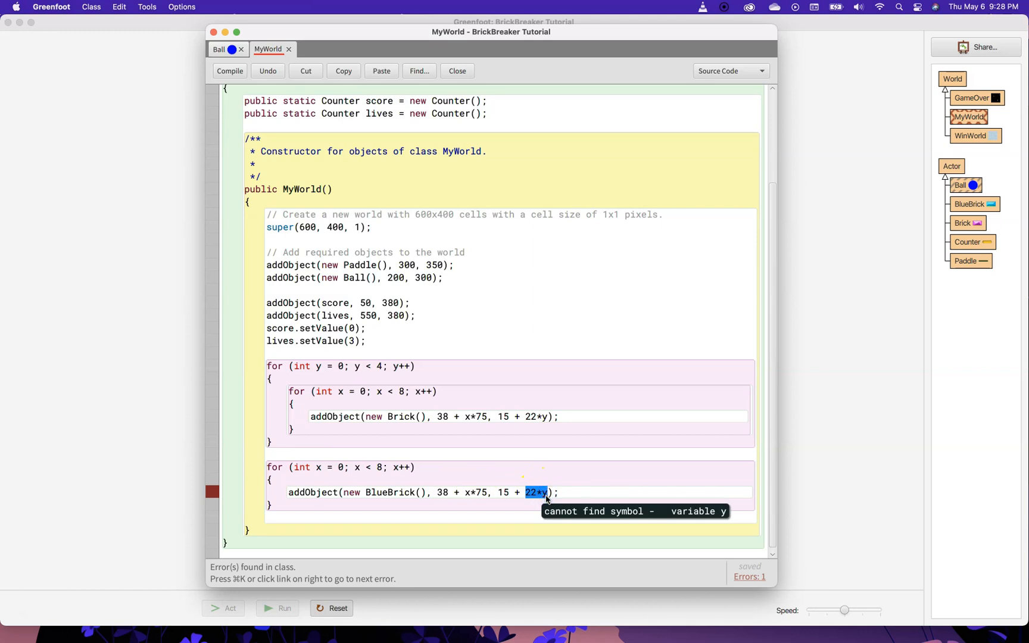
{"action": "mouse_move", "coordinate": [532, 419]}
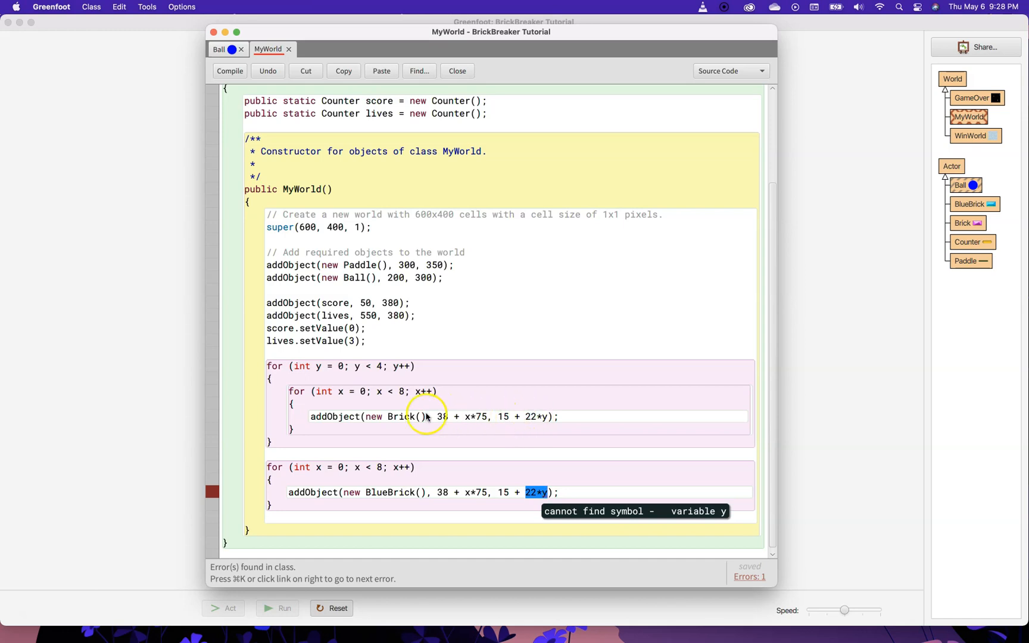
{"action": "left_click_drag", "start_coordinate": [491, 31], "coordinate": [718, 29]}
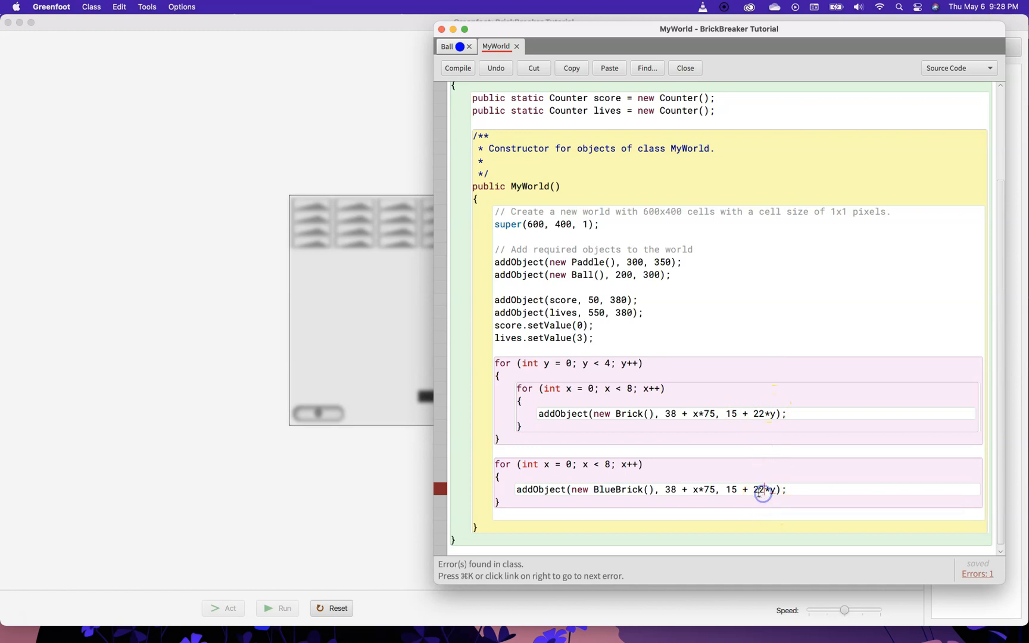
{"action": "mouse_move", "coordinate": [727, 490]}
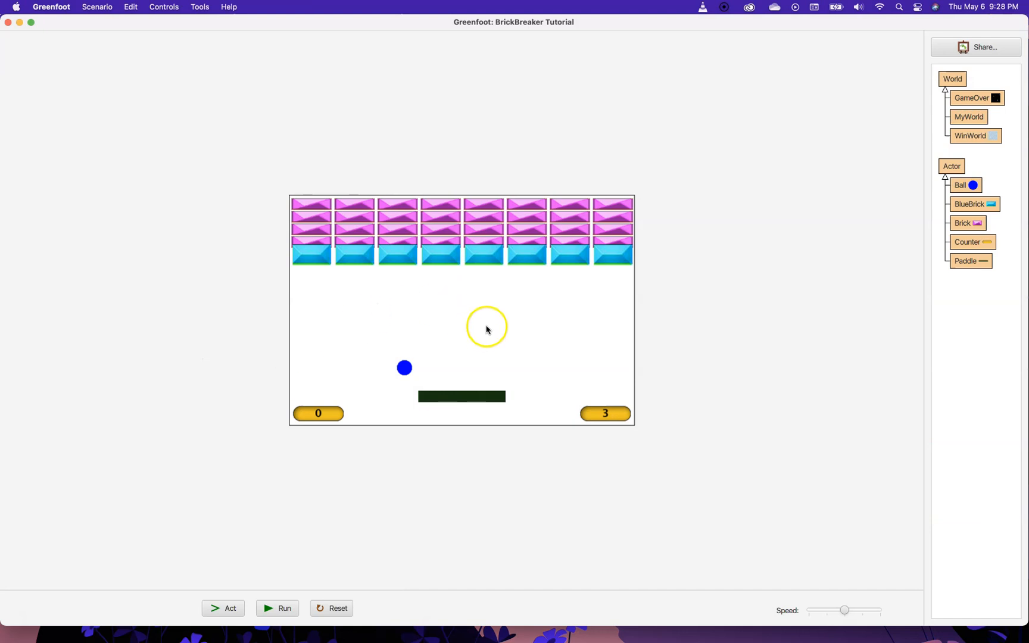
{"action": "mouse_move", "coordinate": [567, 332]}
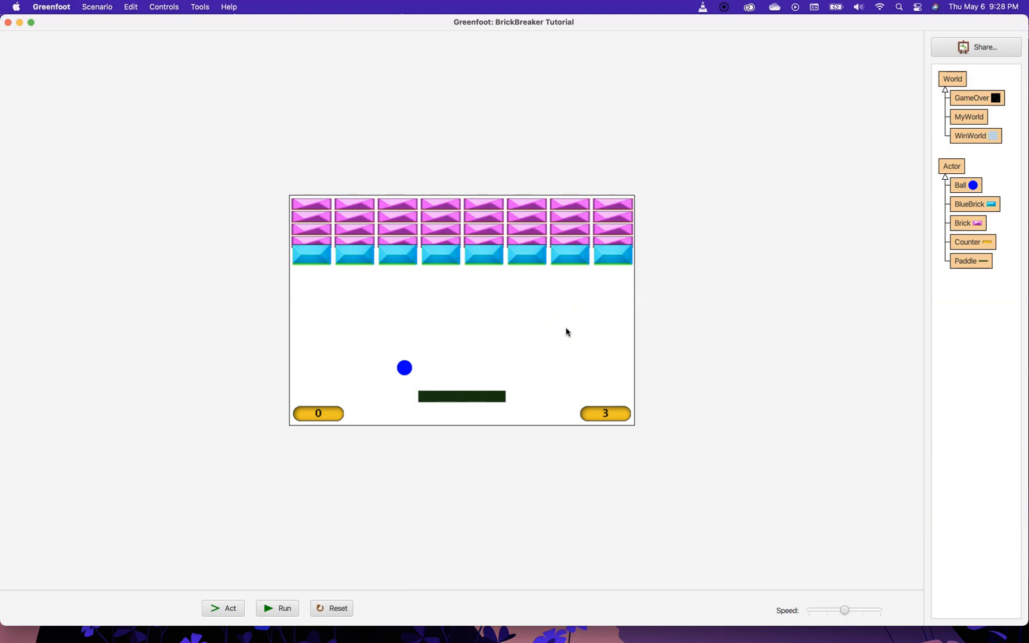
{"action": "mouse_move", "coordinate": [604, 207]}
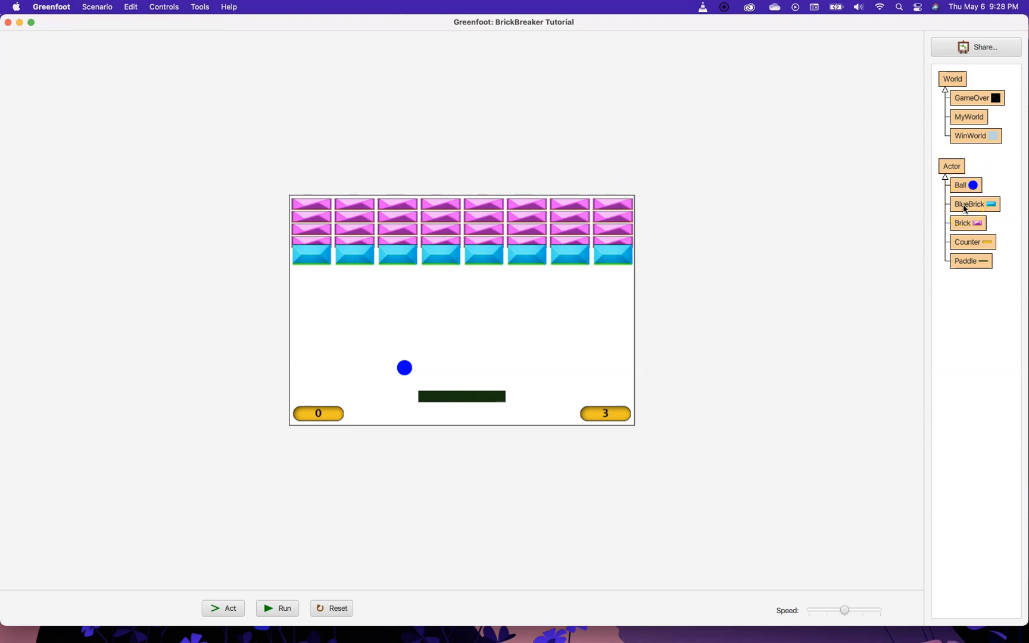
- Add an empty public BlueBrick() constructor above the act method
{"action": "double_click", "coordinate": [970, 203]}
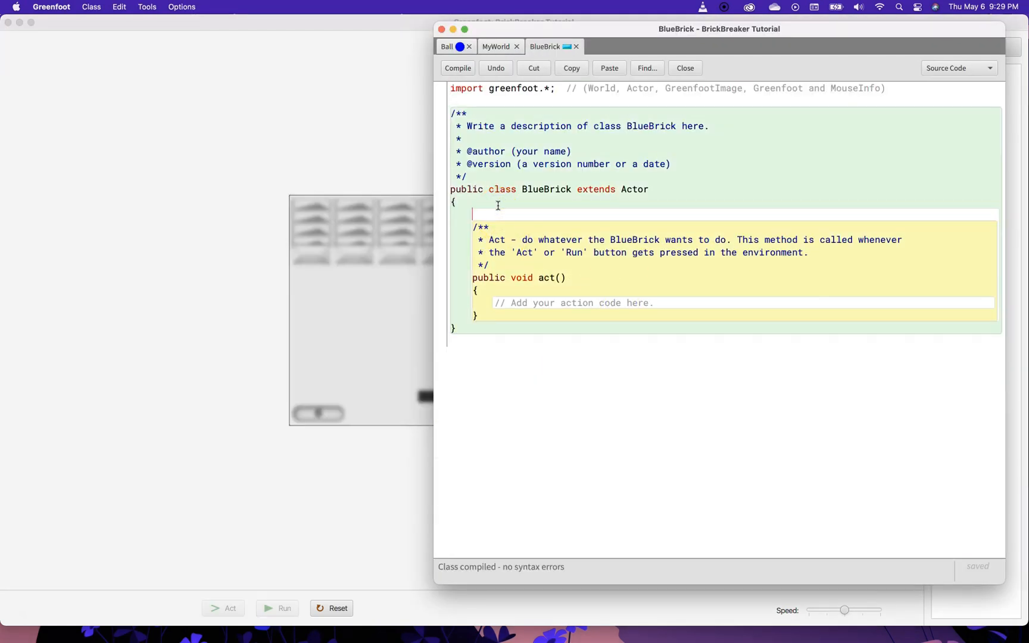
{"action": "type", "text": "pbluc"}
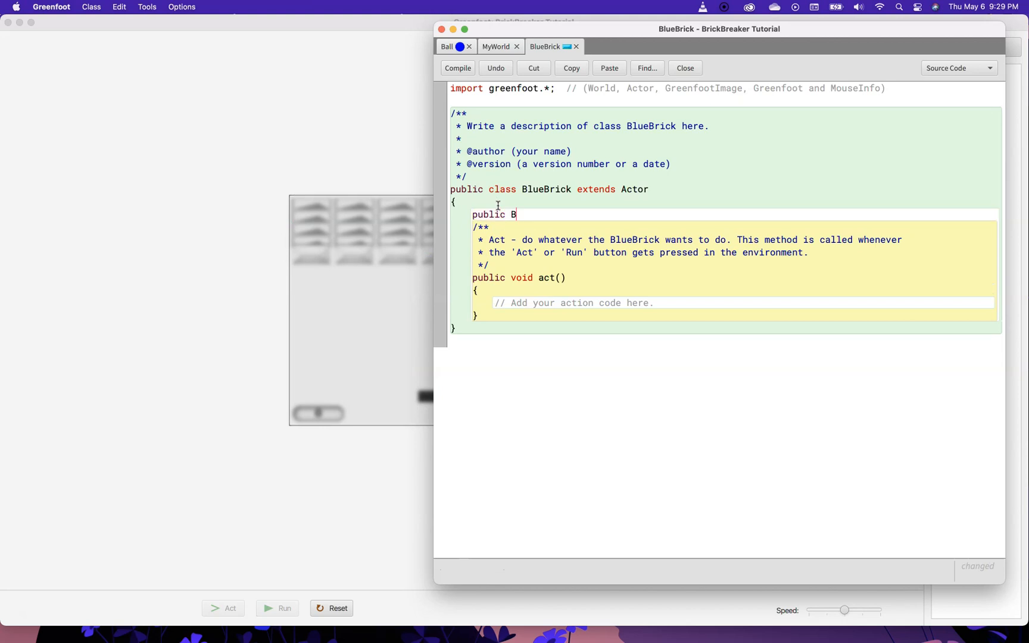
{"action": "type", "text": "lueBric"}
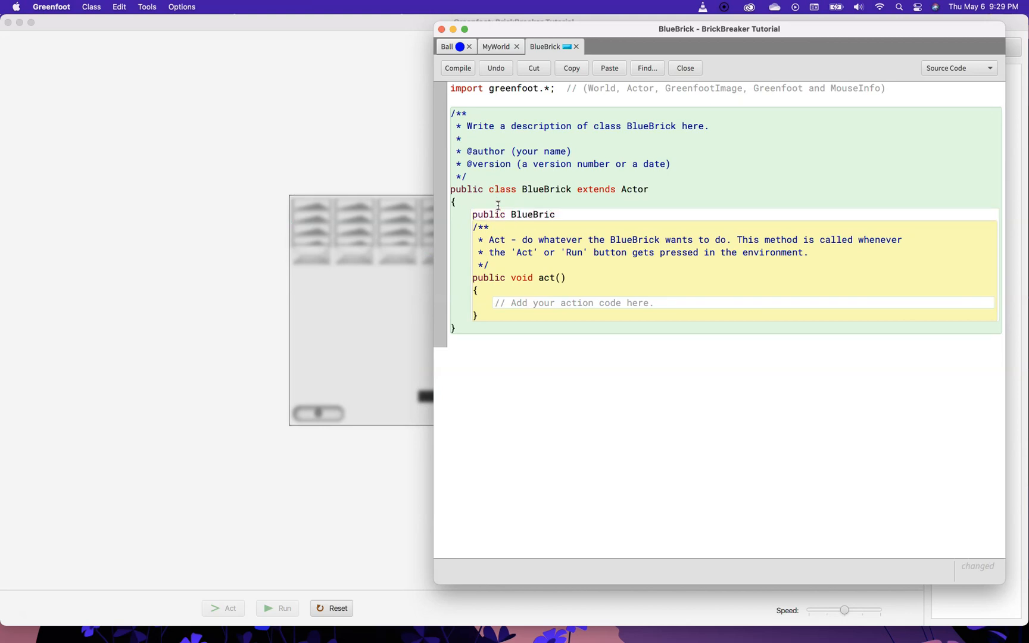
{"action": "type", "text": "k(){}"}
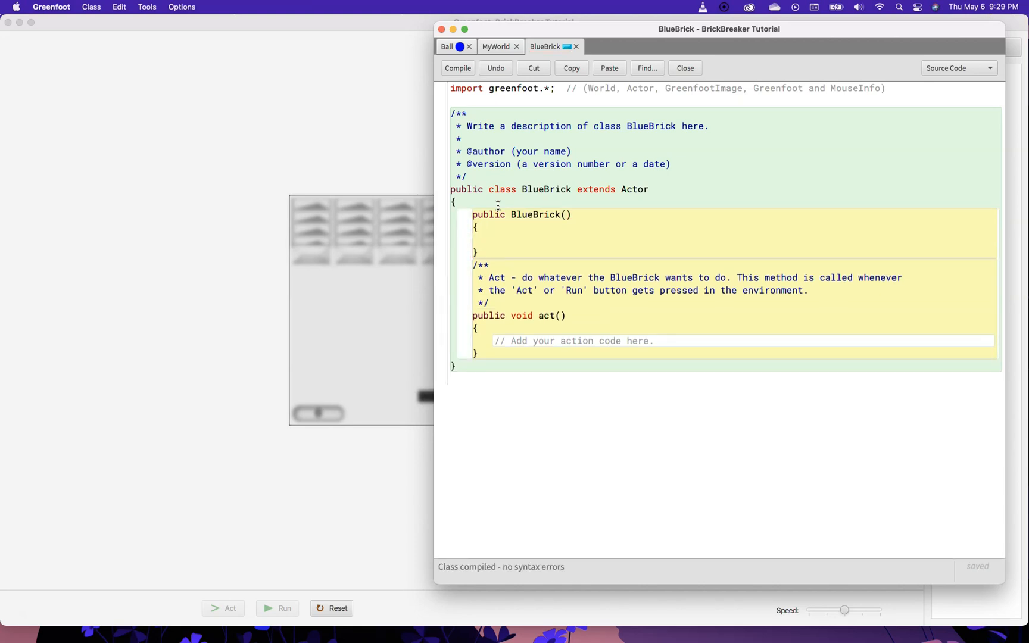
{"action": "key", "text": "enter"}
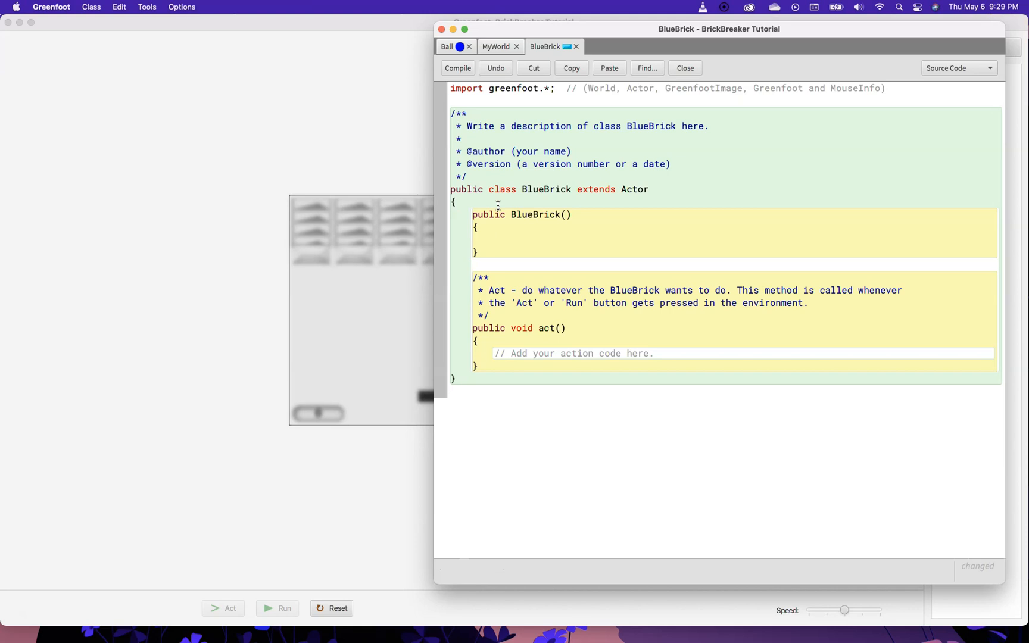
- Have the constructor call getImage().scale(70, 20) to slim the blue brick
{"action": "type", "text": "g"}
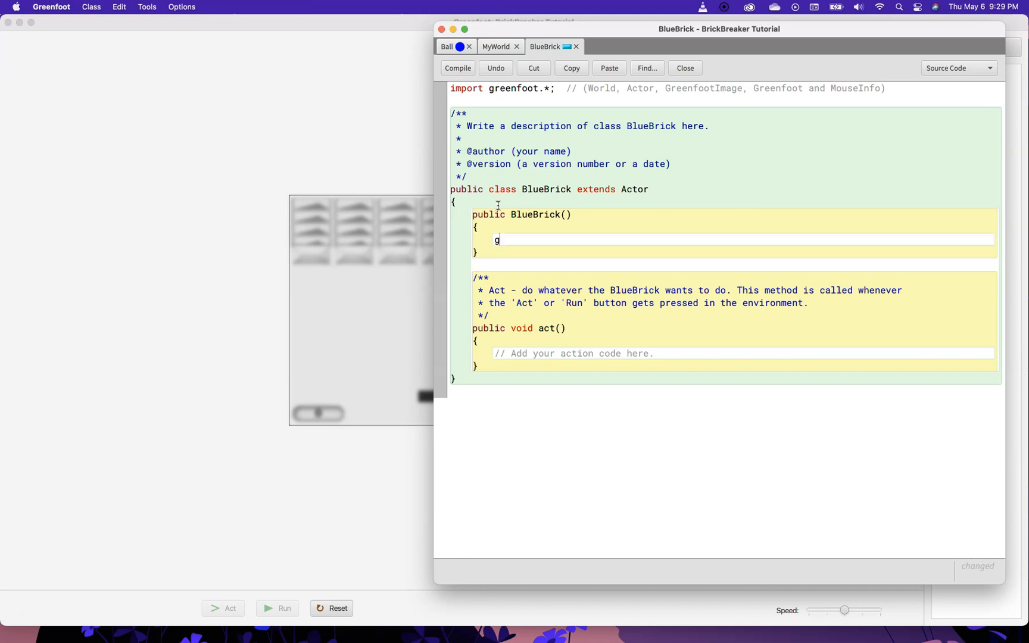
{"action": "type", "text": "etImage().scal"}
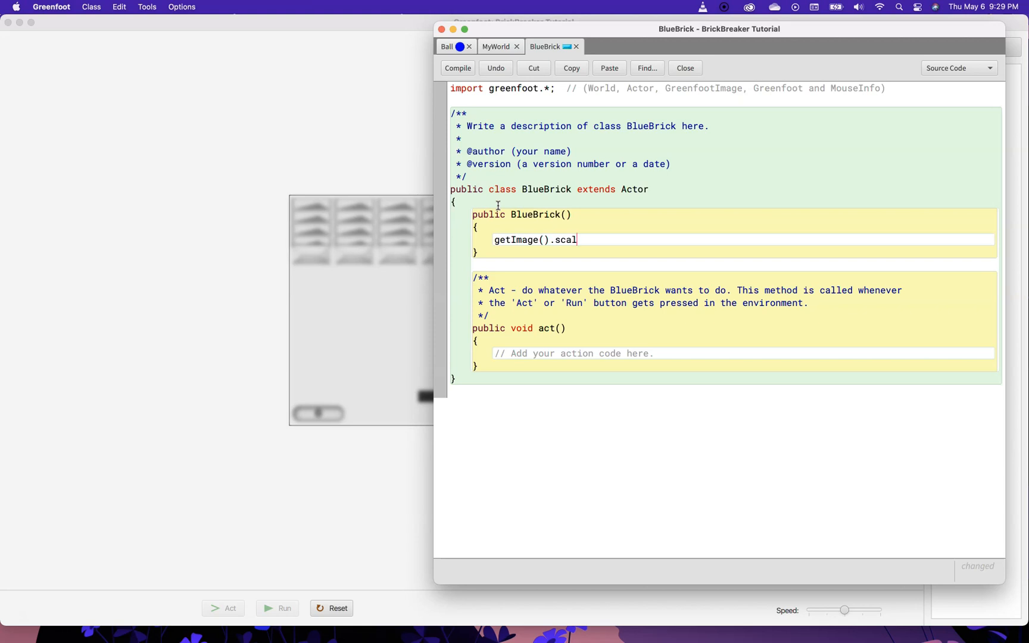
{"action": "type", "text": "e("}
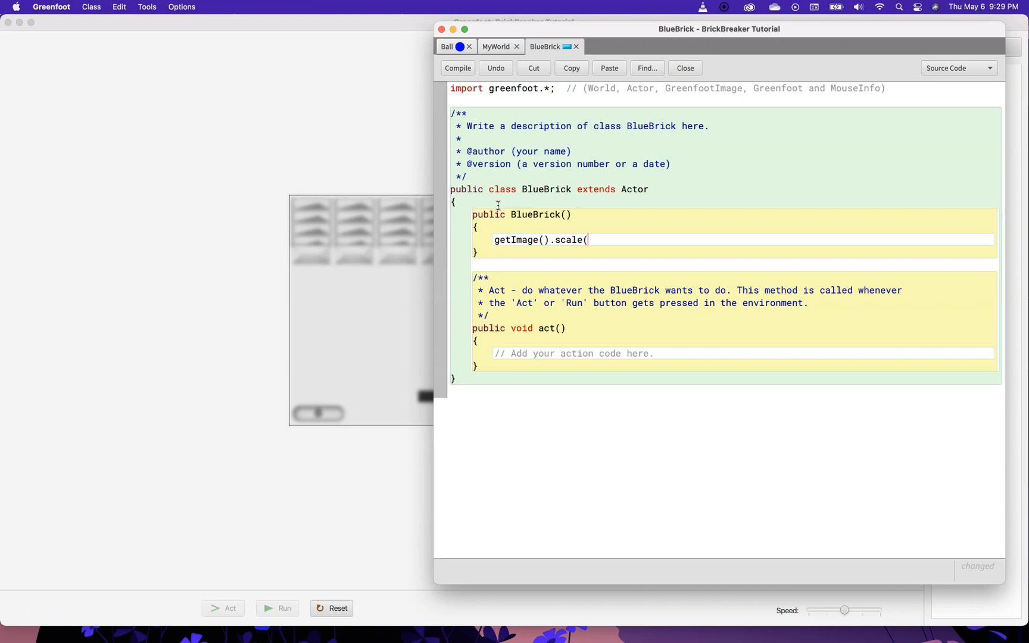
{"action": "type", "text": "70,"}
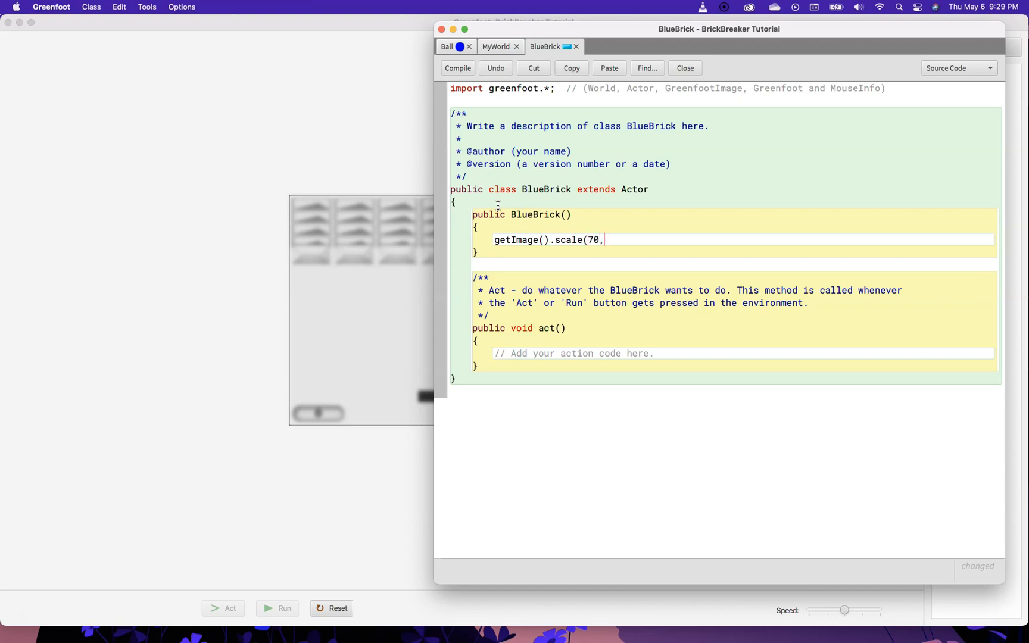
{"action": "type", "text": "20)"}
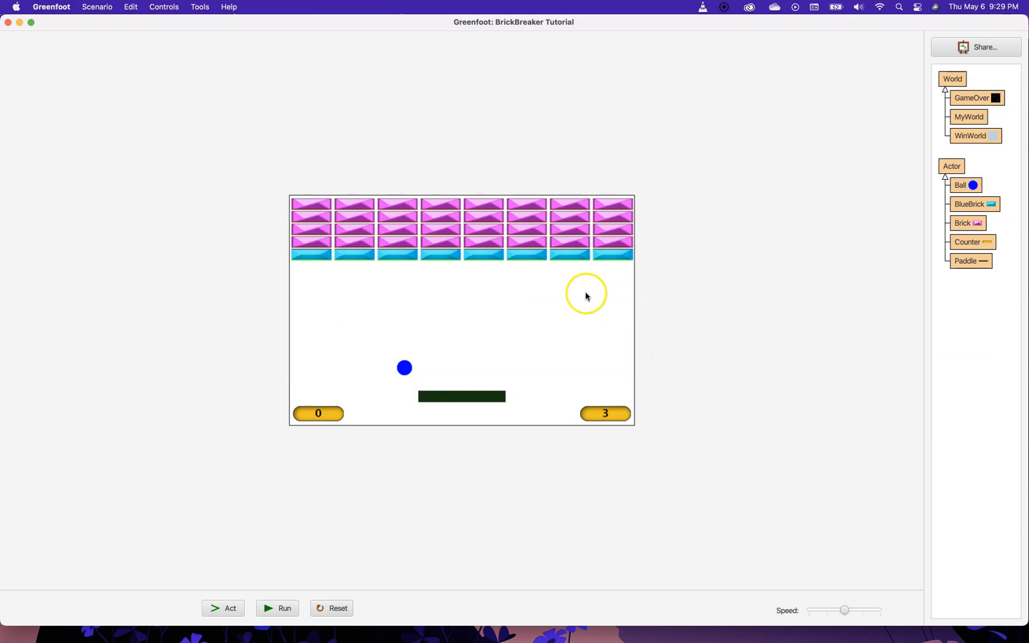
{"action": "mouse_move", "coordinate": [538, 479]}
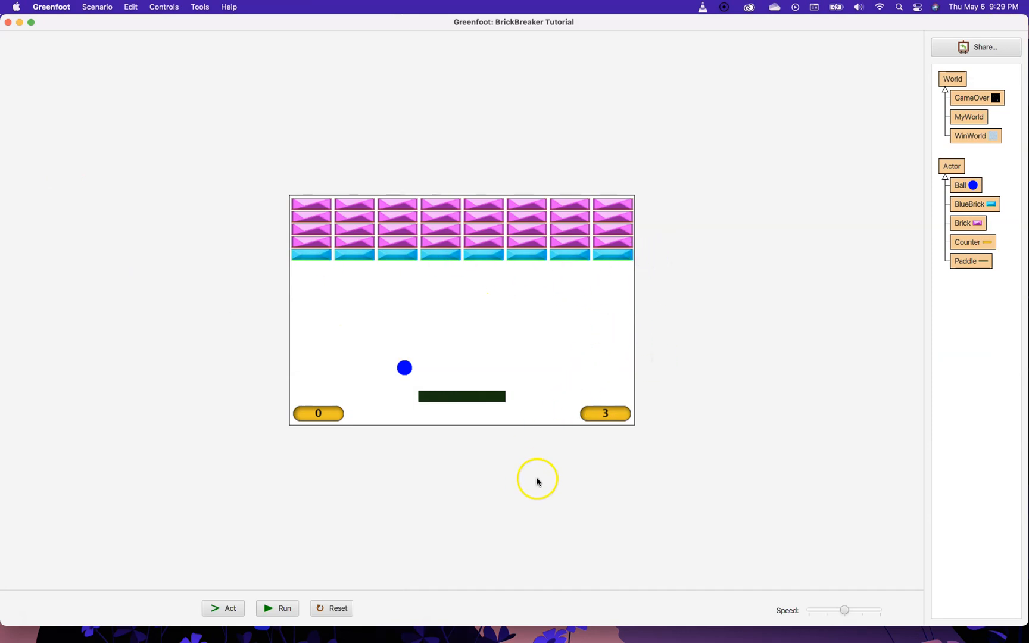
{"action": "left_click", "coordinate": [277, 607]}
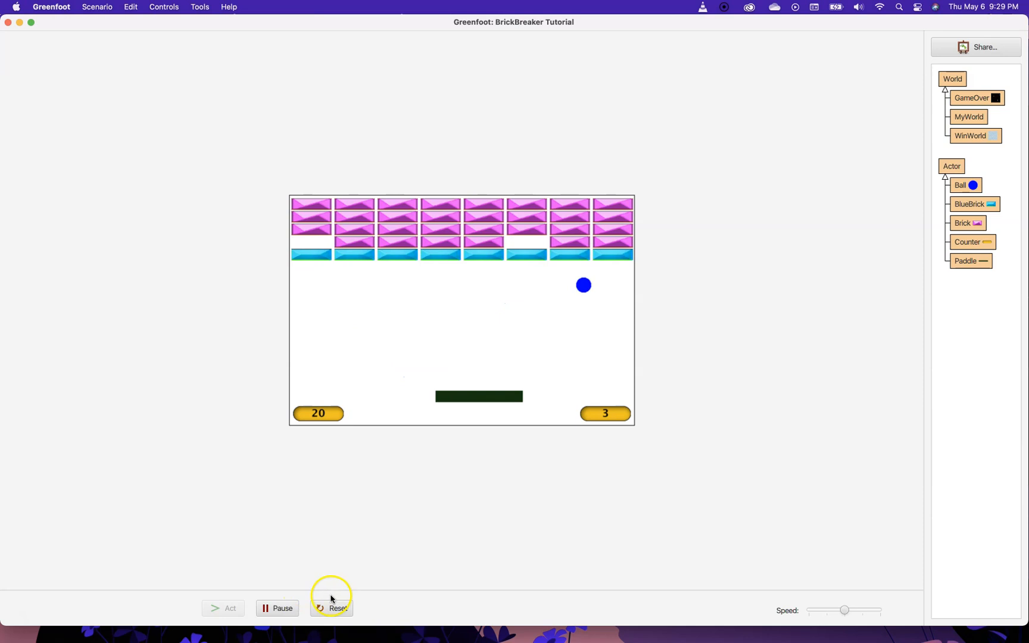
{"action": "left_click", "coordinate": [337, 608]}
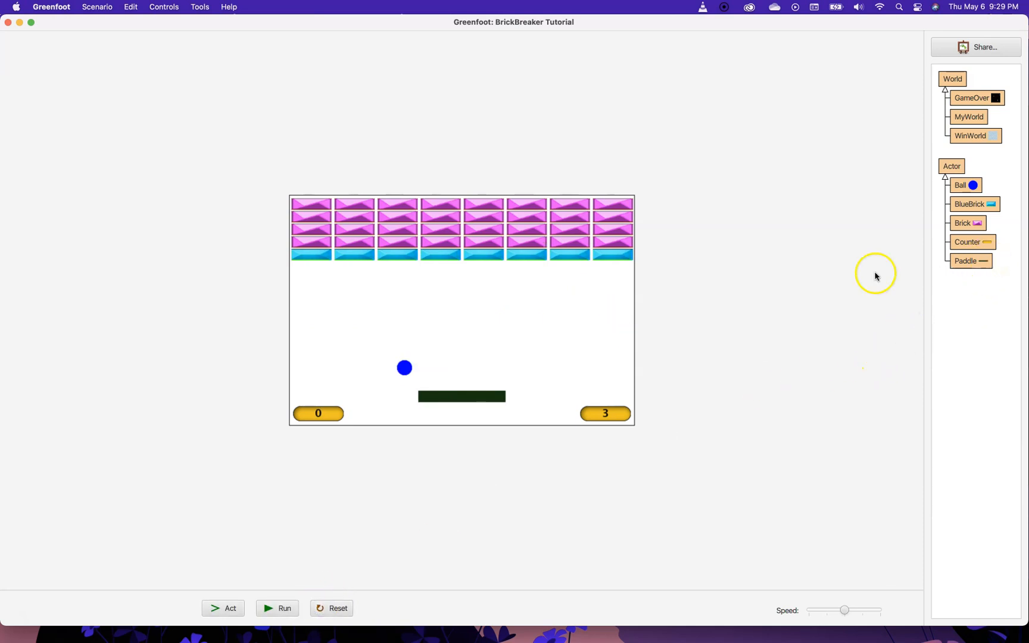
{"action": "mouse_move", "coordinate": [395, 269]}
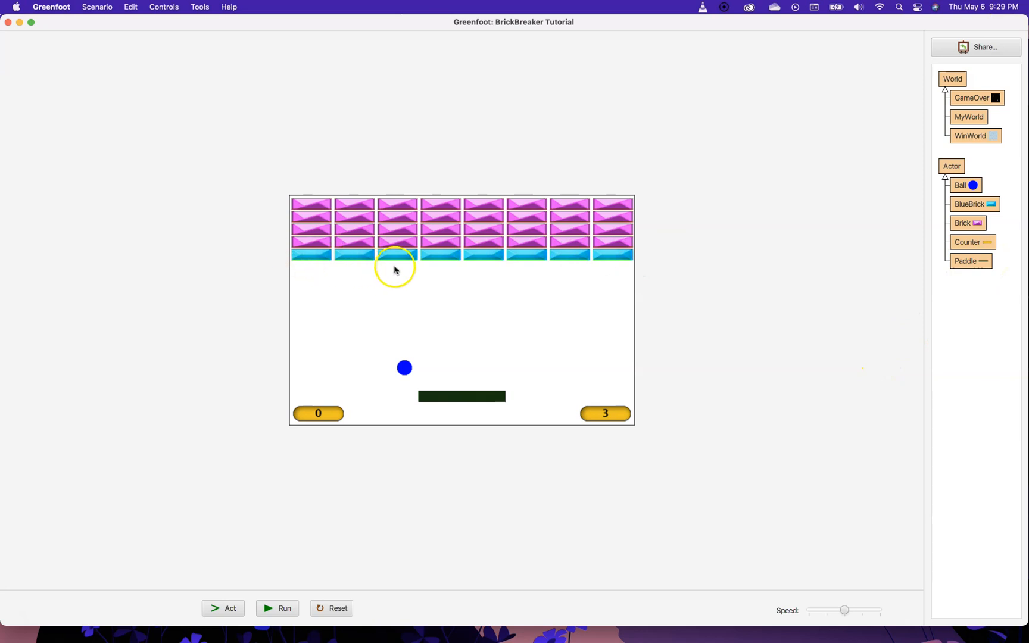
{"action": "mouse_move", "coordinate": [468, 269]}
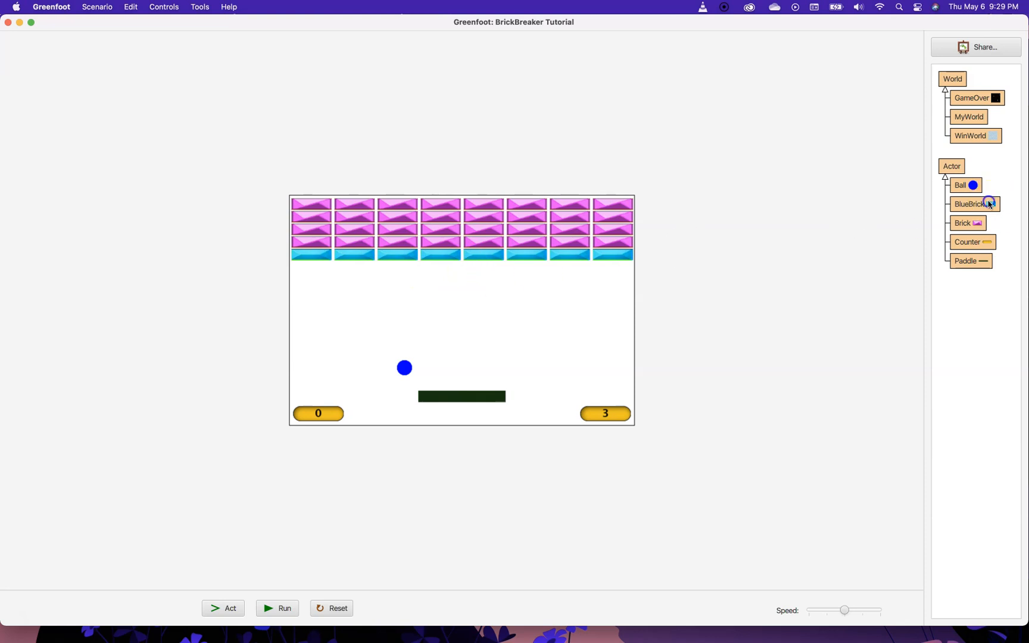
- Declare 'public int health = 2;' in BlueBrick and compile it
{"action": "double_click", "coordinate": [972, 204]}
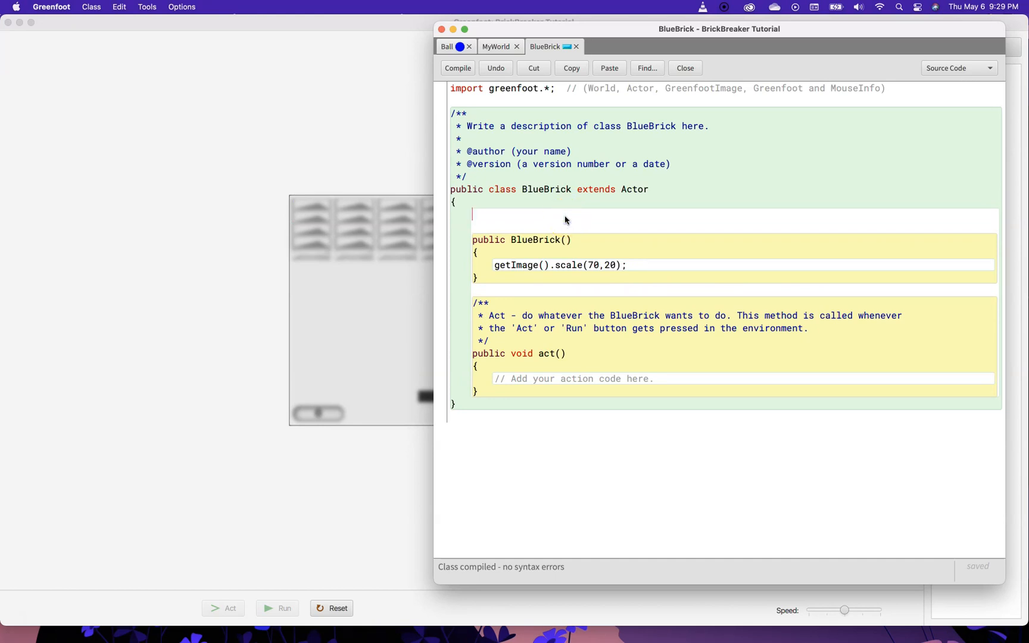
{"action": "type", "text": "int"}
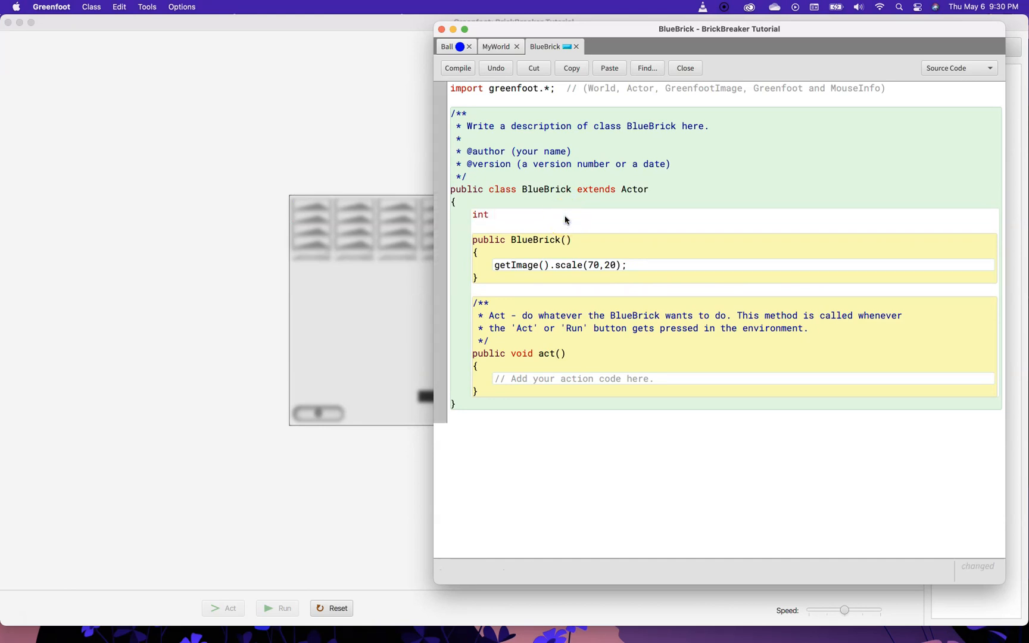
{"action": "type", "text": "health"}
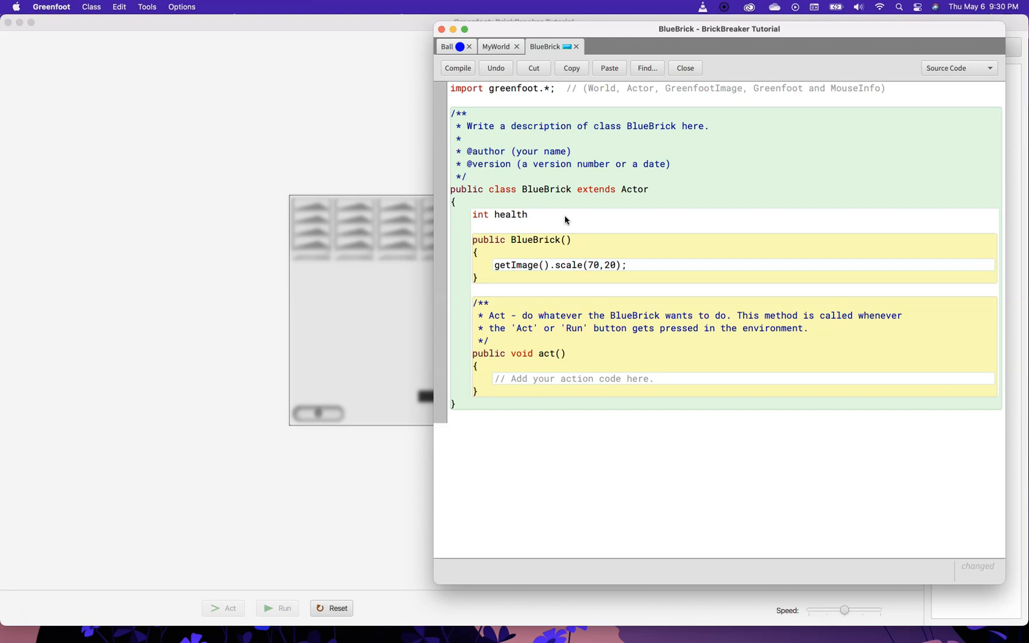
{"action": "type", "text": "= 2;"}
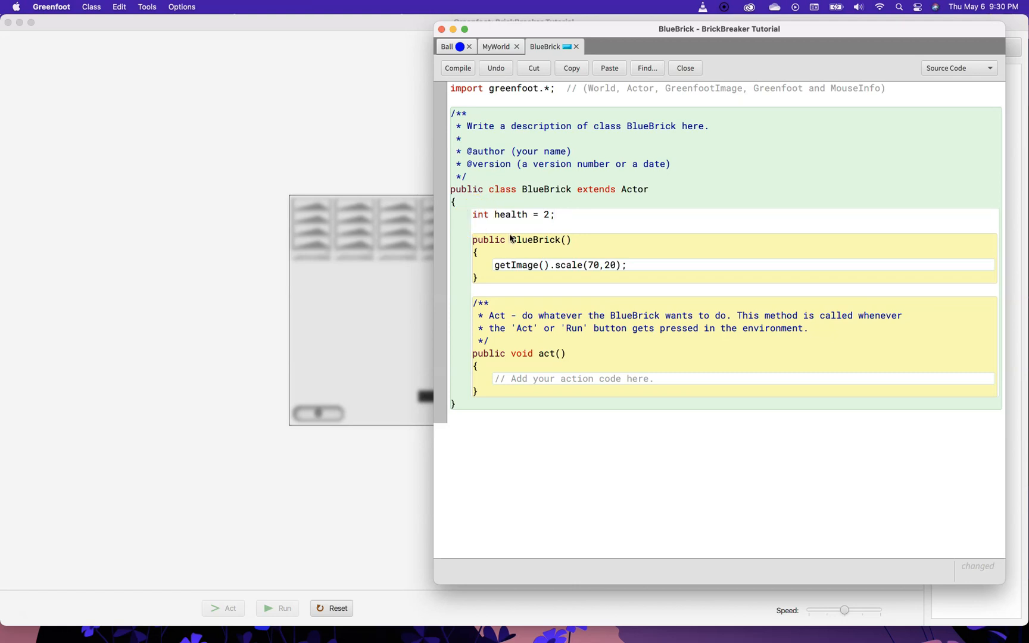
{"action": "type", "text": "public"}
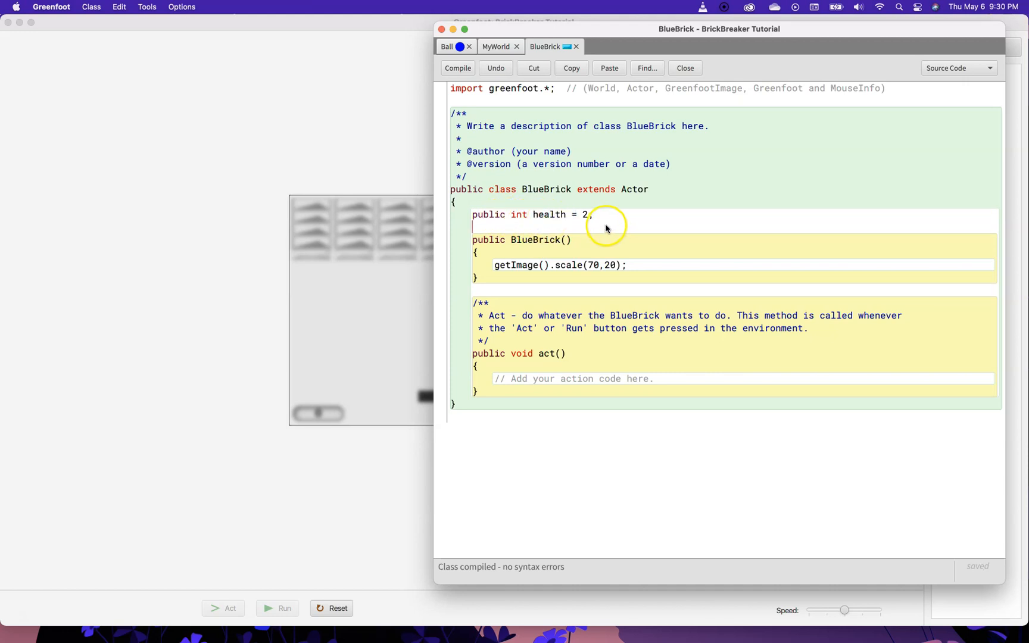
{"action": "left_click", "coordinate": [448, 47]}
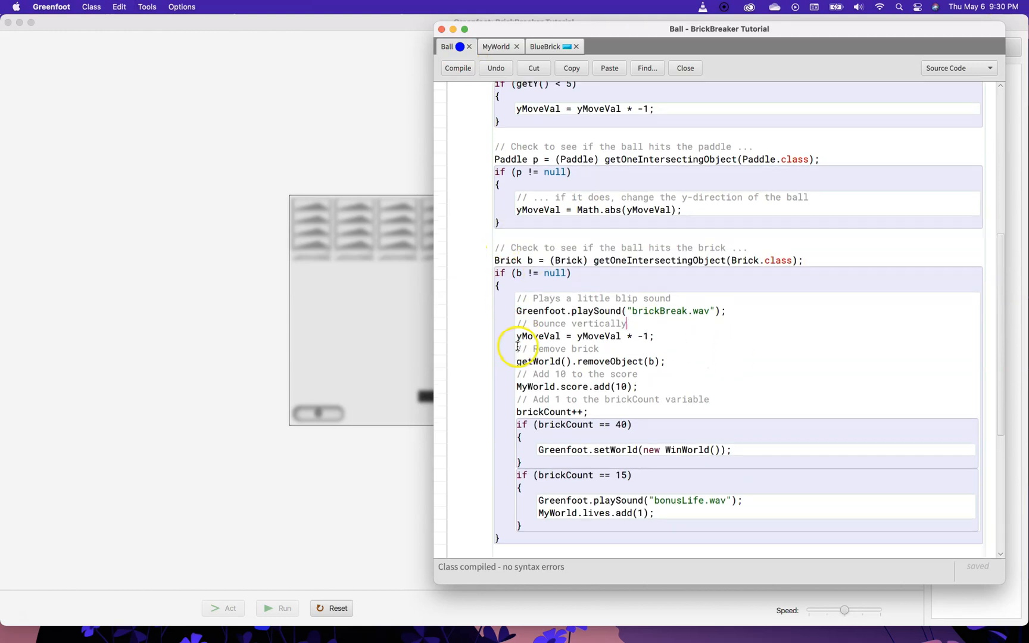
- In Ball's act, add BlueBrick bb = (BlueBrick) getOneIntersectingObject(BlueBrick.class) and an if (bb != null) check
{"action": "scroll", "scroll_direction": "down", "scroll_amount": 3}
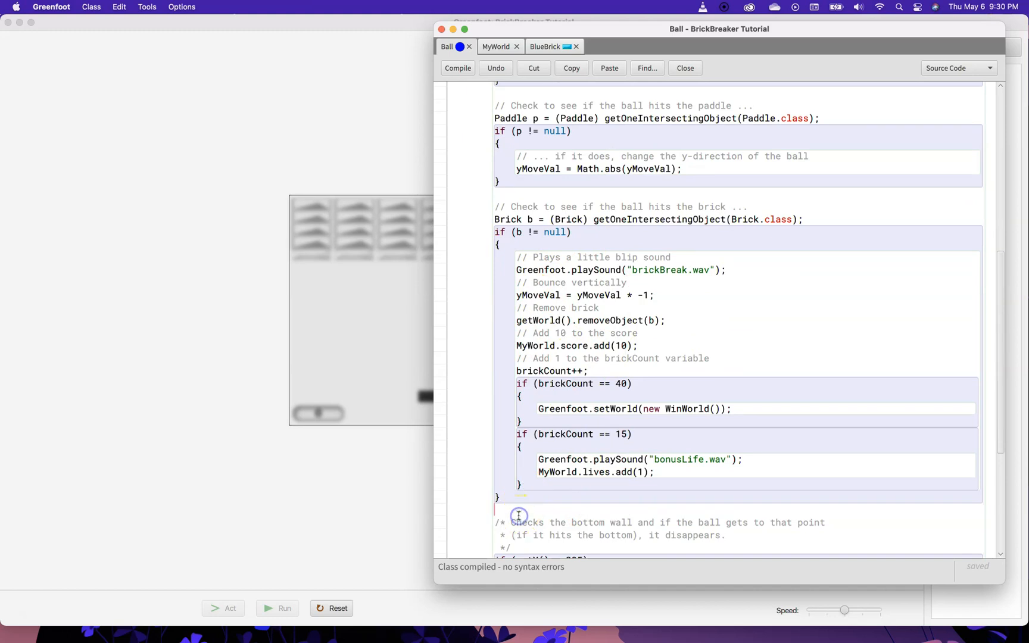
{"action": "scroll", "scroll_direction": "down", "scroll_amount": 3}
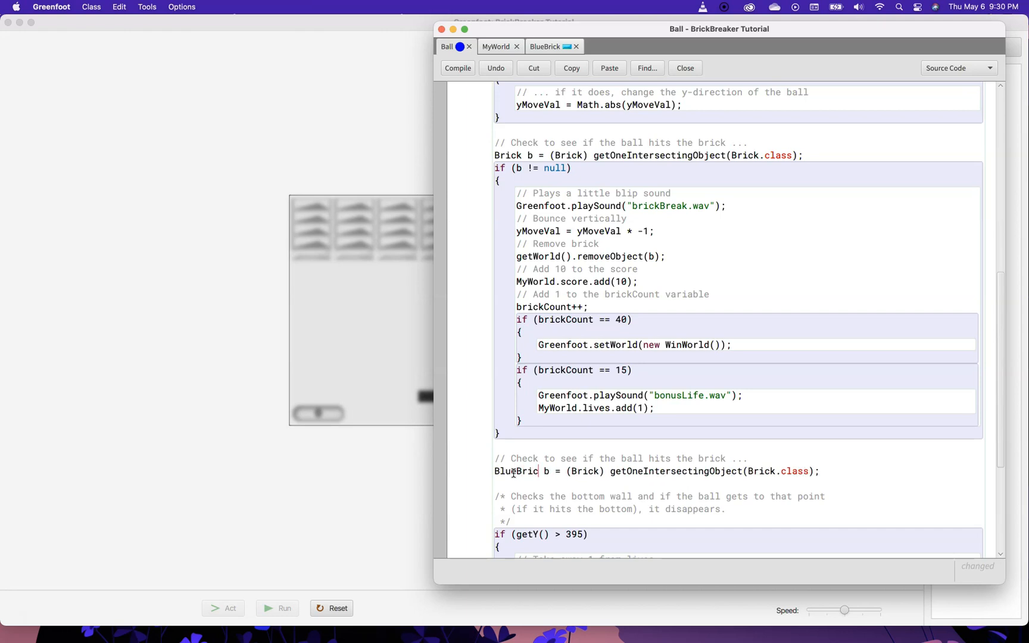
{"action": "double_click", "coordinate": [516, 472]}
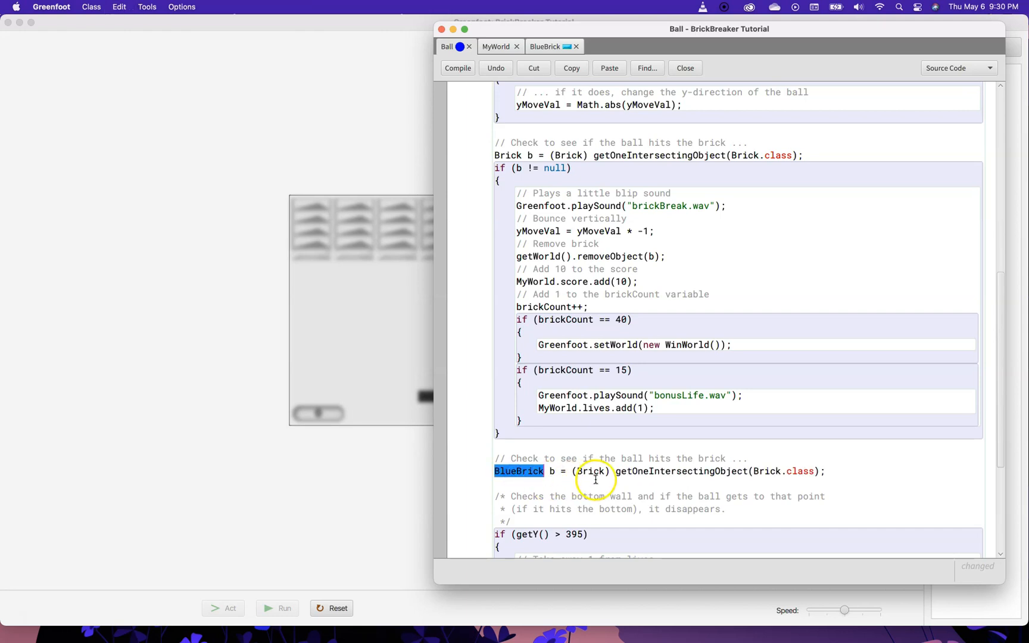
{"action": "type", "text": "BlueBrick"}
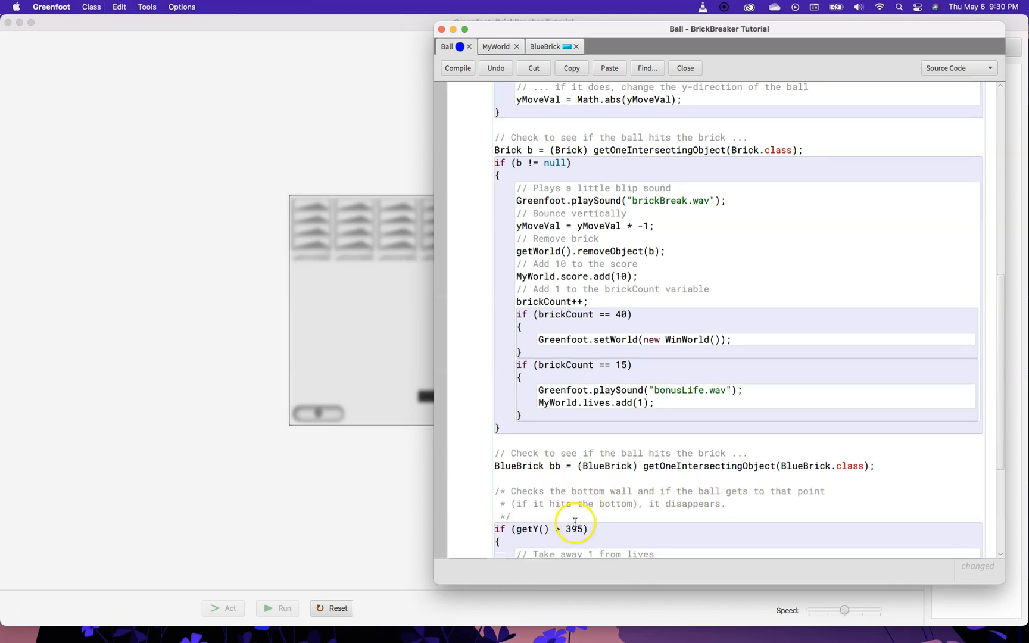
{"action": "left_click", "coordinate": [457, 68]}
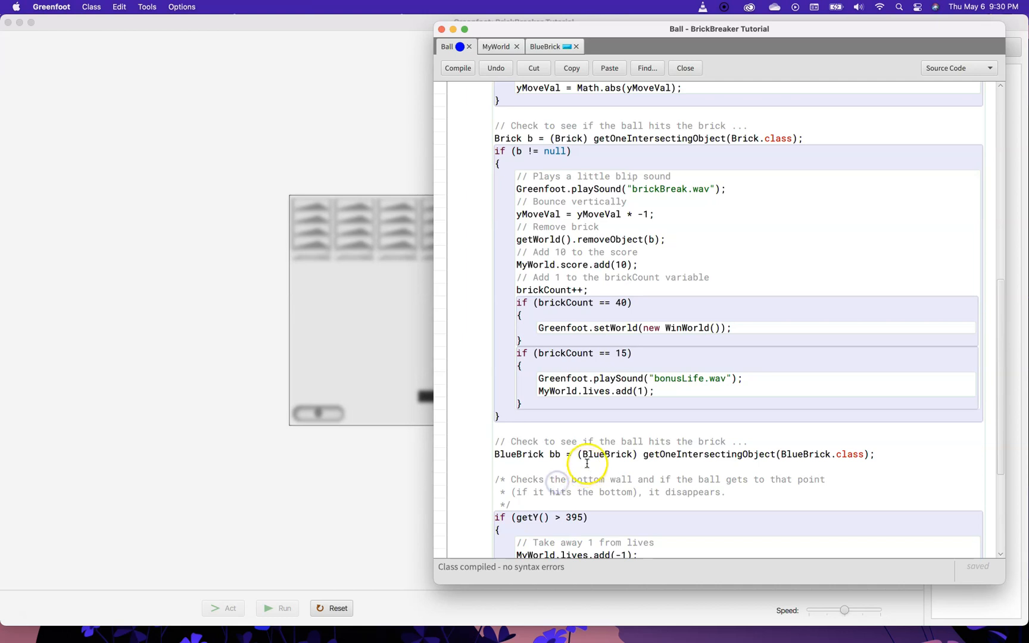
{"action": "mouse_move", "coordinate": [698, 467]}
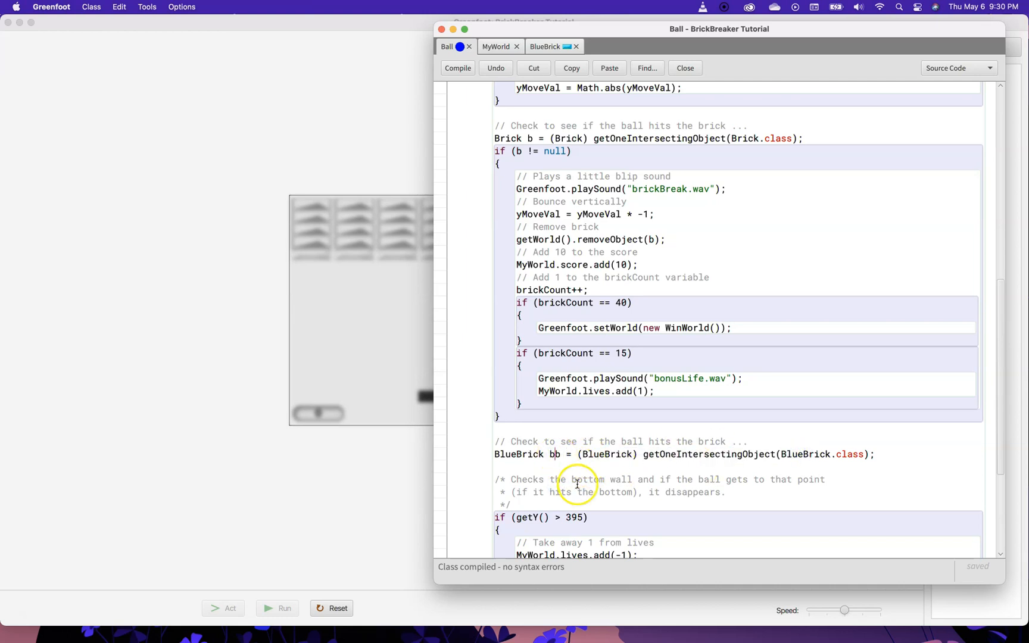
{"action": "mouse_move", "coordinate": [487, 149]}
{"action": "type", "text": "if (b != null"}
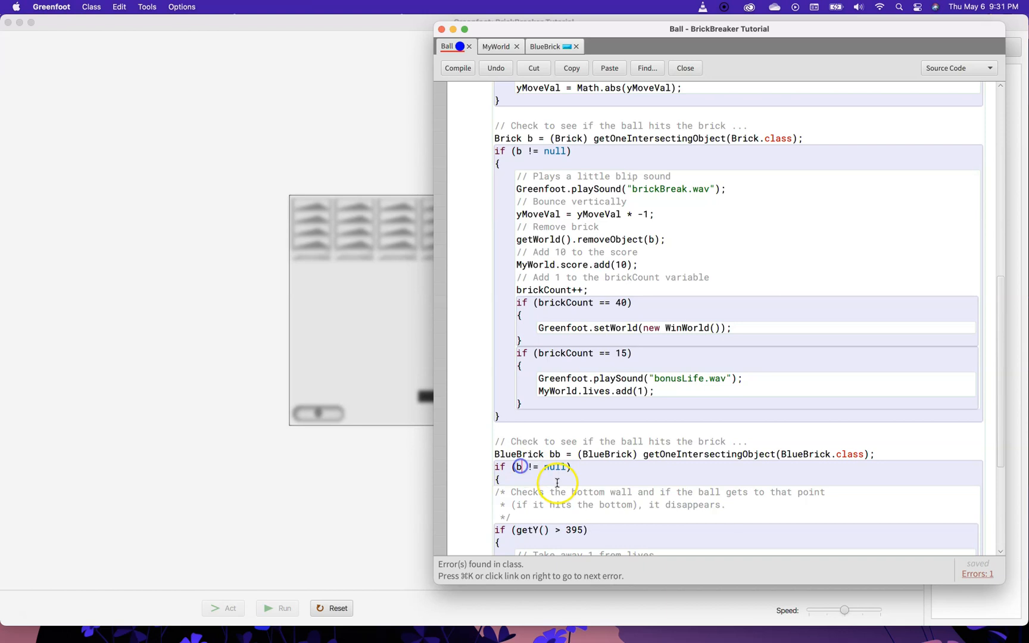
{"action": "type", "text": "b"}
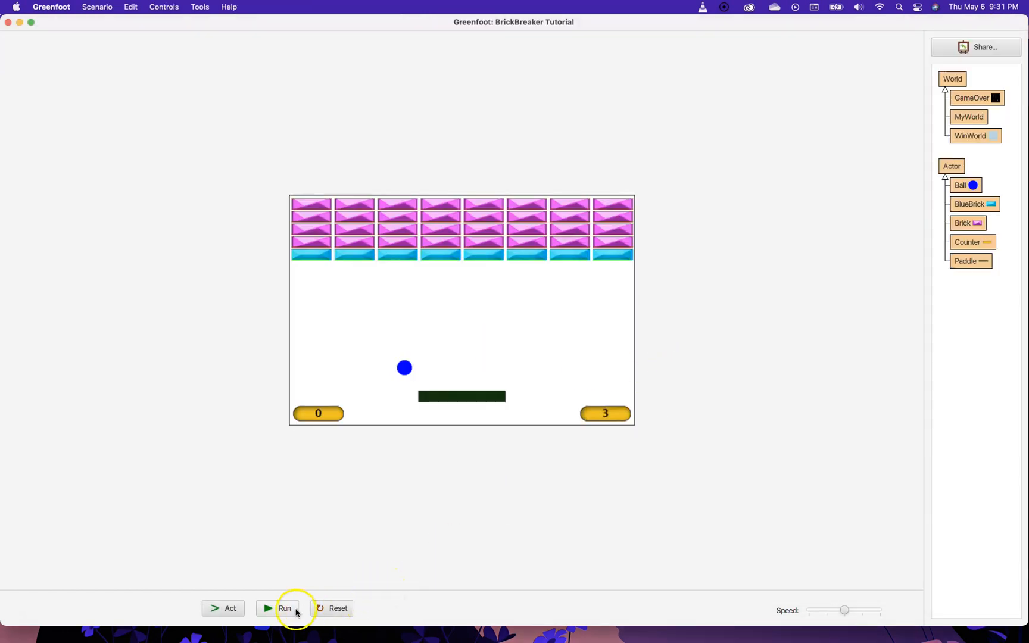
- Run the game, then fill Ball's bb block with playSound("brickBreak.wav") and yMoveVal * -1 bounce
{"action": "left_click", "coordinate": [285, 608]}
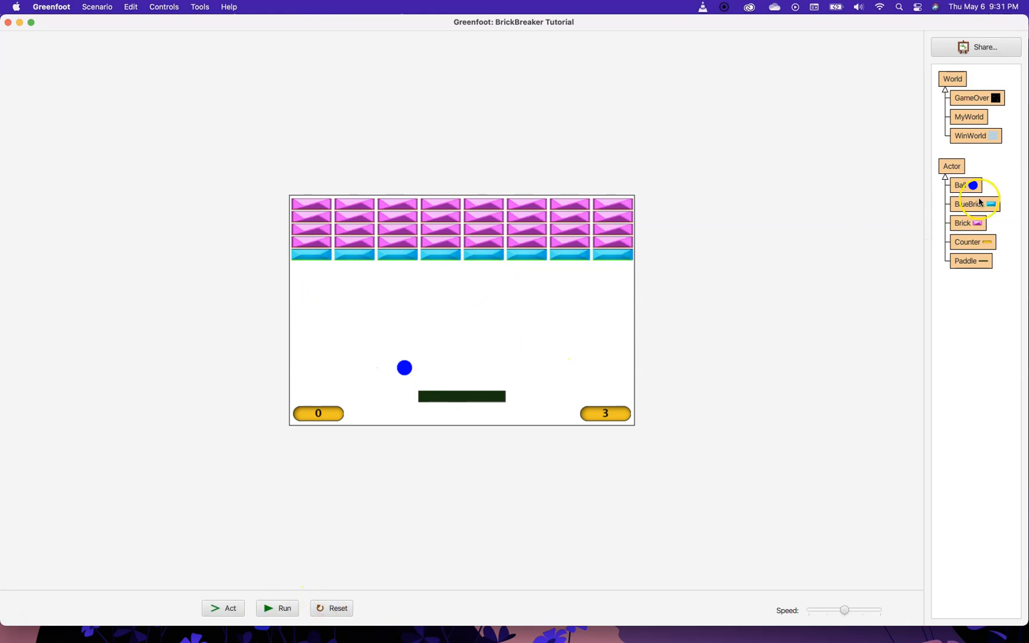
{"action": "double_click", "coordinate": [963, 184]}
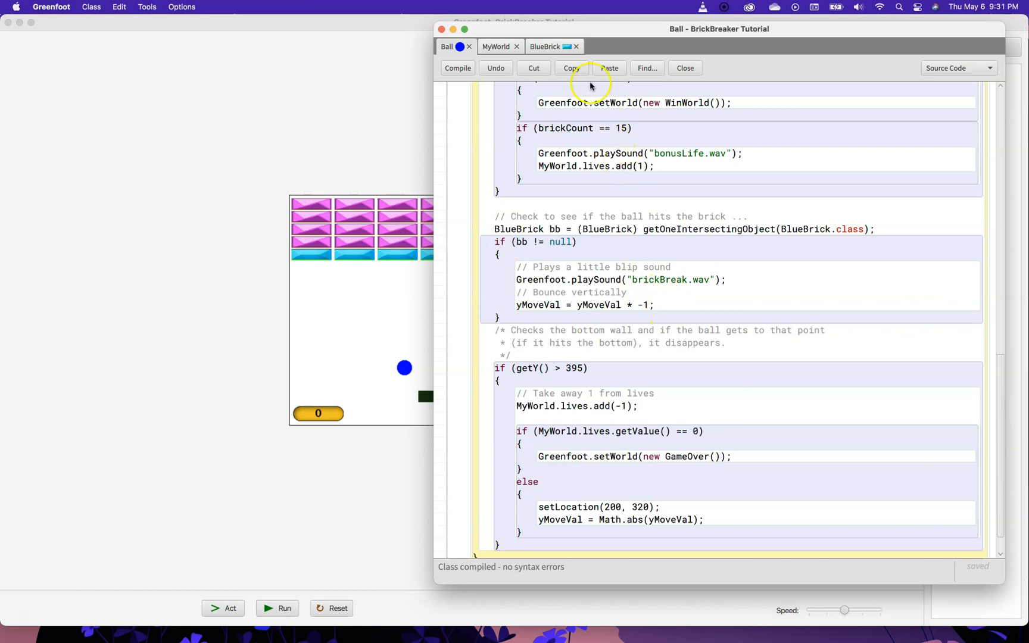
{"action": "left_click", "coordinate": [545, 46]}
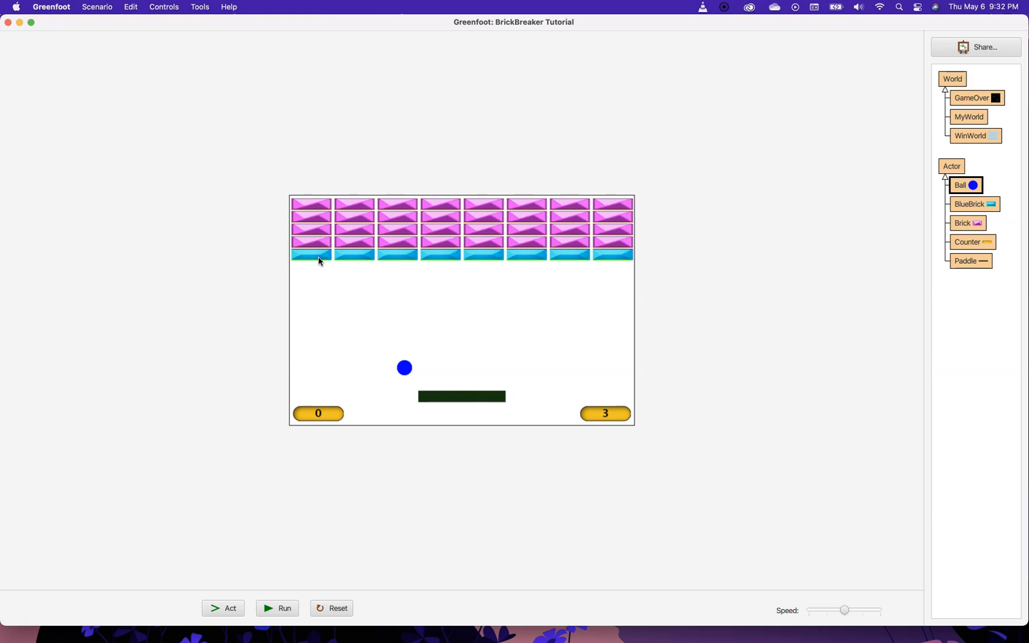
{"action": "mouse_move", "coordinate": [845, 244]}
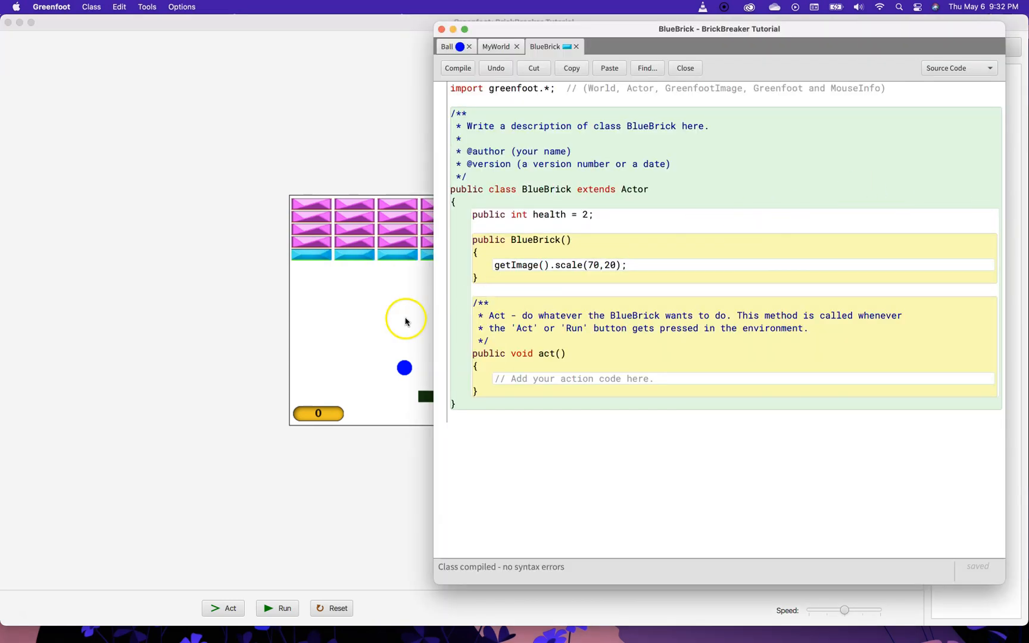
- Add the comment '// Take away 1 from the blue brick's health' in Ball's bb block
{"action": "left_click", "coordinate": [446, 46]}
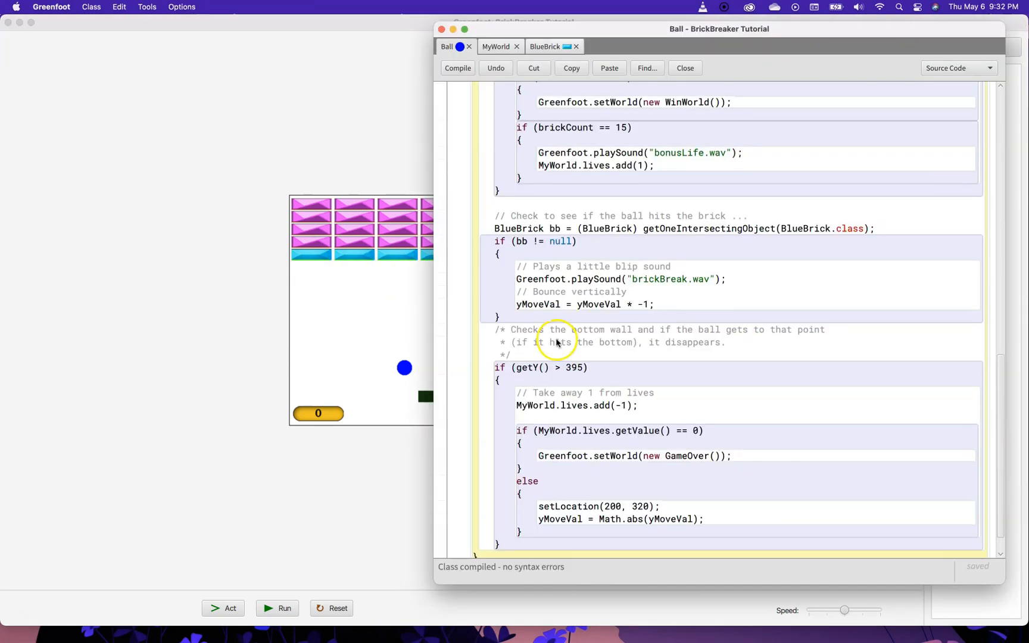
{"action": "scroll", "scroll_direction": "down", "scroll_amount": 3}
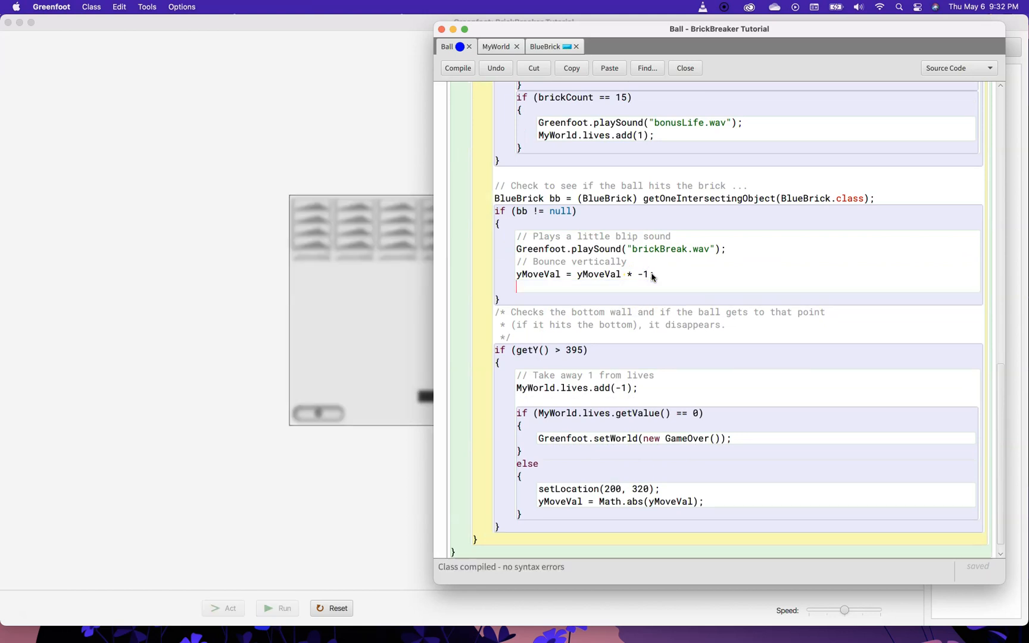
{"action": "type", "text": "if ("}
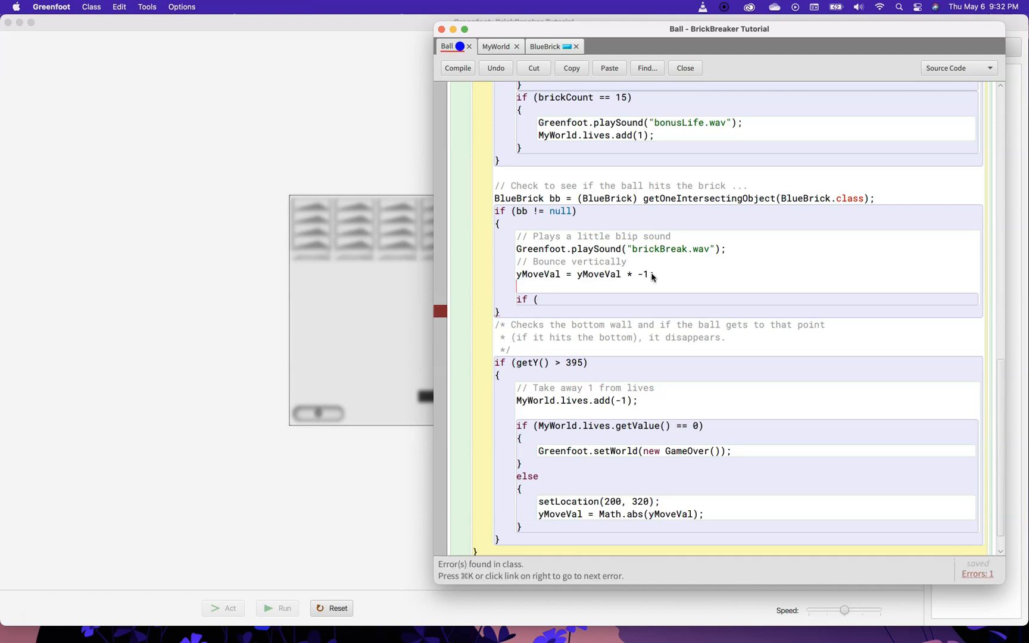
{"action": "type", "text": "//"}
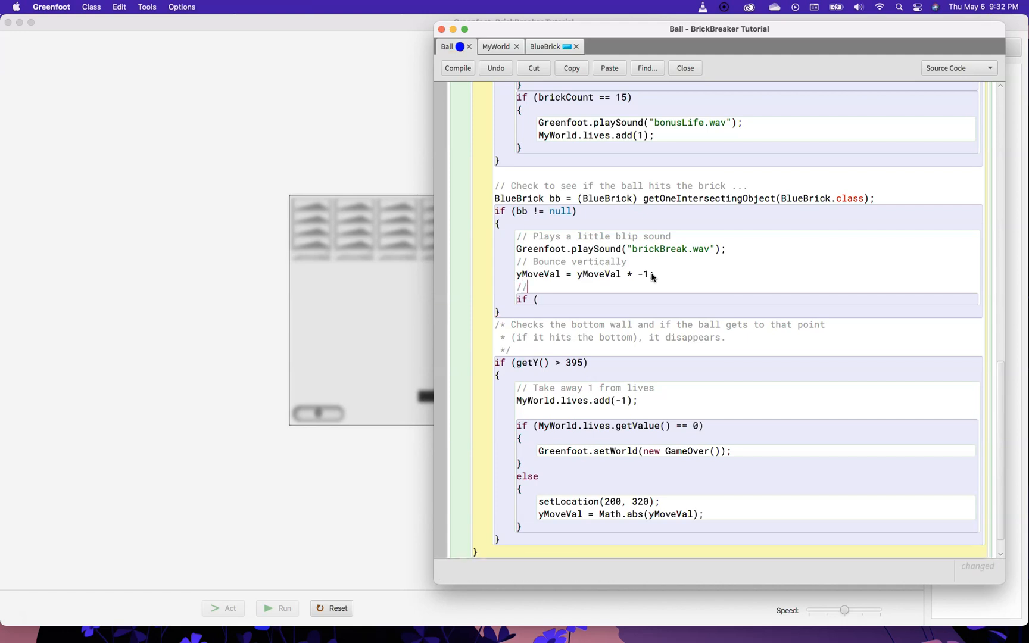
{"action": "type", "text": "Takea"}
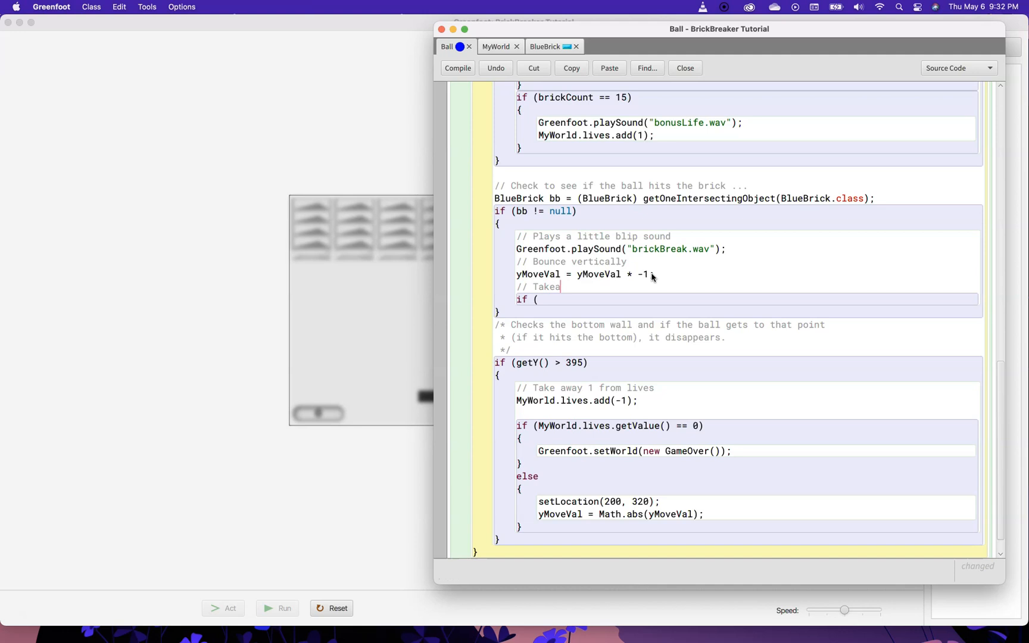
{"action": "type", "text": "away"}
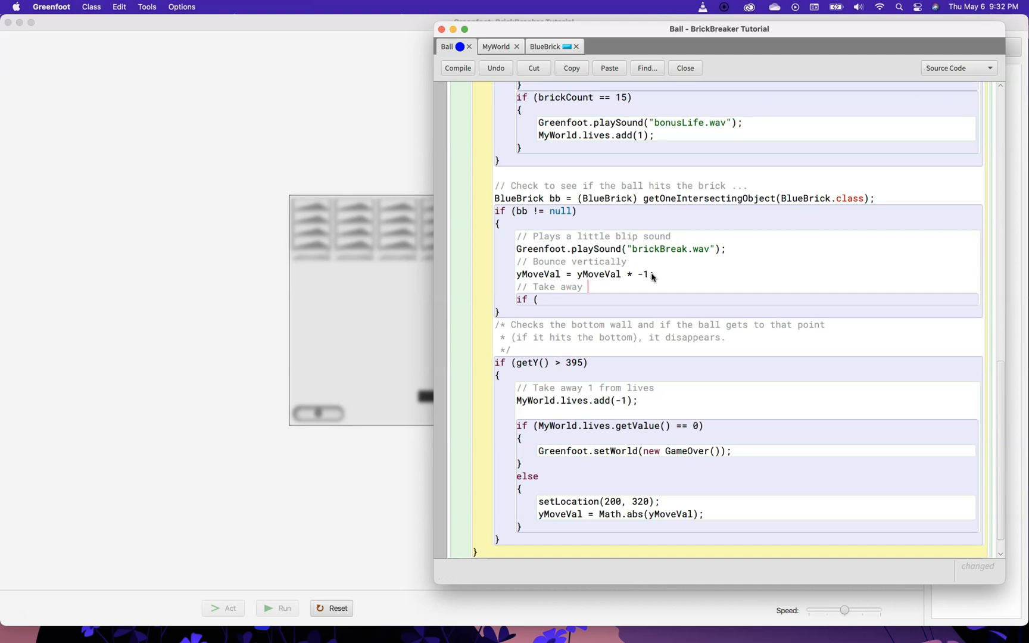
{"action": "type", "text": "1 from the blue"}
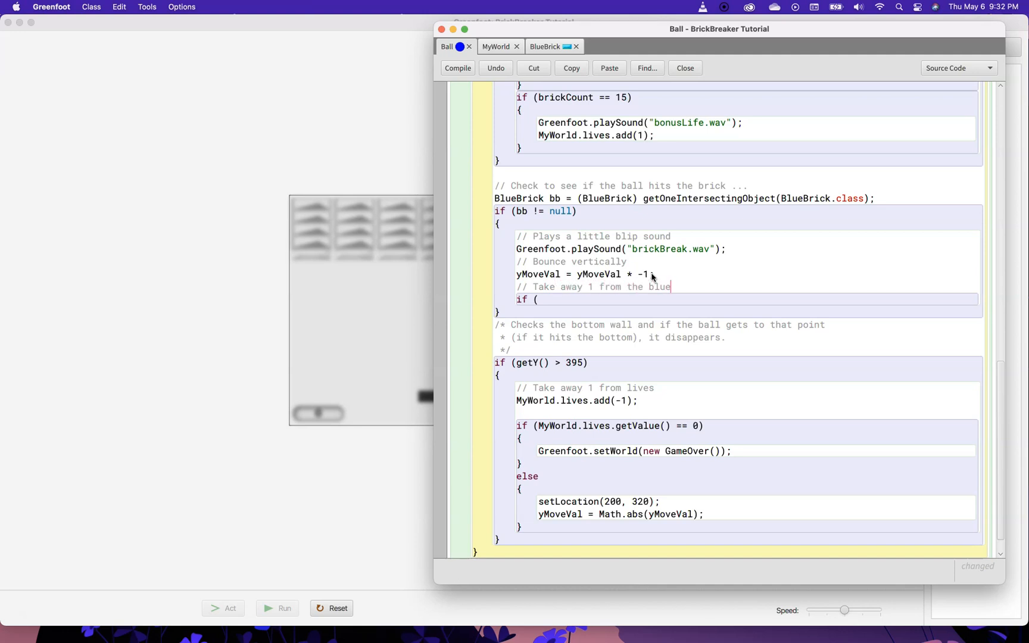
{"action": "type", "text": "brick's h"}
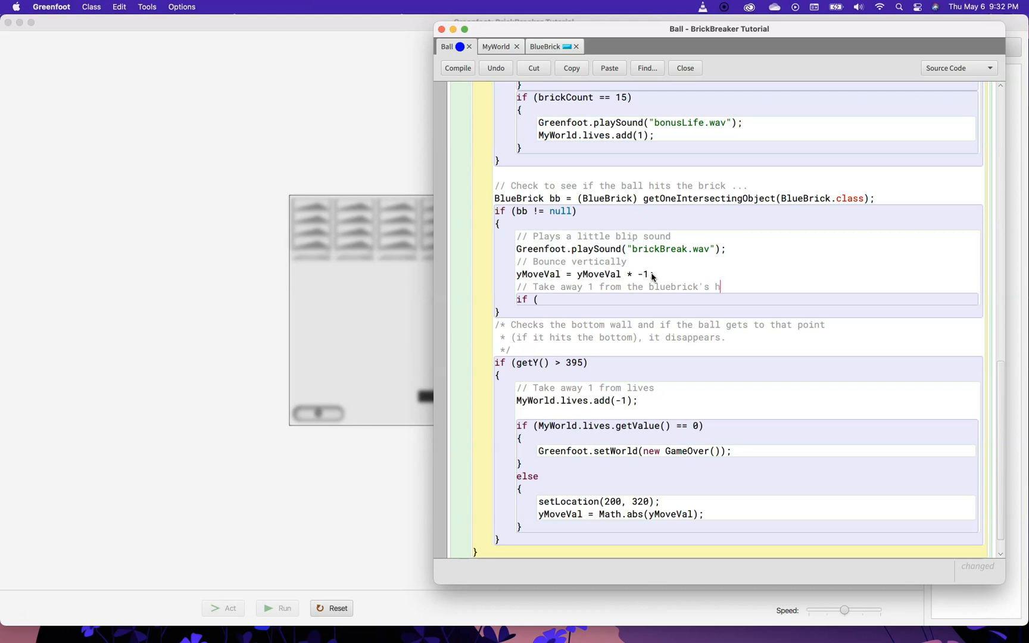
{"action": "type", "text": "ealth"}
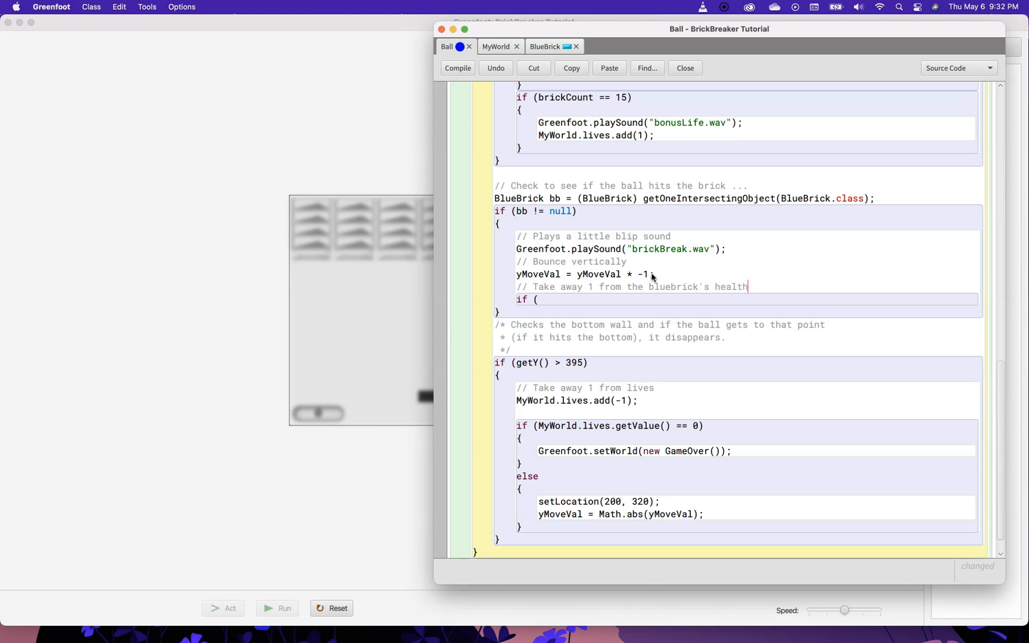
{"action": "key", "text": "enter"}
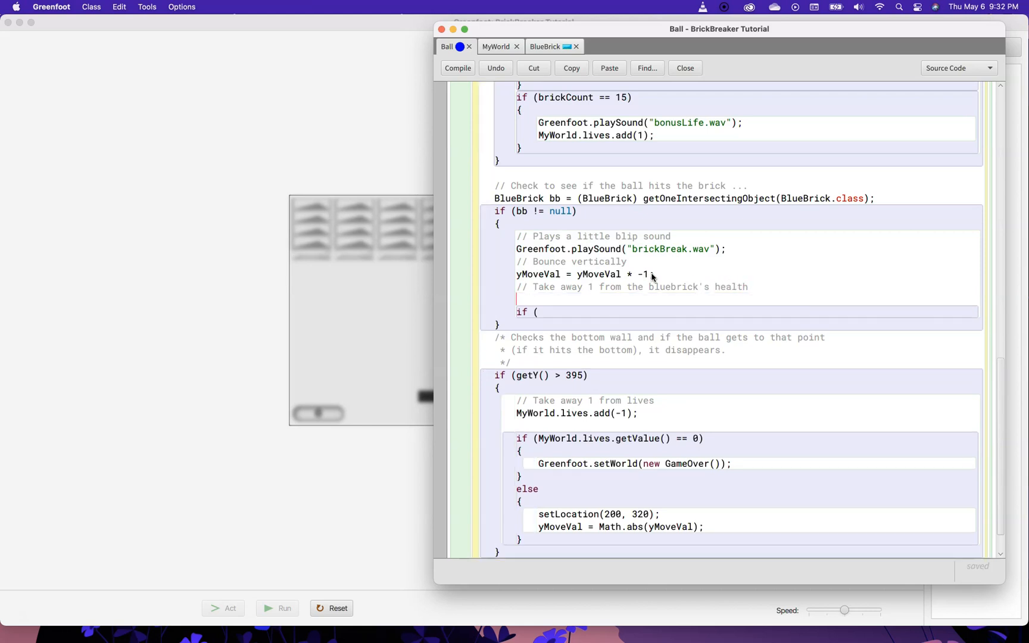
- Write bb.health--; and an empty if (bb.health == 0) { } check, then compile
{"action": "left_click", "coordinate": [457, 68]}
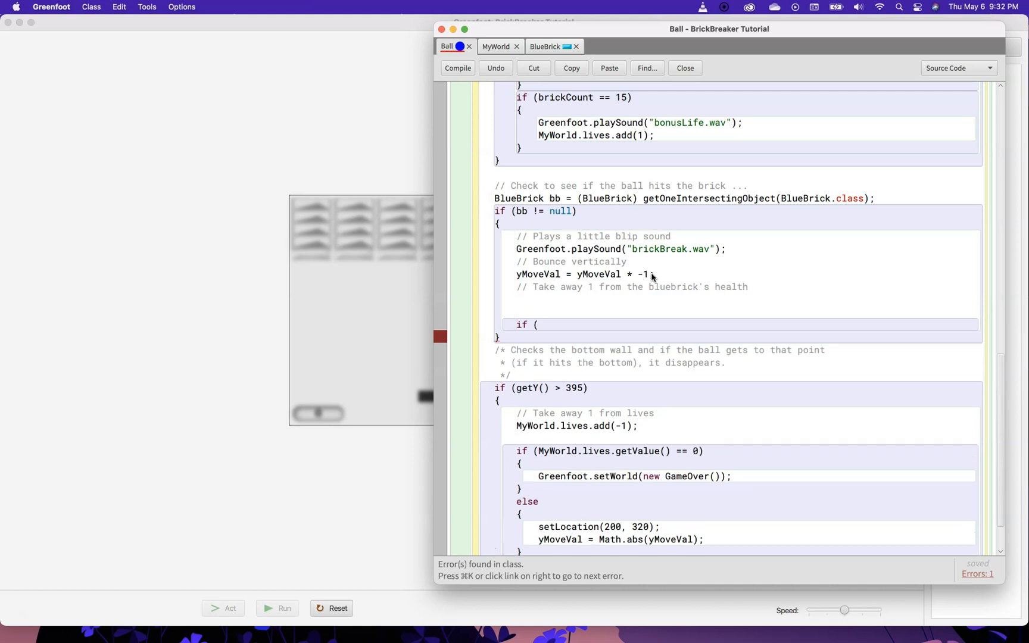
{"action": "type", "text": "bb."}
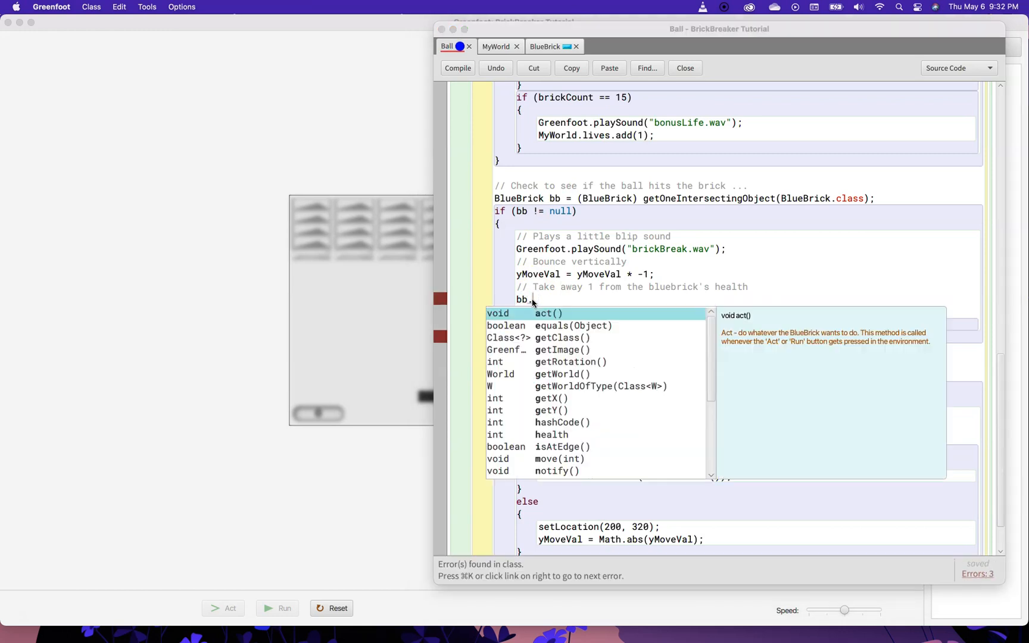
{"action": "type", "text": "health"}
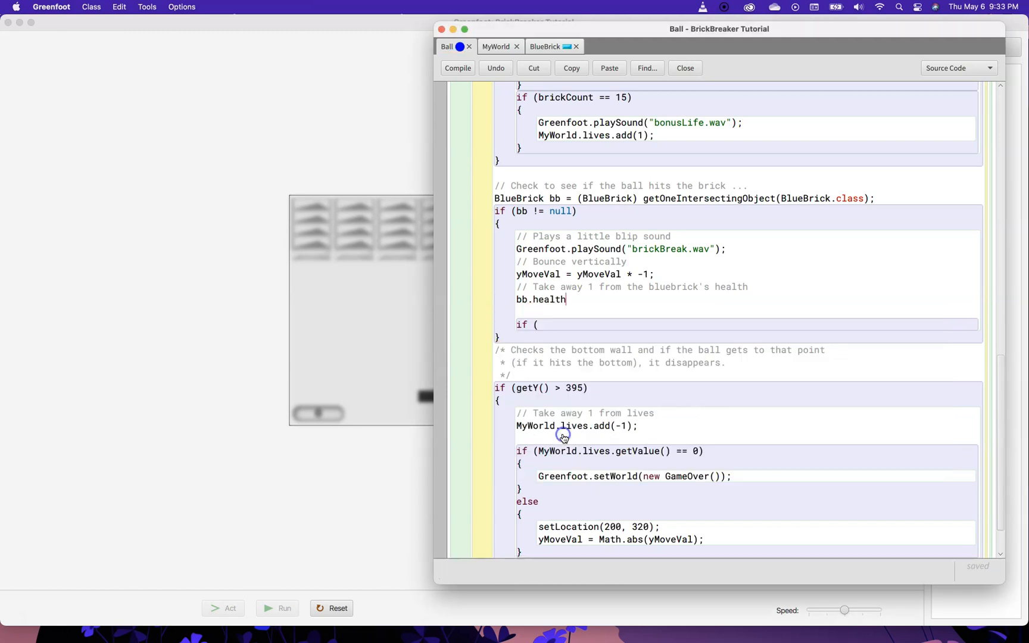
{"action": "type", "text": "--;"}
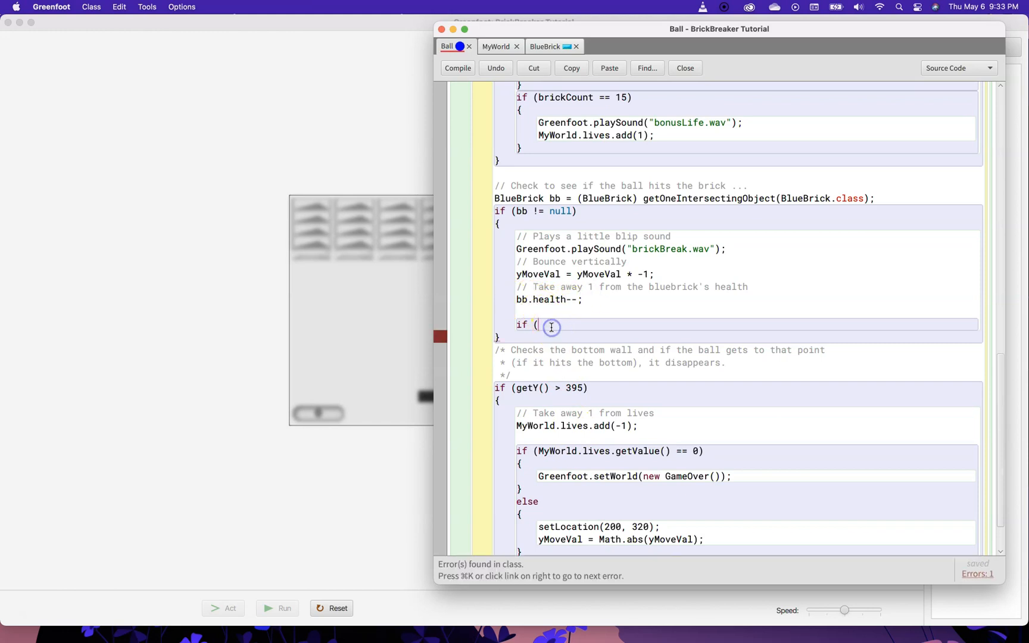
{"action": "type", "text": "bb"}
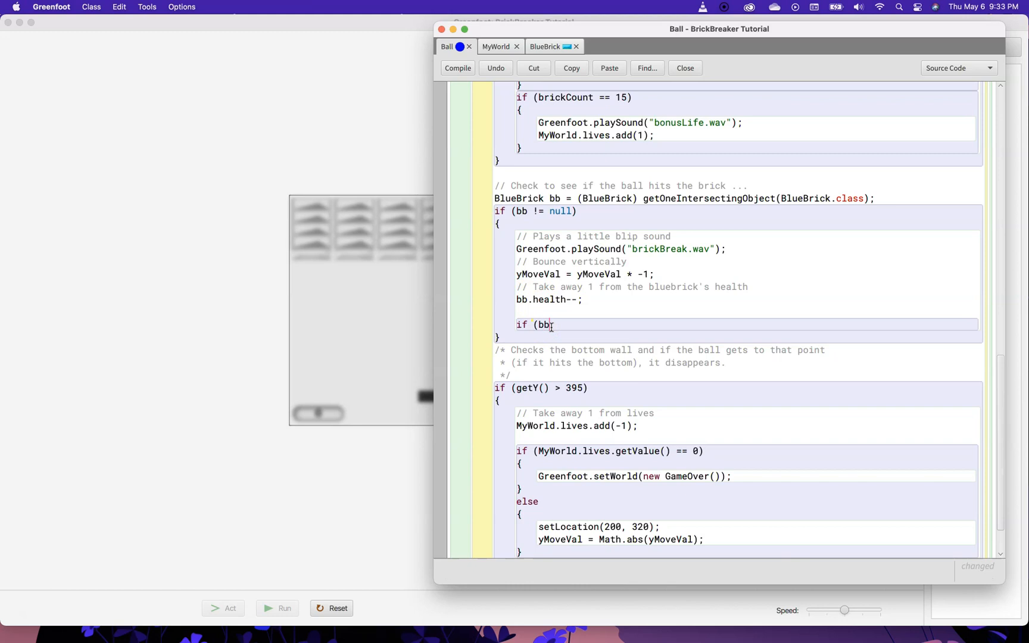
{"action": "type", "text": "health"}
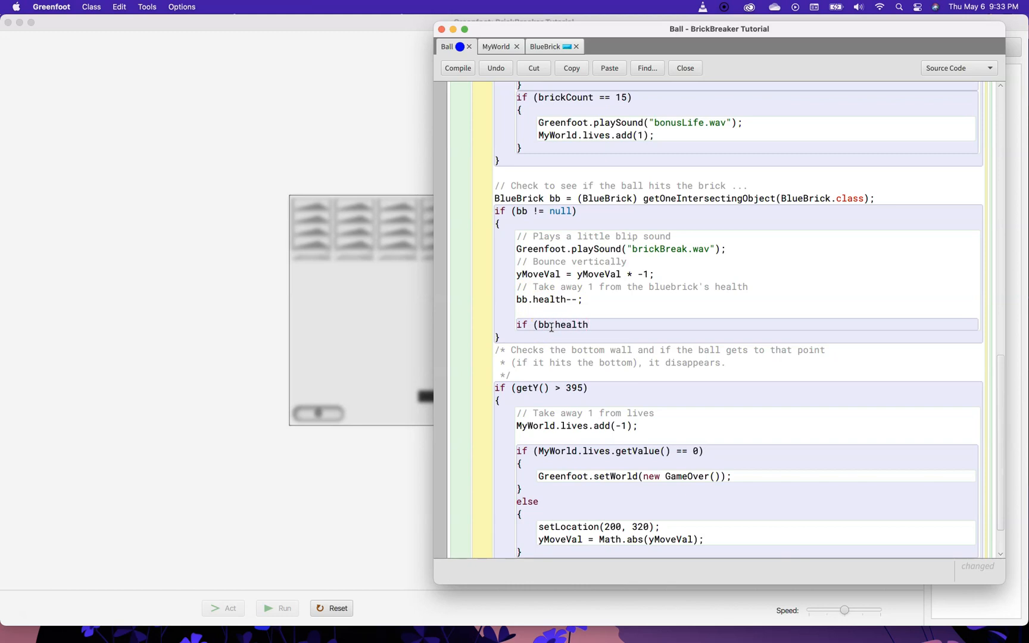
{"action": "type", "text": "== 0"}
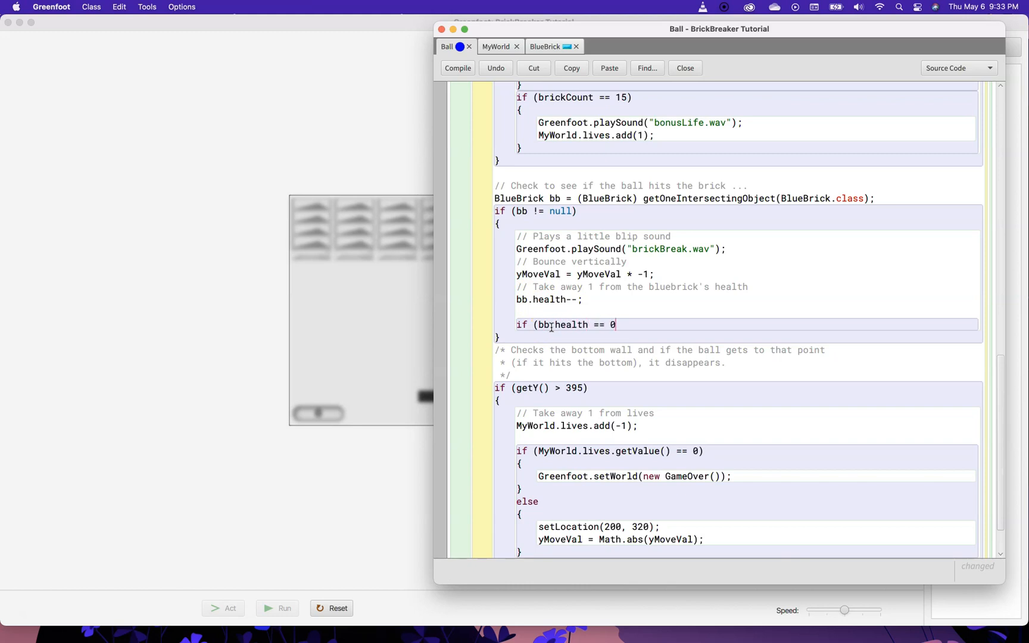
{"action": "type", "text": "{"}
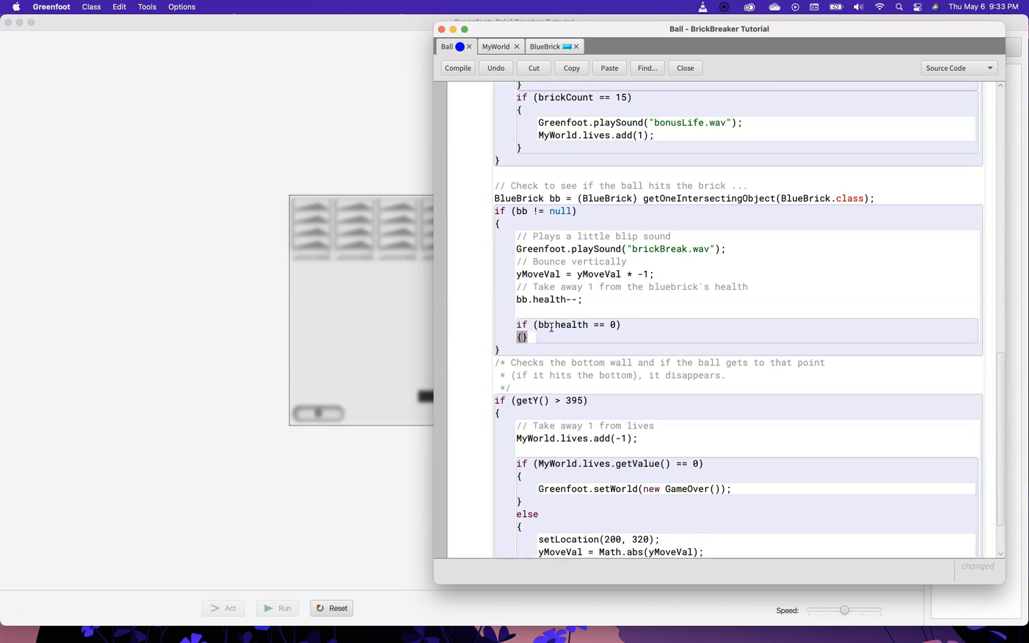
{"action": "left_click", "coordinate": [458, 68]}
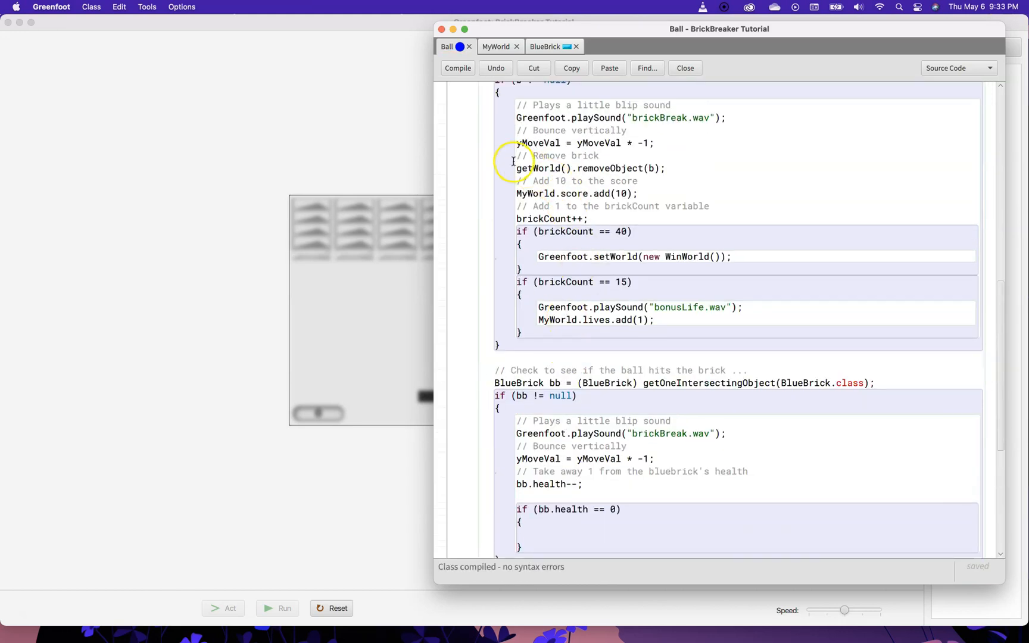
- Copy the remove/score/brickCount lines into the zero-health block, using bb and 20 points
{"action": "left_click_drag", "start_coordinate": [517, 156], "coordinate": [647, 182]}
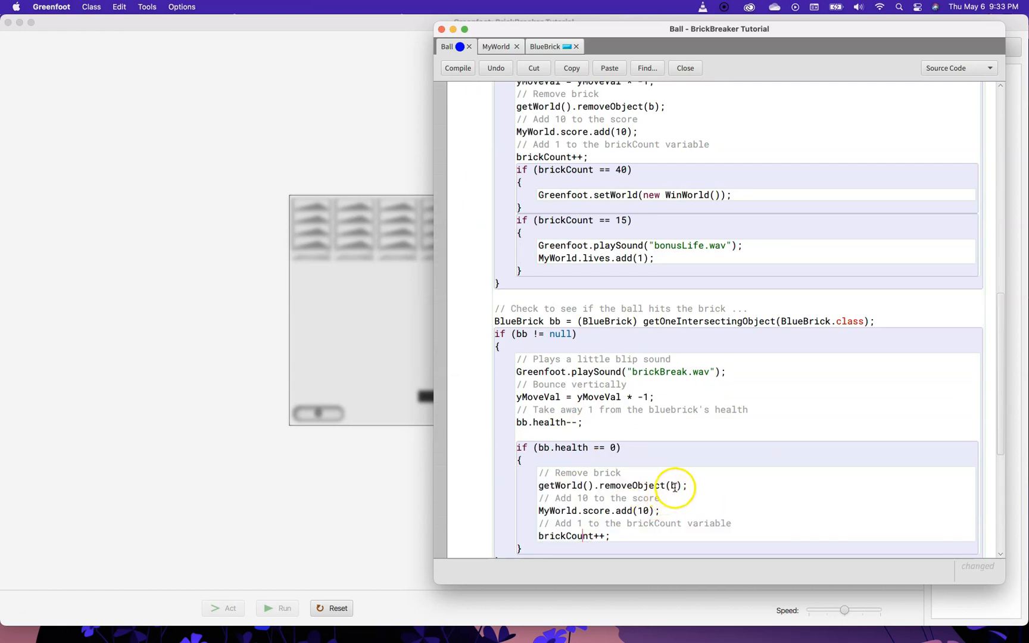
{"action": "left_click", "coordinate": [457, 68]}
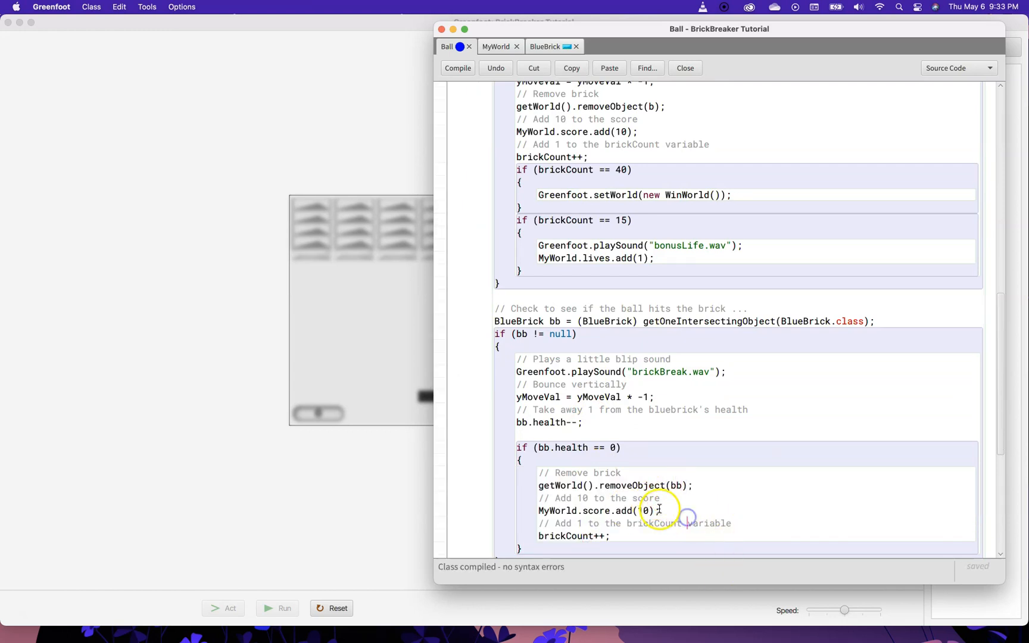
{"action": "double_click", "coordinate": [642, 511]}
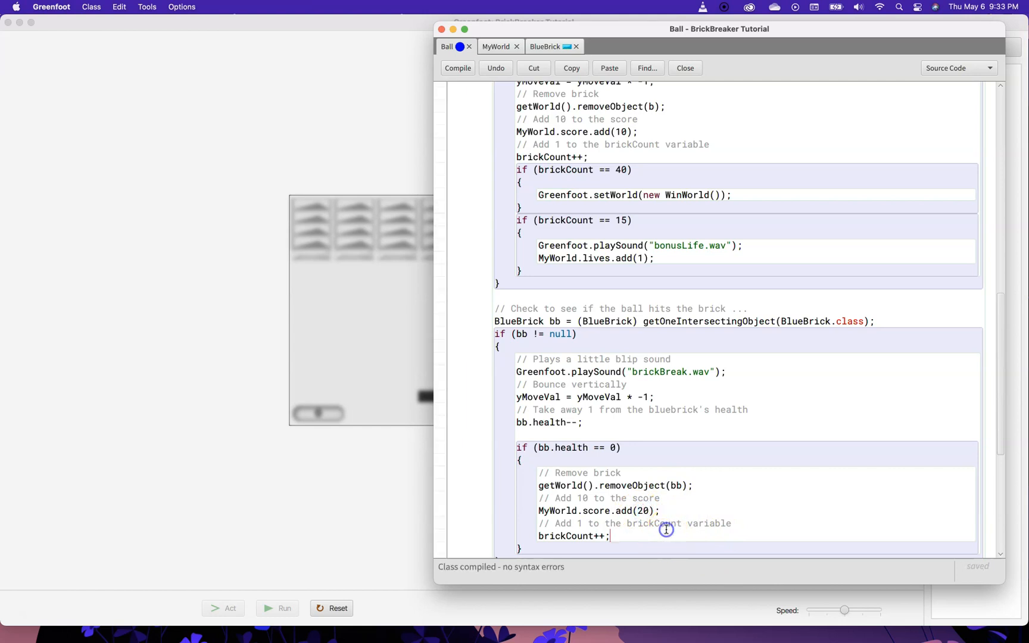
{"action": "scroll", "scroll_direction": "down", "scroll_amount": 3}
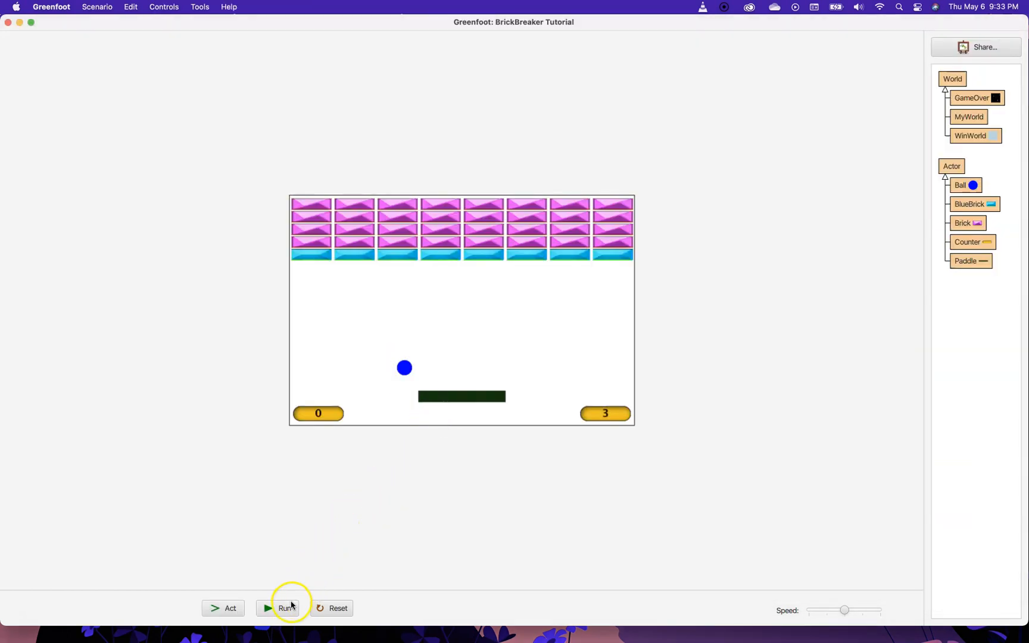
{"action": "left_click", "coordinate": [284, 607]}
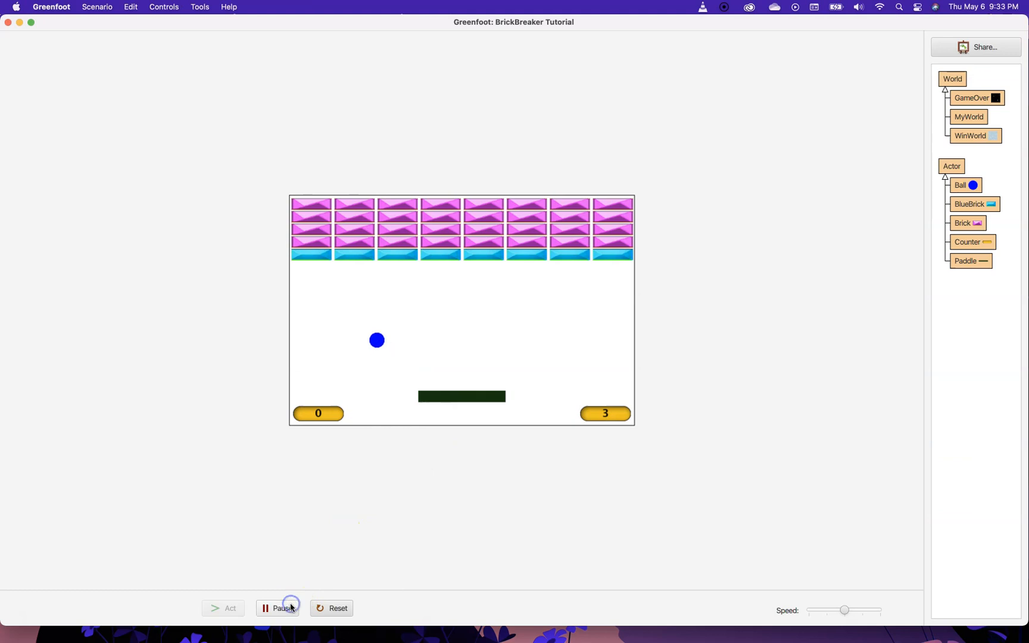
{"action": "mouse_move", "coordinate": [284, 608]}
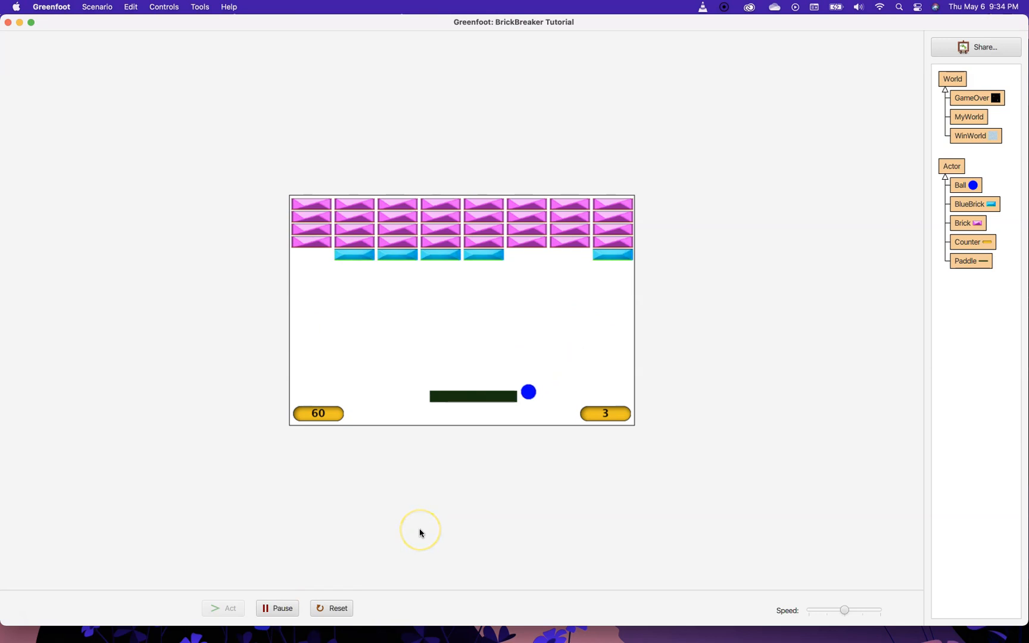
{"action": "left_click", "coordinate": [337, 609]}
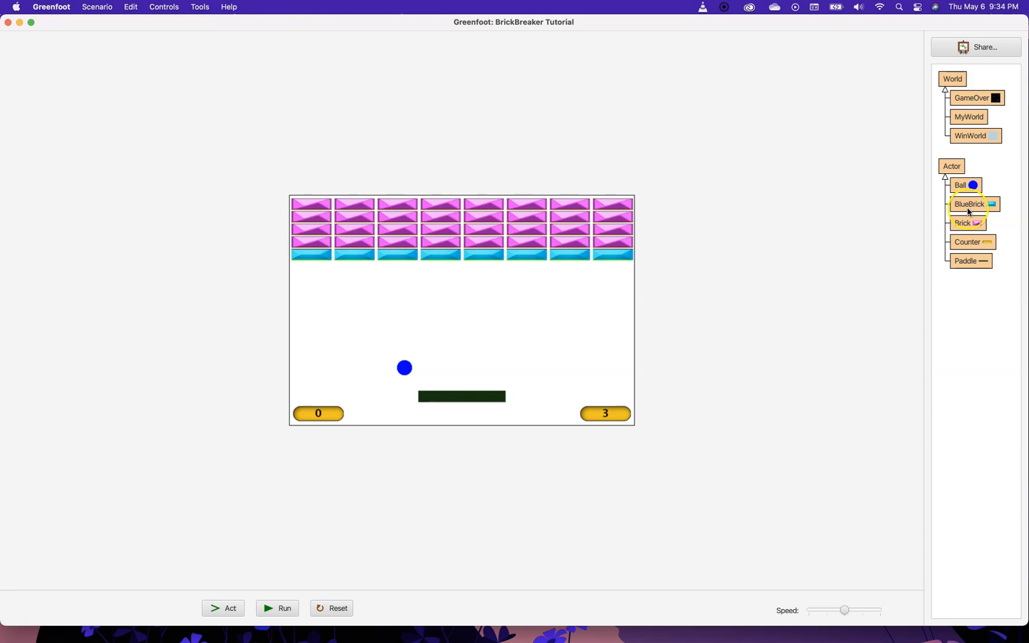
{"action": "left_click", "coordinate": [972, 203]}
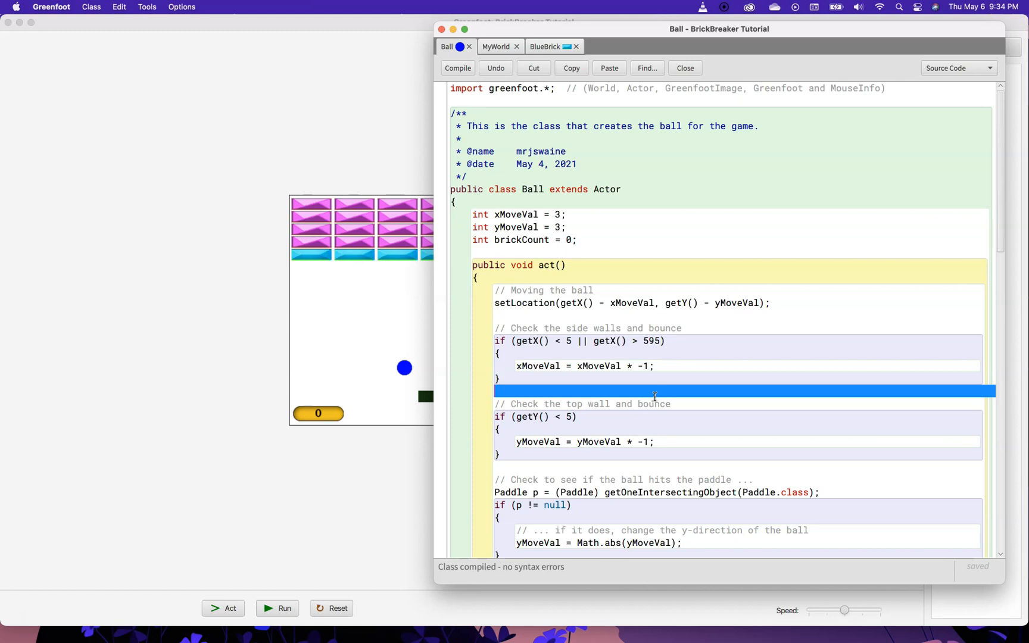
{"action": "mouse_move", "coordinate": [638, 293]}
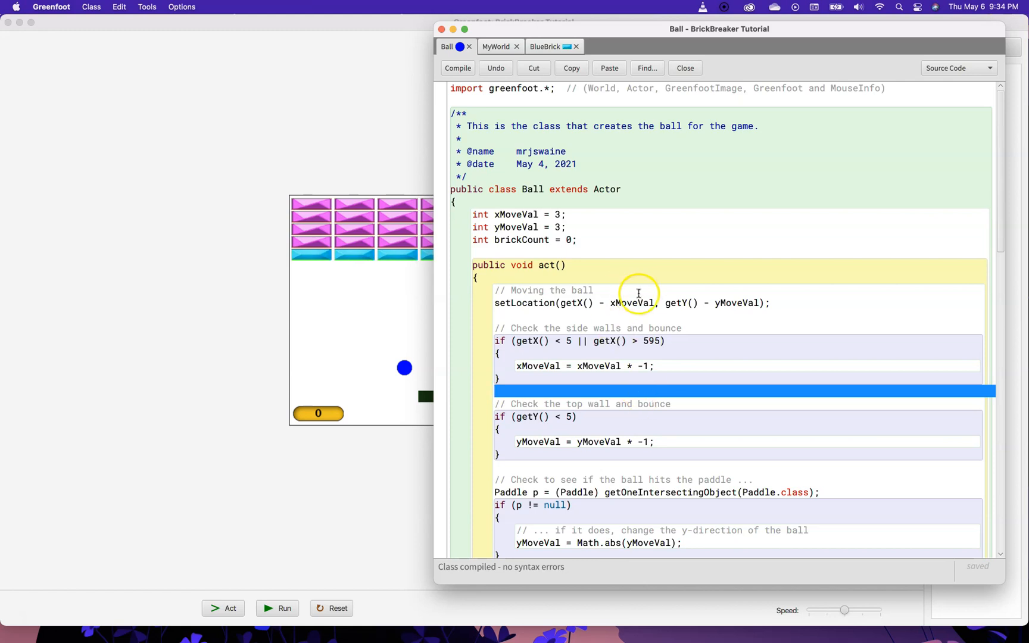
- Switch the editor to the BlueBrick source showing its health field of 2
{"action": "left_click", "coordinate": [544, 47]}
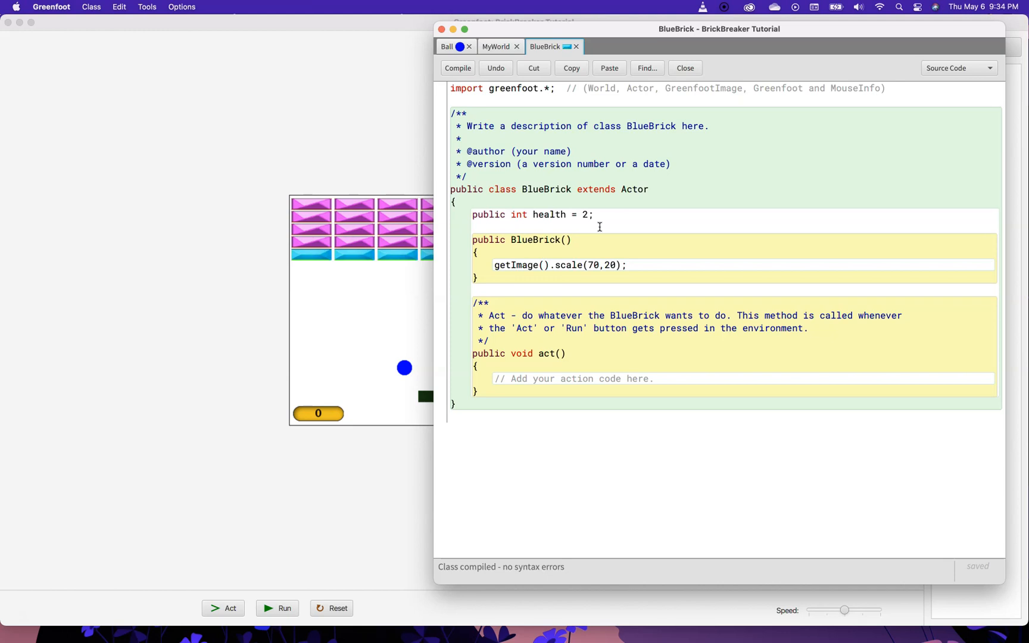
{"action": "mouse_move", "coordinate": [427, 398]}
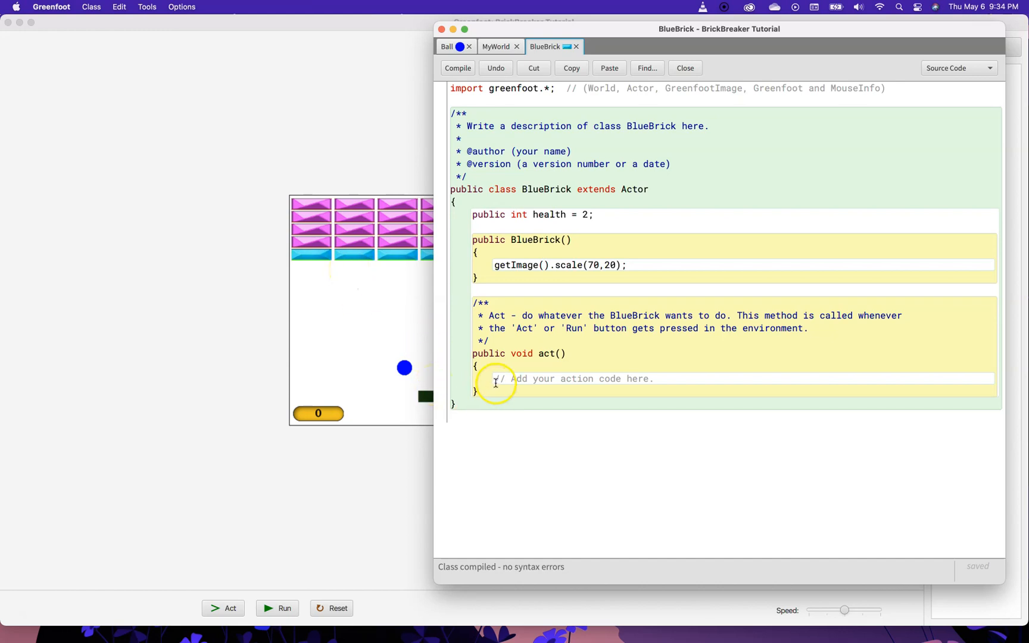
{"action": "mouse_move", "coordinate": [105, 526]}
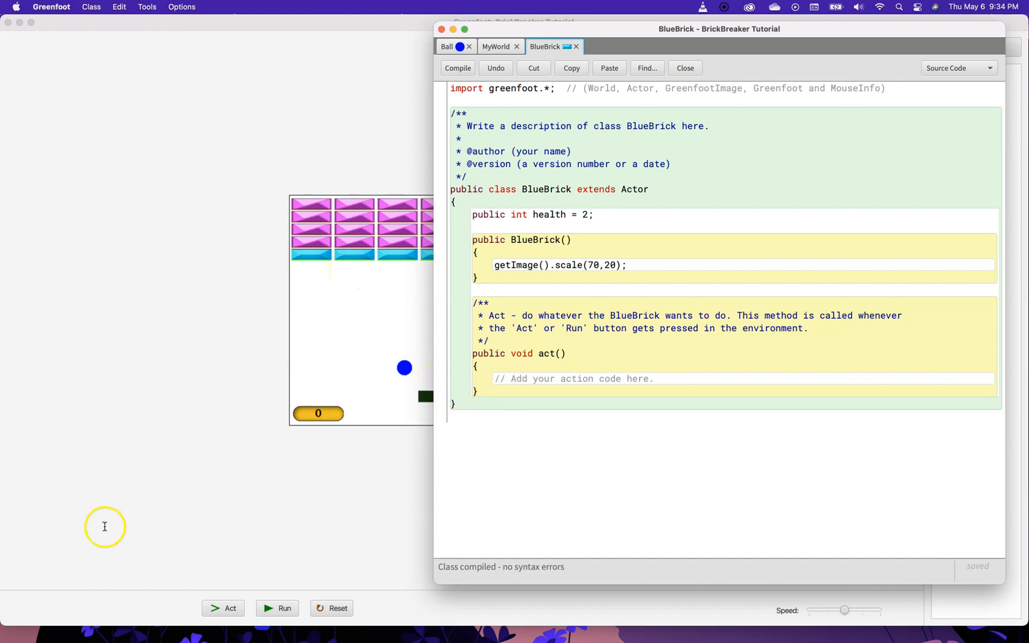